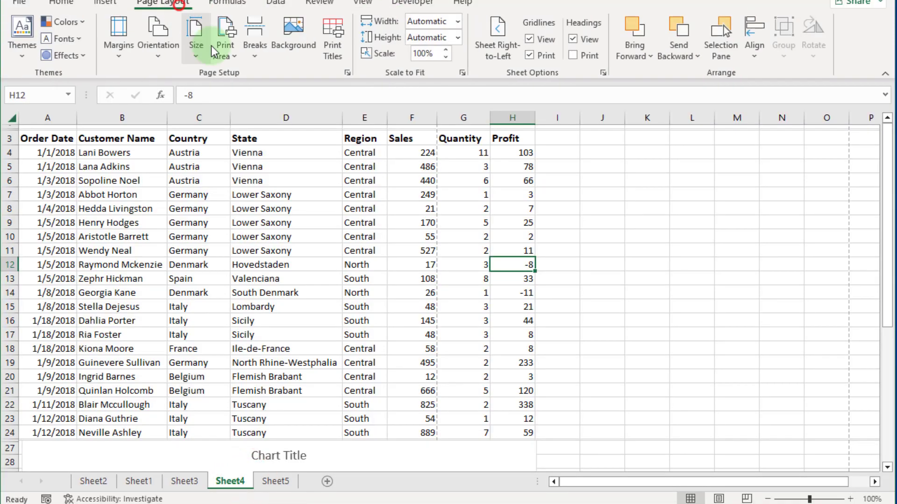
# Step: Insert a page break above the chart at row 26 so table and chart print separately, and preview it
pyautogui.click(361, 3)
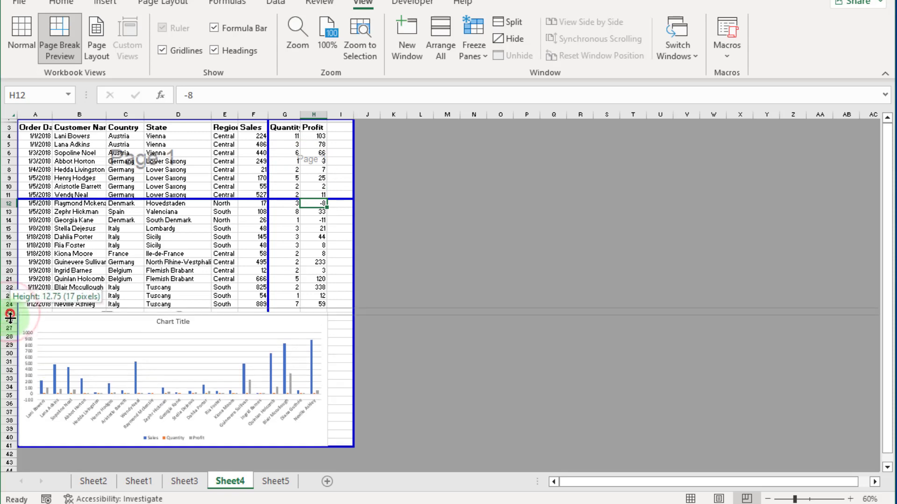
pyautogui.rightClick(9, 319)
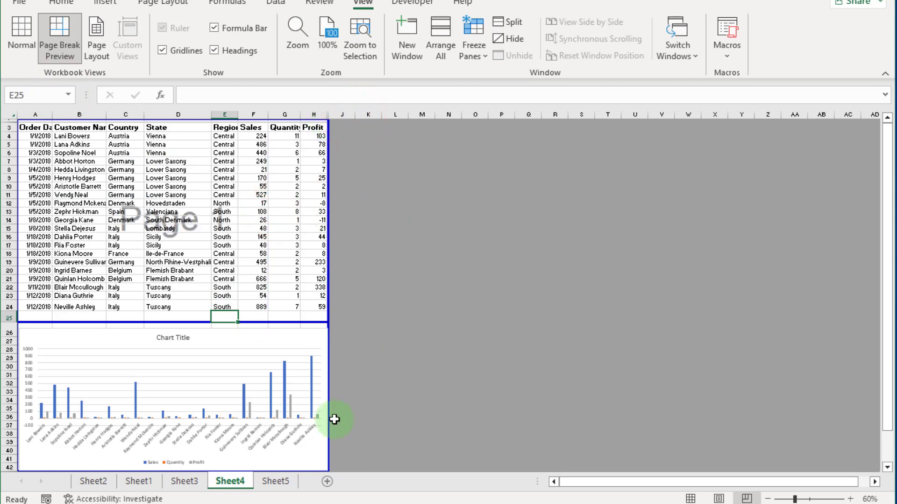
pyautogui.press('ctrl+p')
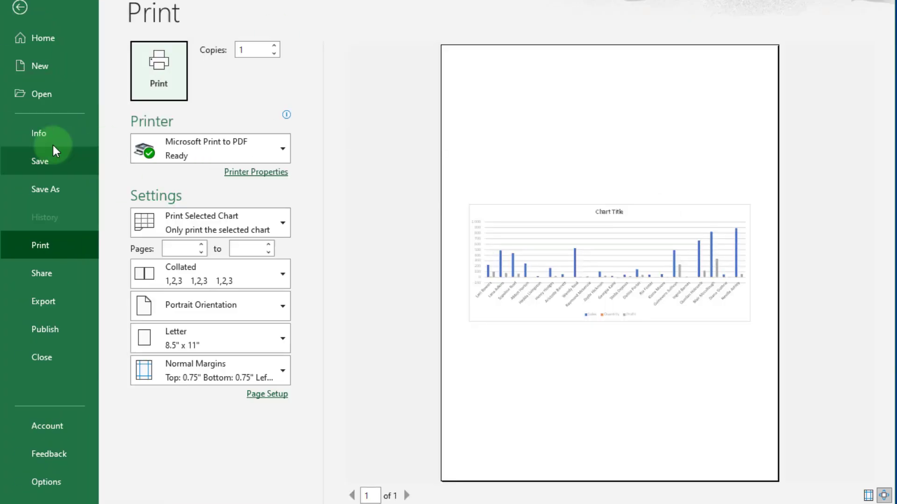
pyautogui.click(19, 8)
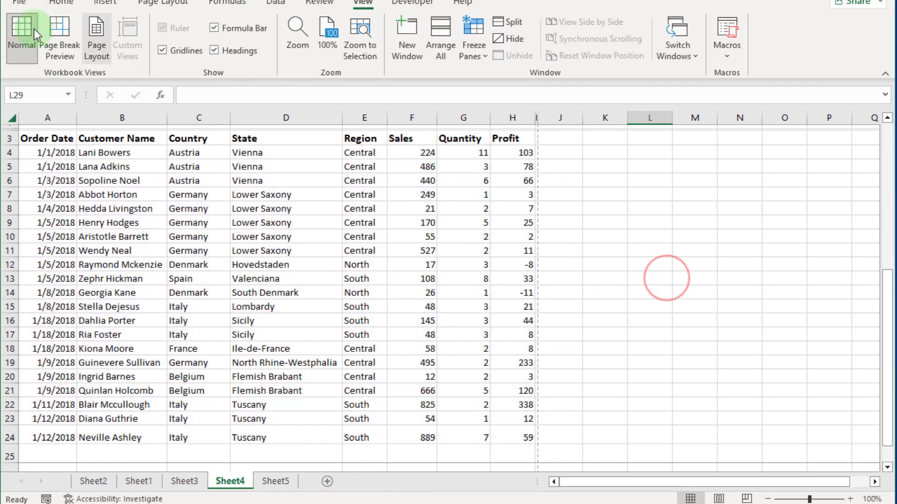
# Step: Return to Page Break Preview and look over the second page holding the chart
pyautogui.click(59, 37)
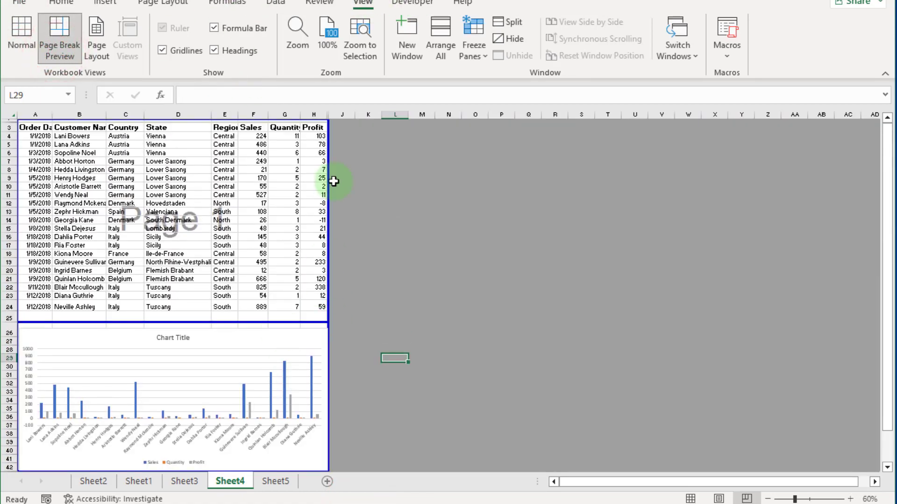
pyautogui.scroll(-3)
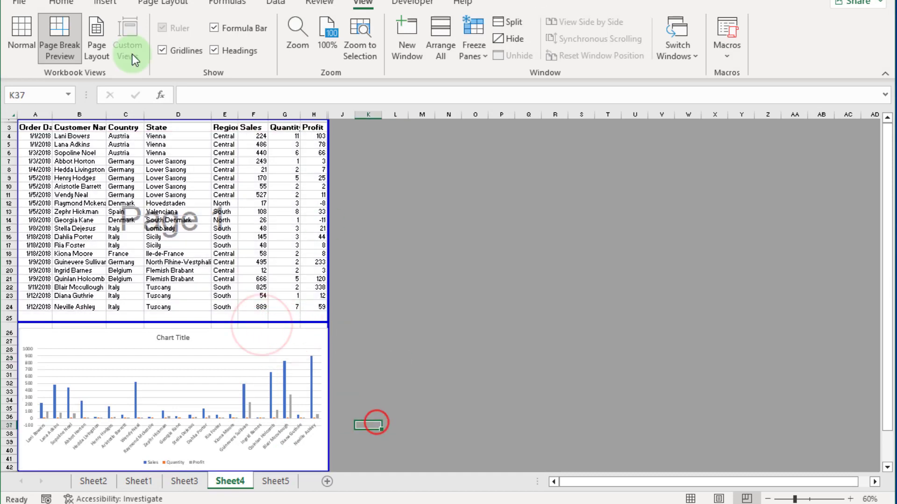
pyautogui.scroll(-3)
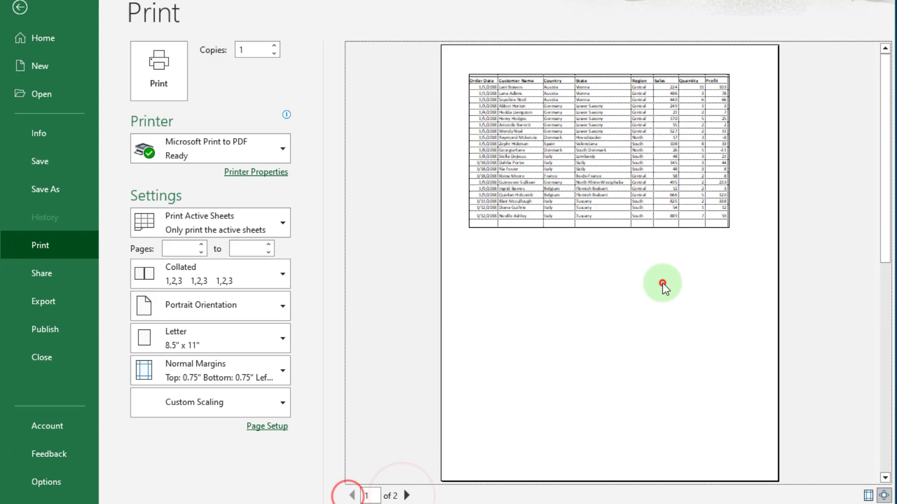
pyautogui.click(11, 8)
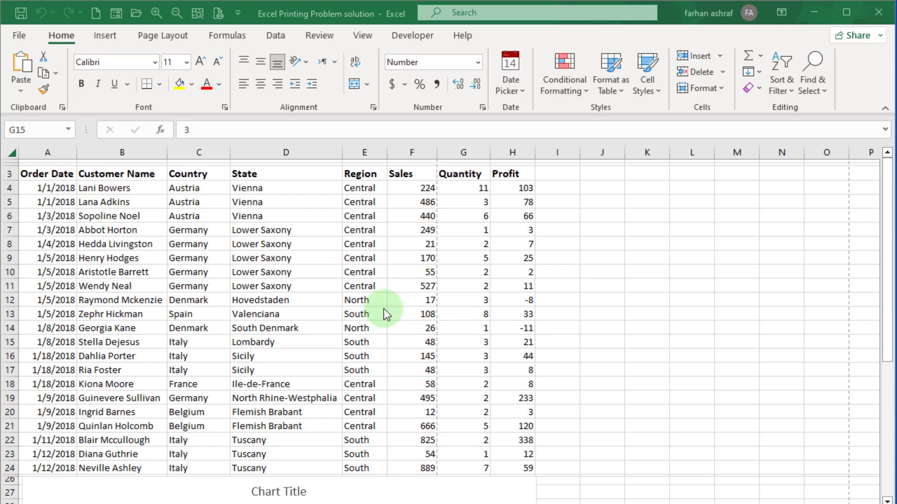
pyautogui.moveTo(219, 12)
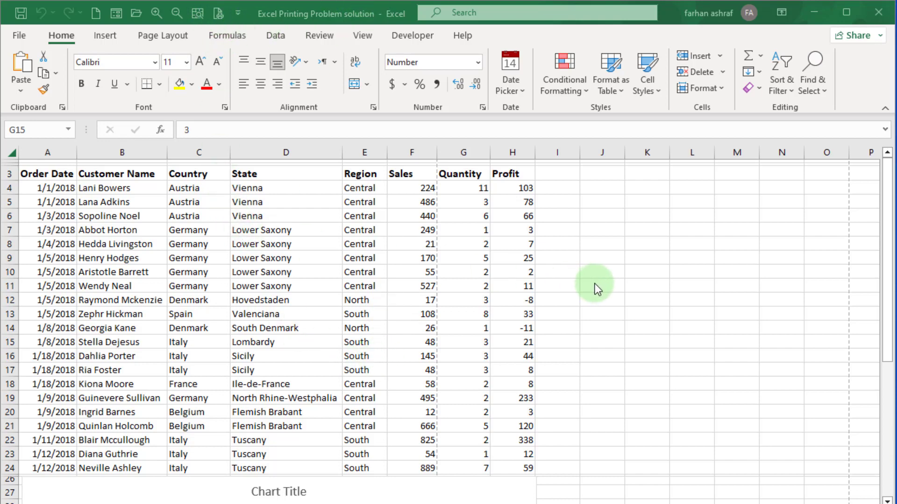
# Step: Bring up the print preview of the sales sheet with Ctrl+P
pyautogui.press('ctrl+p')
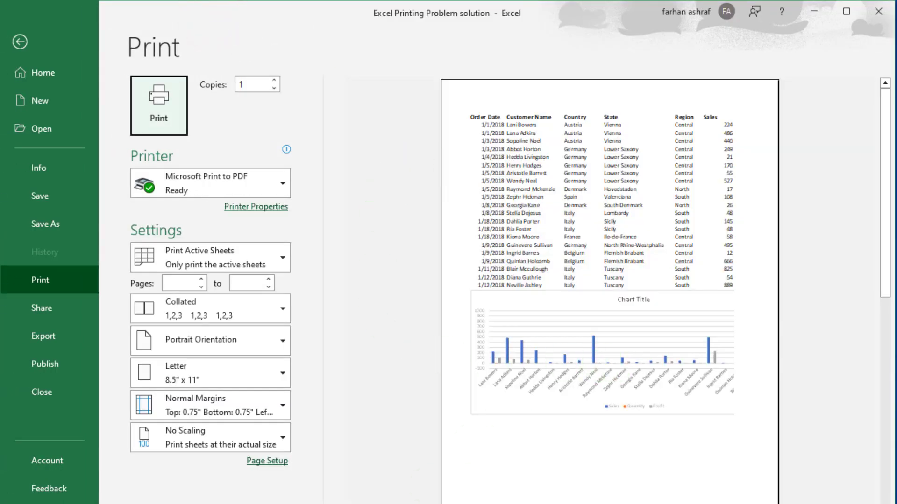
# Step: Review the one-page preview with Quantity and Profit cut off, then return to the worksheet
pyautogui.scroll(-3)
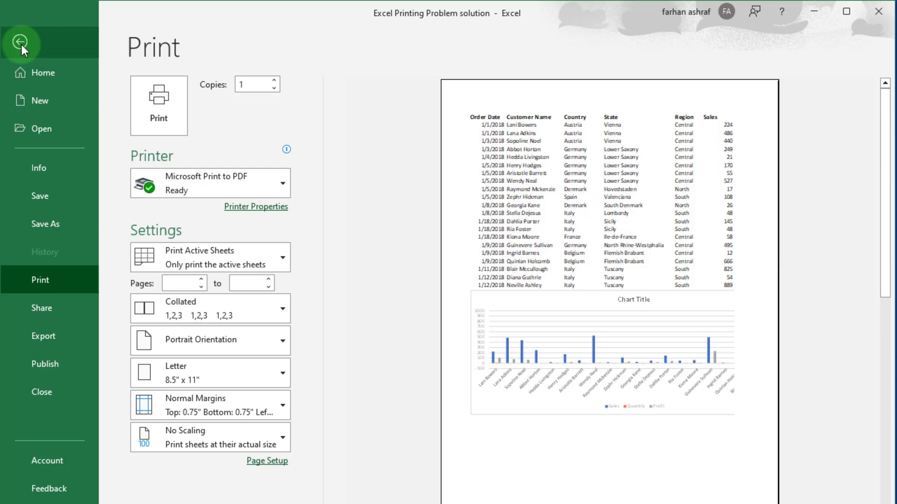
pyautogui.click(21, 44)
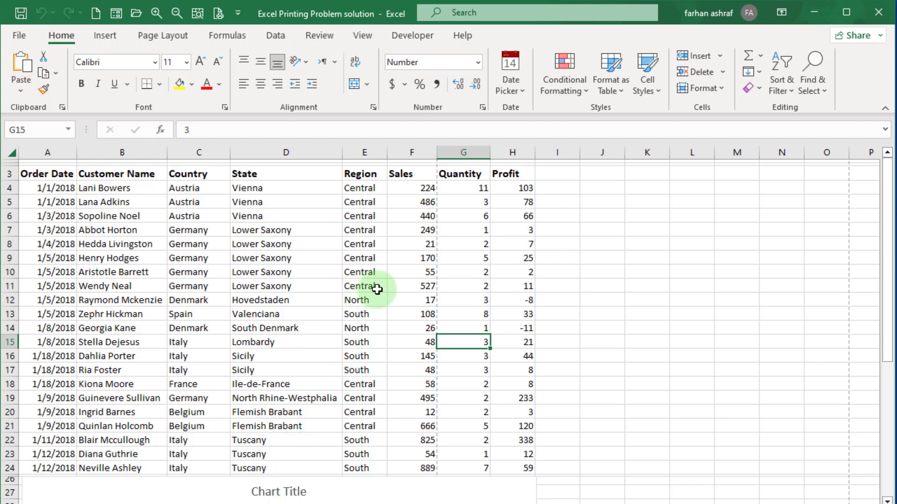
pyautogui.moveTo(347, 310)
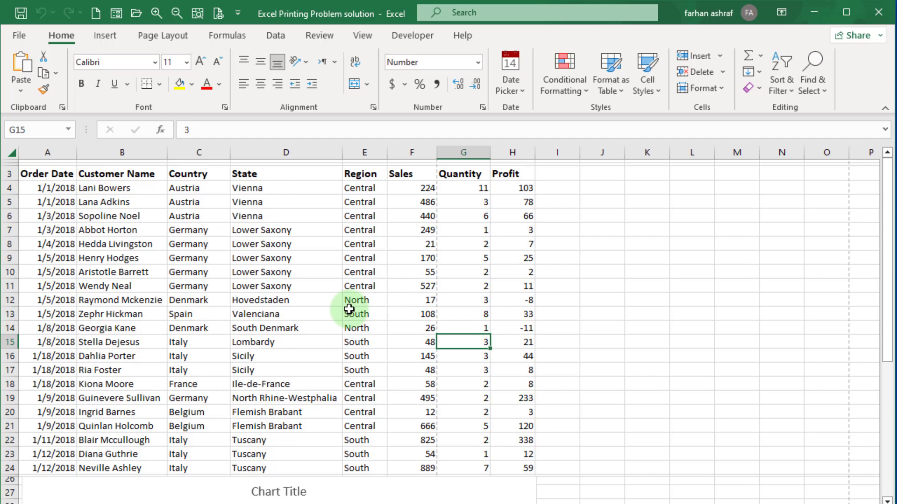
pyautogui.moveTo(168, 223)
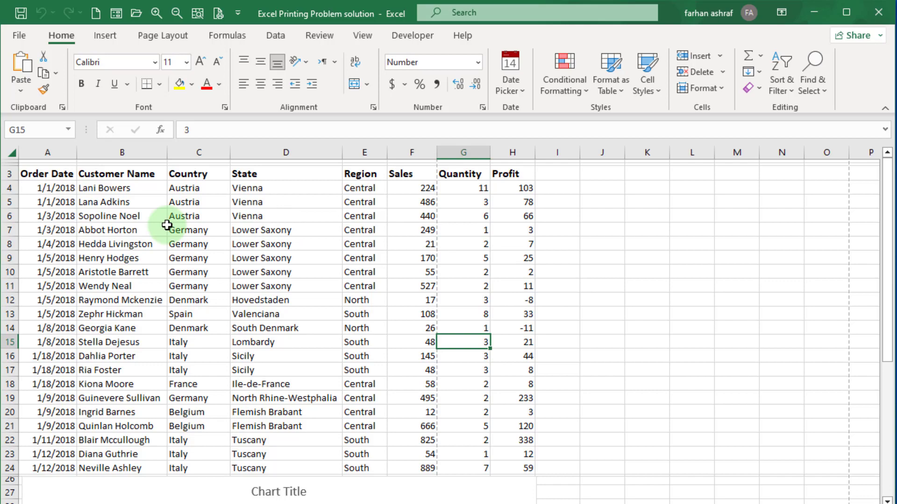
pyautogui.scroll(-3)
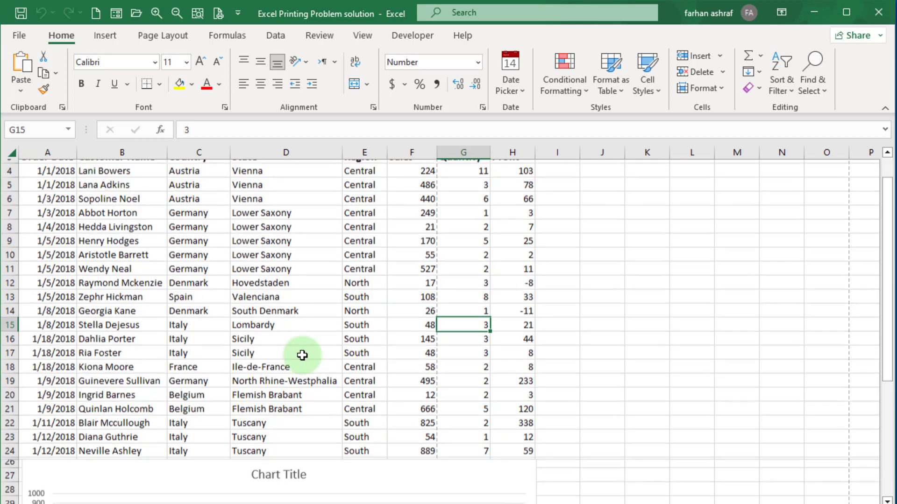
pyautogui.scroll(-3)
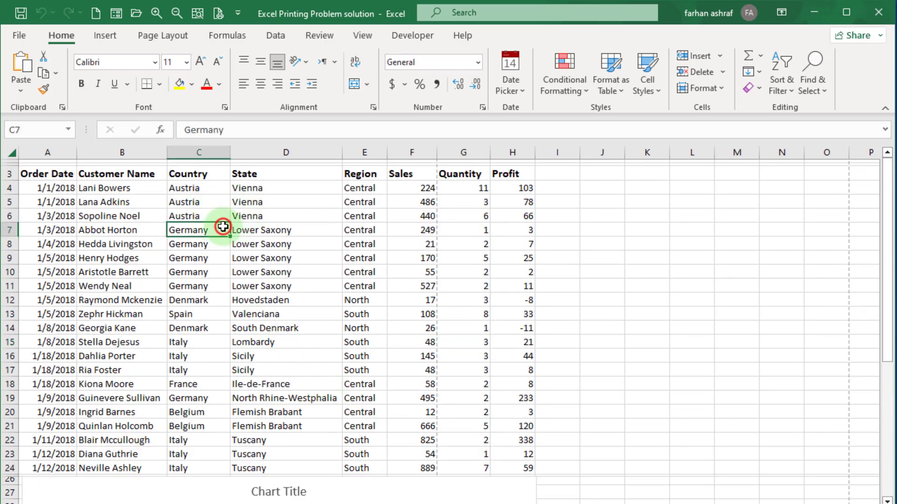
pyautogui.click(274, 188)
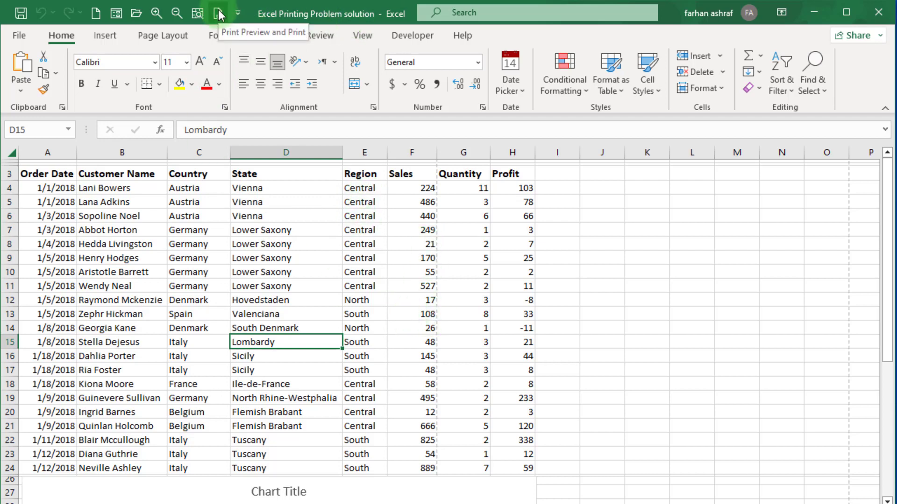
pyautogui.click(218, 12)
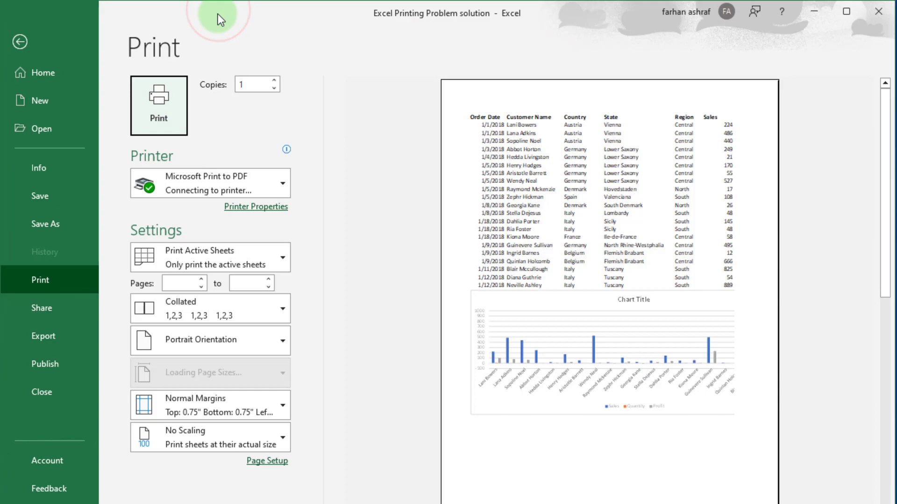
pyautogui.click(20, 41)
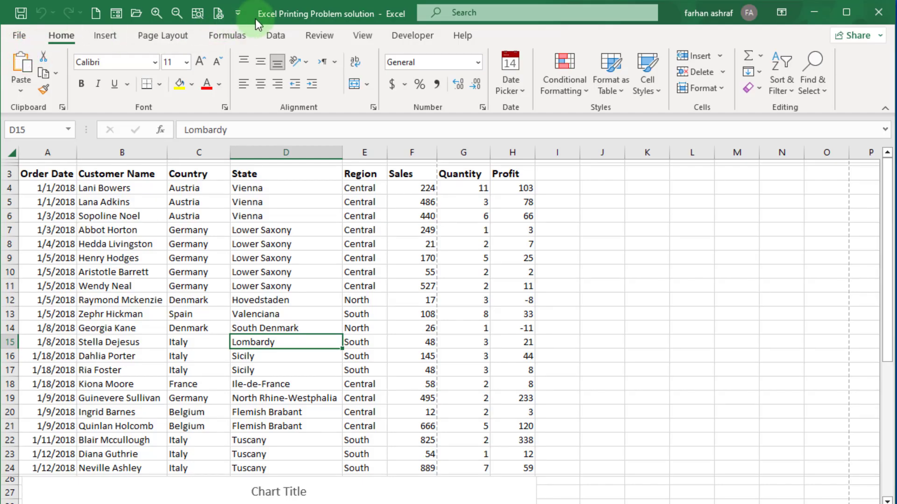
pyautogui.moveTo(215, 12)
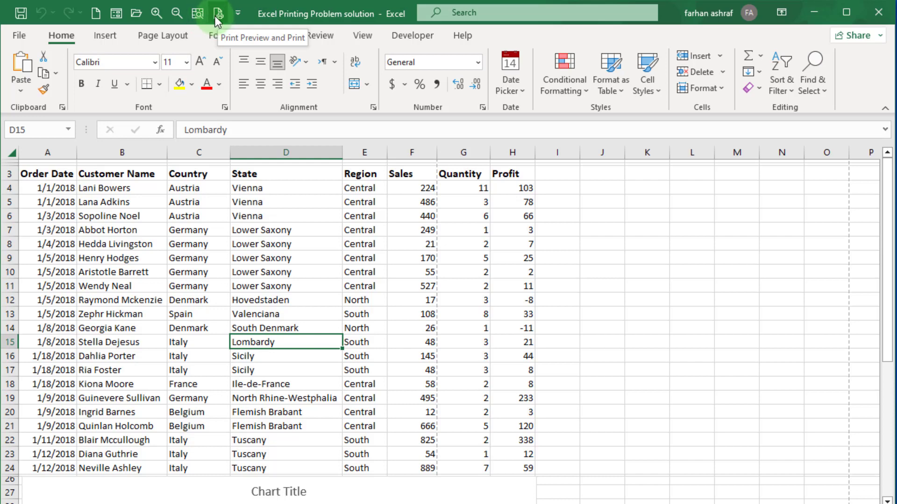
pyautogui.click(242, 12)
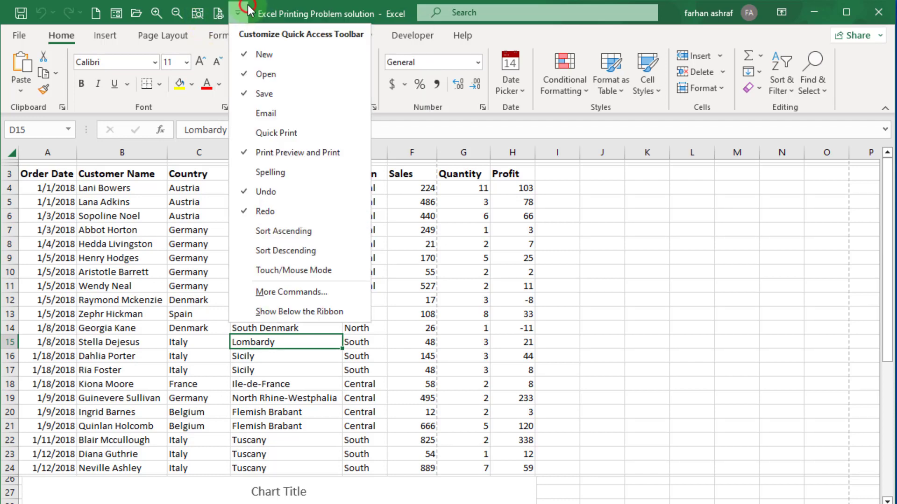
pyautogui.moveTo(264, 152)
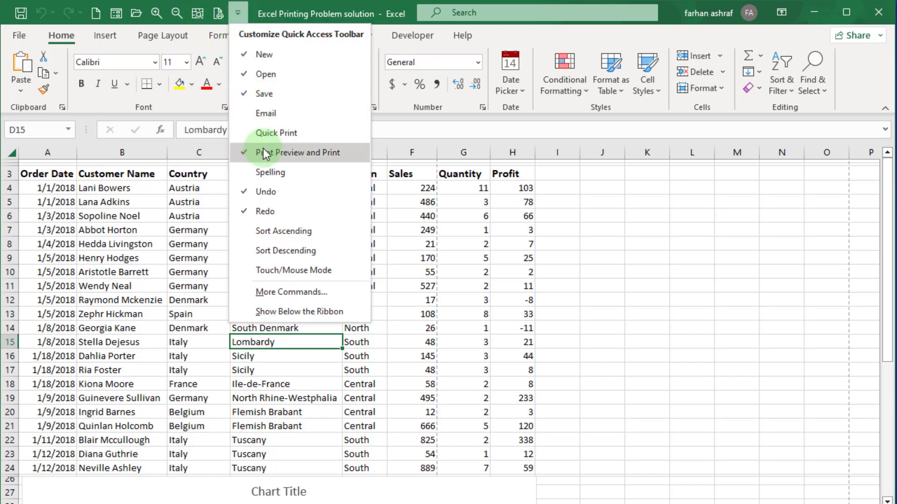
pyautogui.moveTo(281, 152)
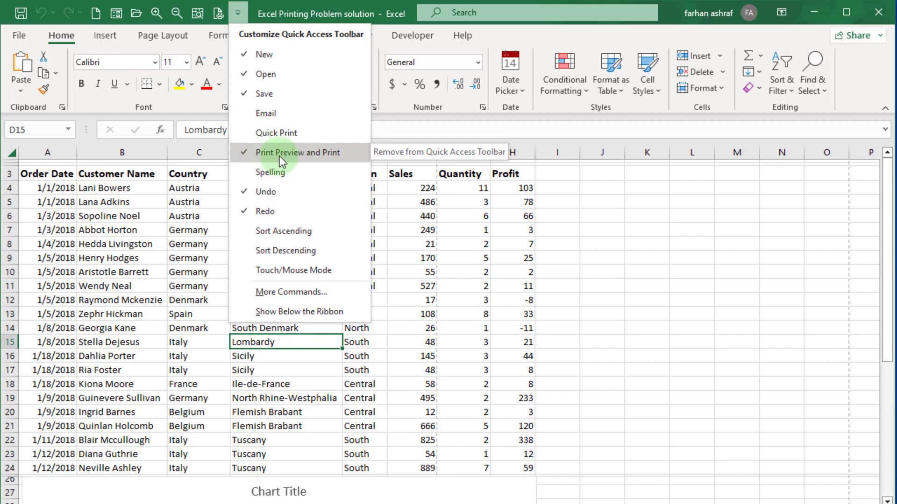
pyautogui.moveTo(246, 159)
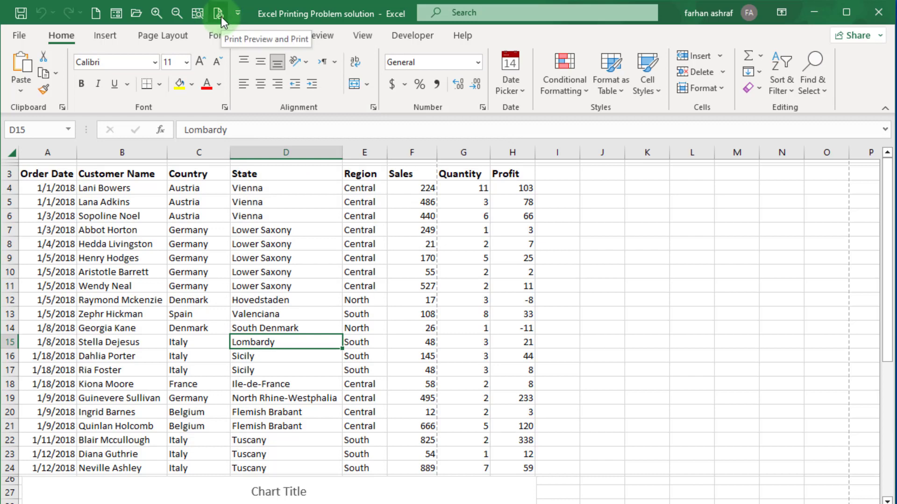
pyautogui.click(222, 12)
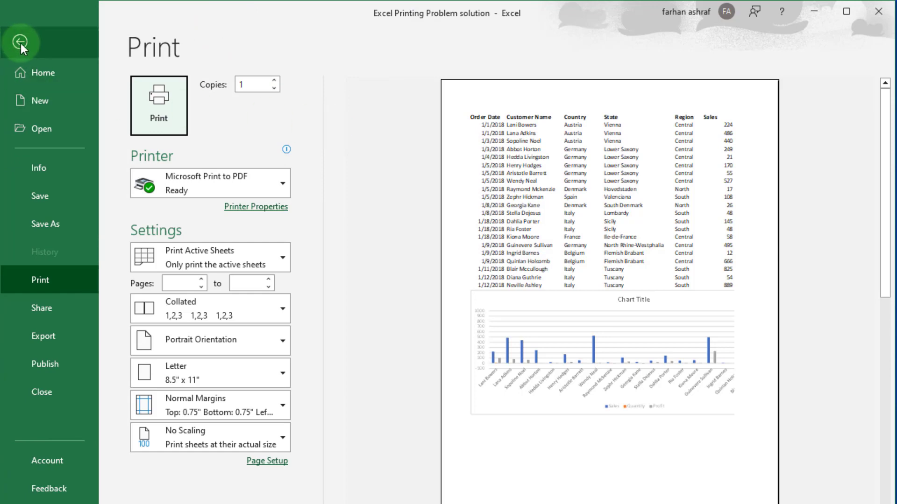
pyautogui.click(22, 42)
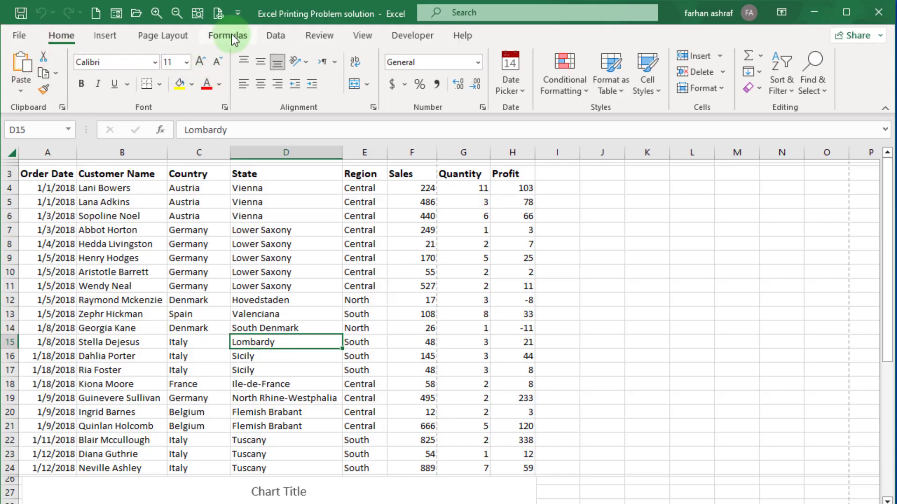
pyautogui.moveTo(19, 35)
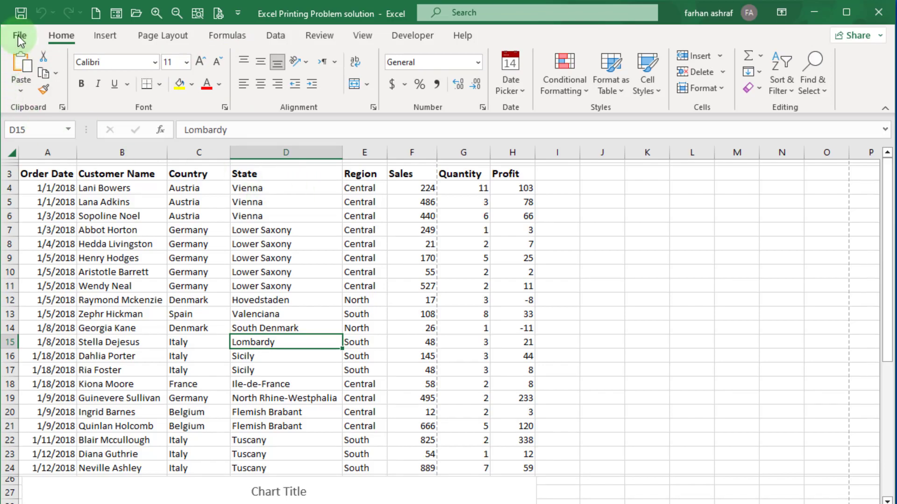
# Step: Reach the print settings and preview through File > Print
pyautogui.click(19, 34)
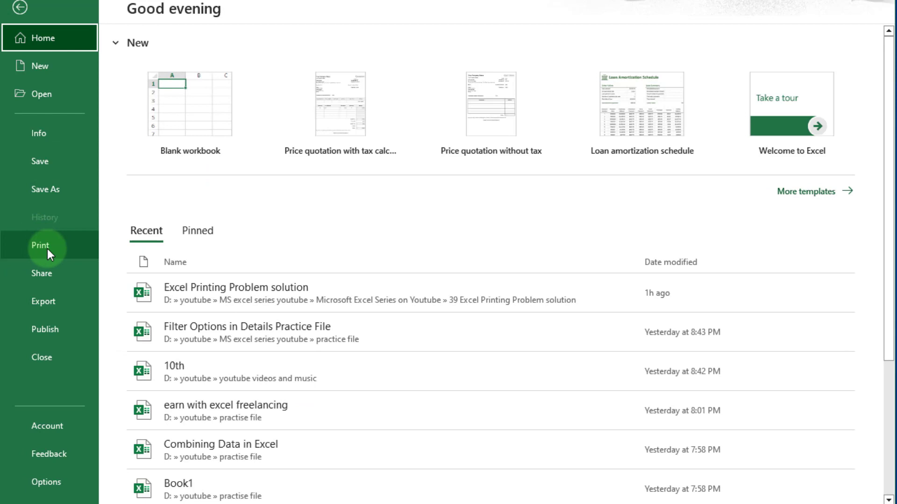
pyautogui.click(40, 246)
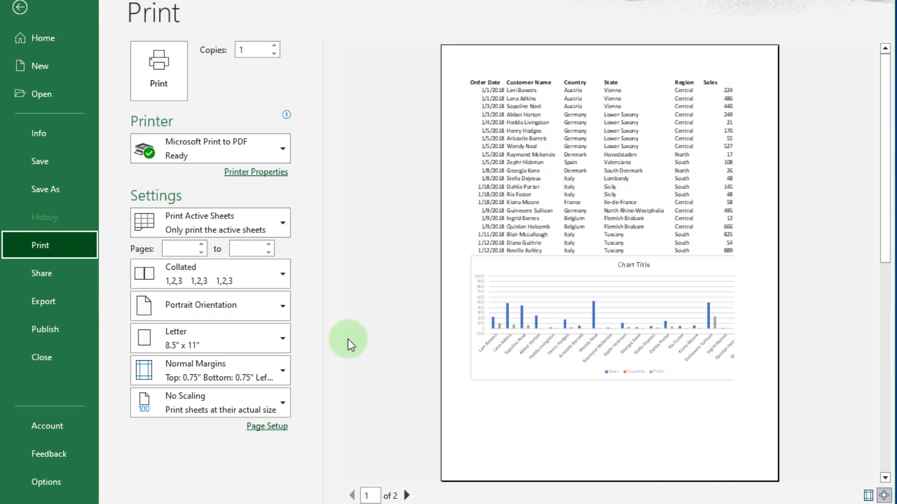
pyautogui.moveTo(394, 421)
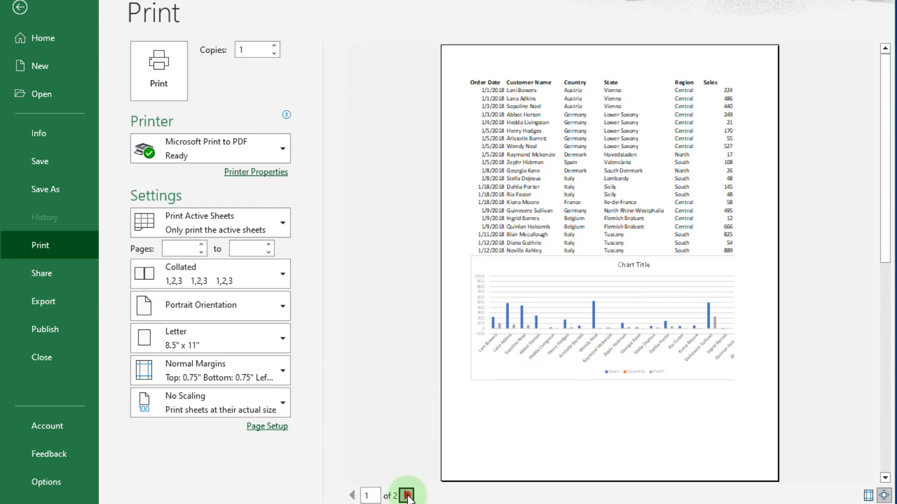
pyautogui.click(407, 495)
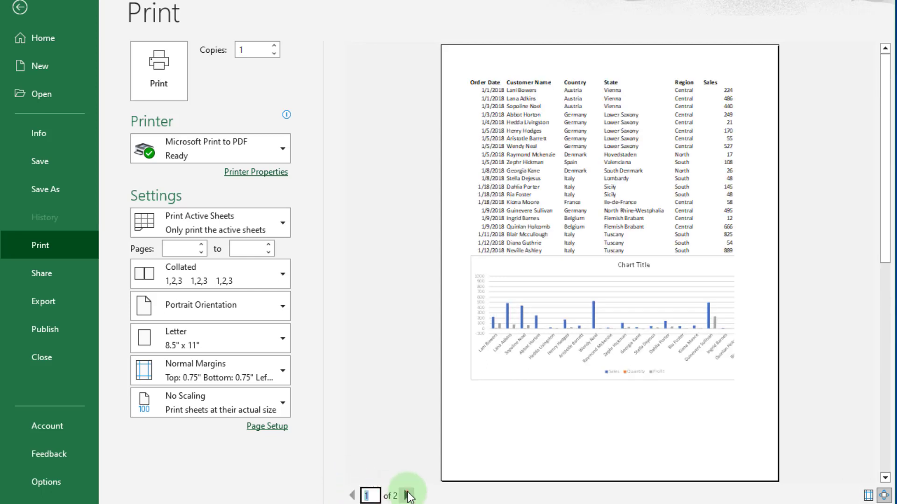
pyautogui.moveTo(419, 318)
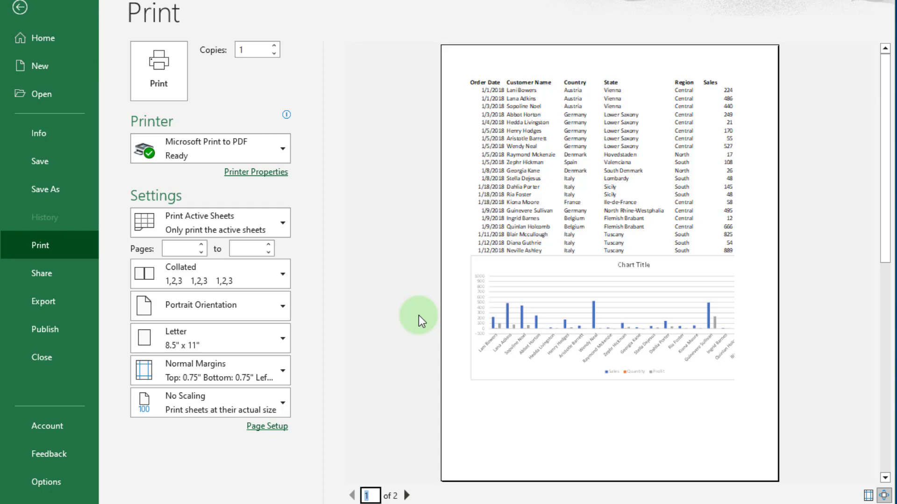
pyautogui.moveTo(479, 272)
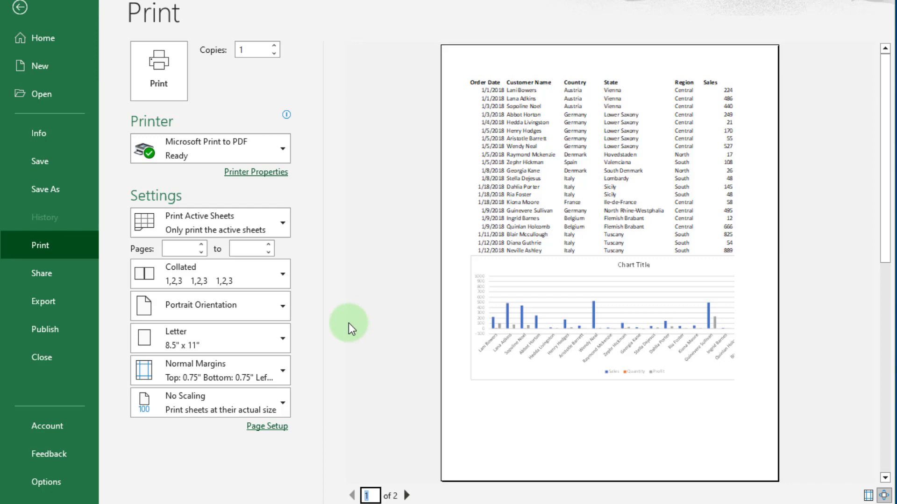
pyautogui.moveTo(366, 327)
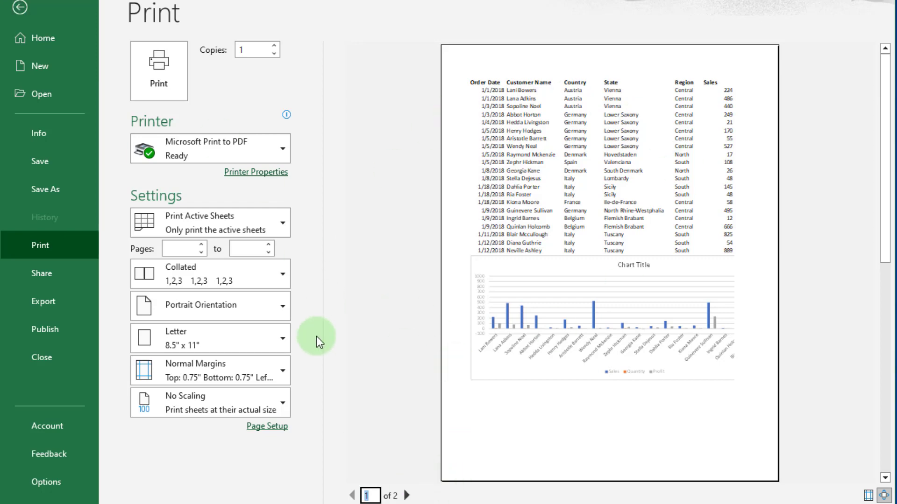
pyautogui.moveTo(319, 485)
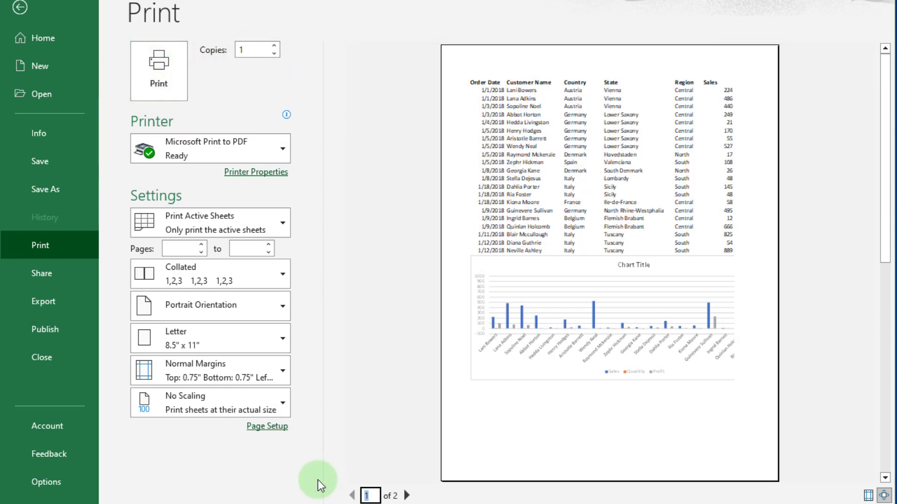
pyautogui.moveTo(286, 469)
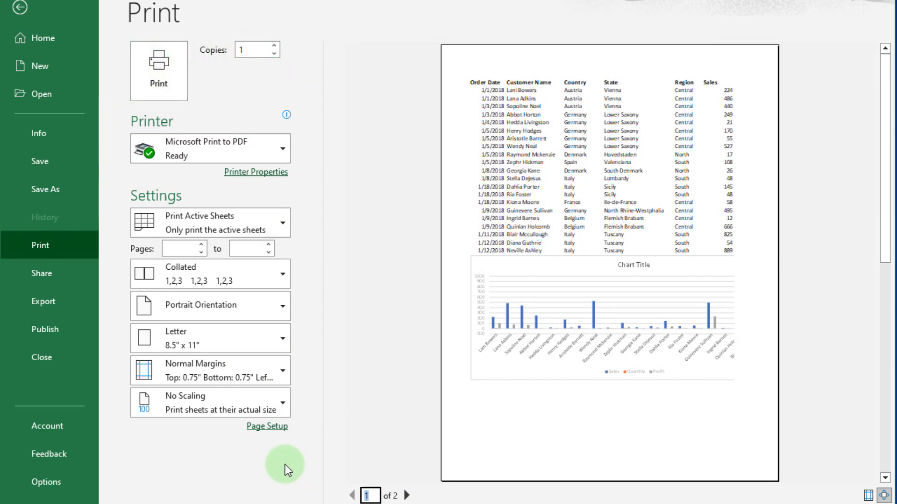
pyautogui.moveTo(303, 342)
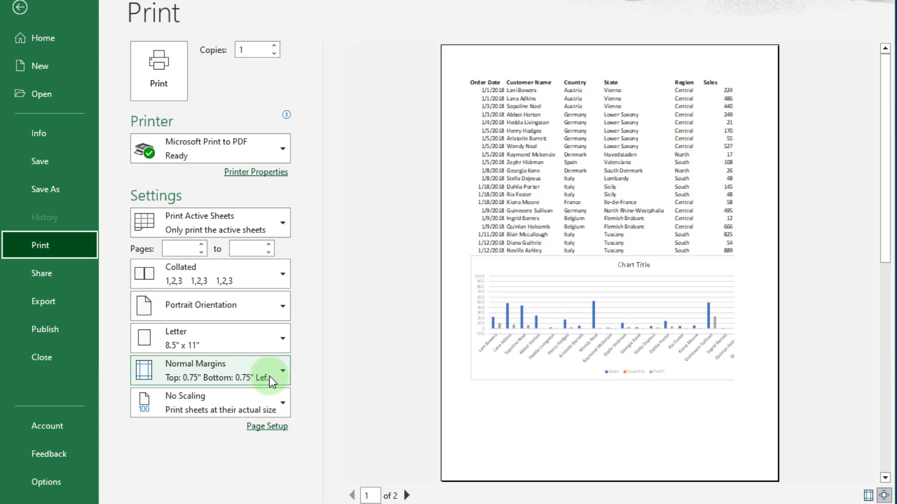
# Step: Apply Narrow Margins so Quantity fits page one, checking both preview pages
pyautogui.click(210, 371)
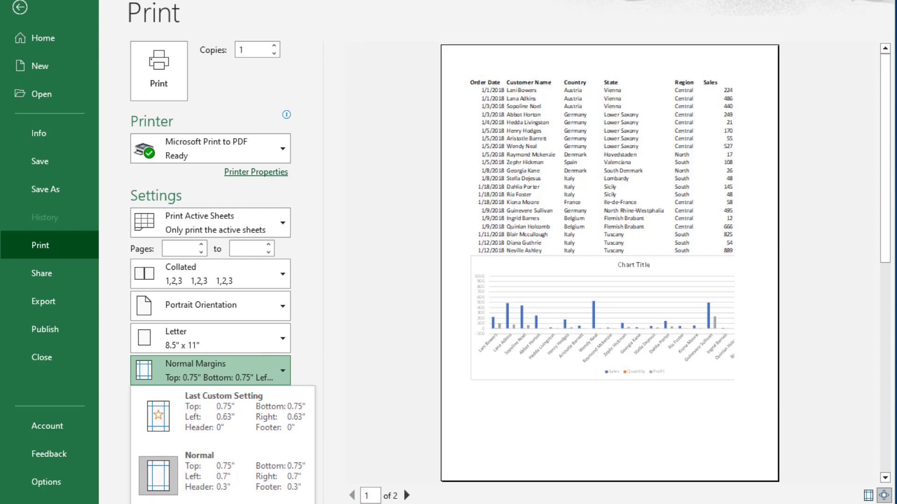
pyautogui.click(210, 370)
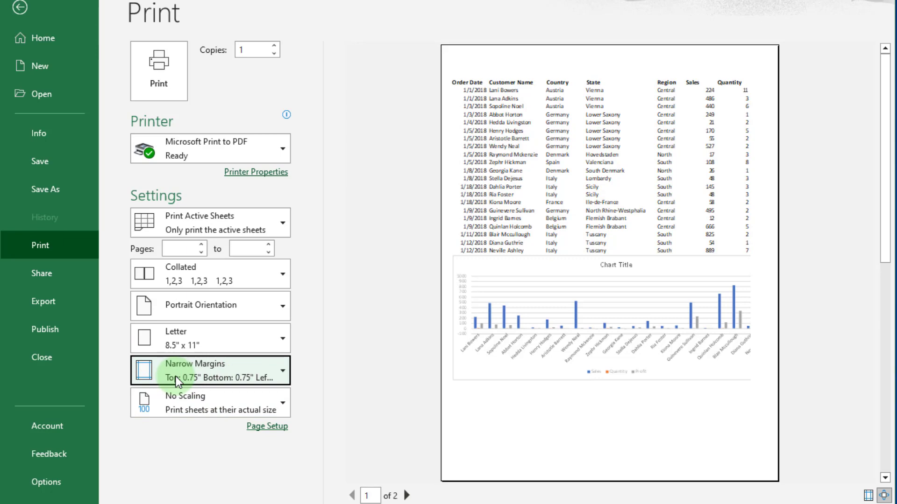
pyautogui.moveTo(513, 382)
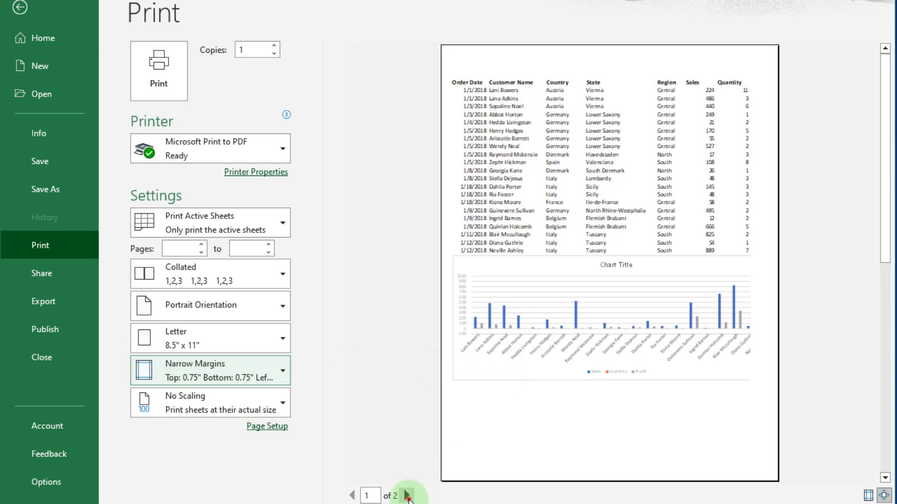
pyautogui.click(408, 496)
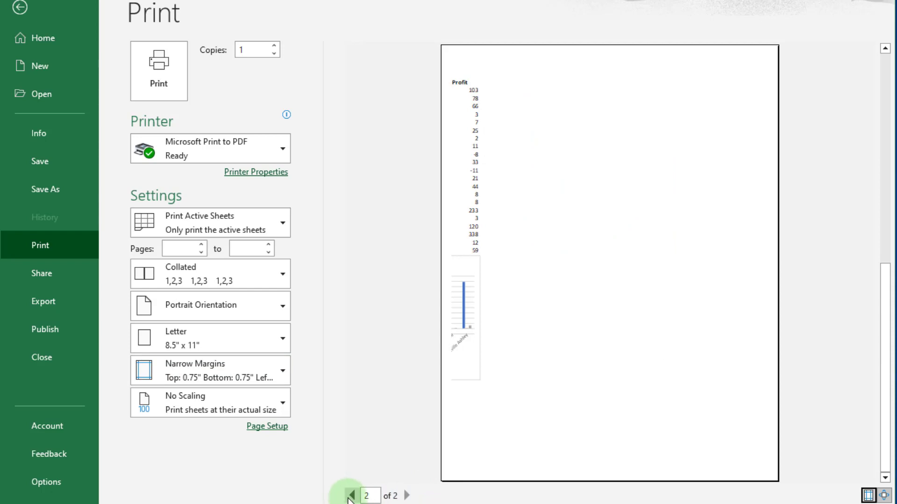
pyautogui.click(353, 495)
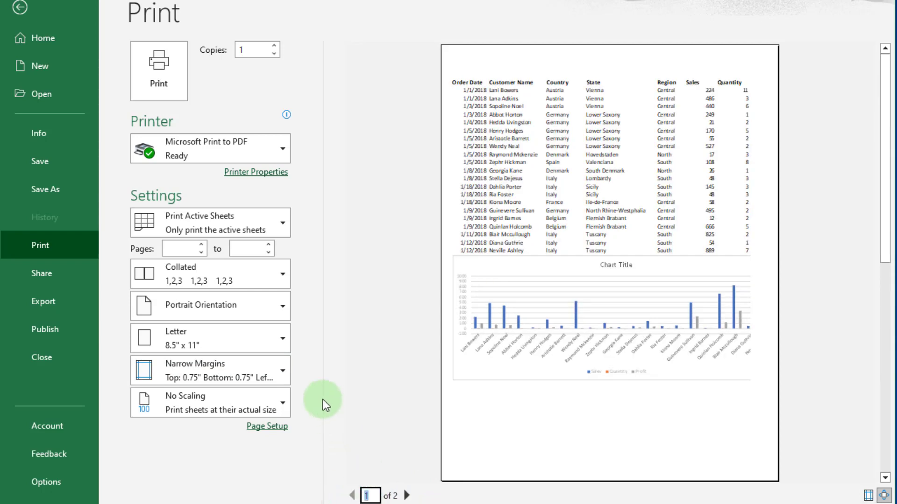
pyautogui.click(208, 304)
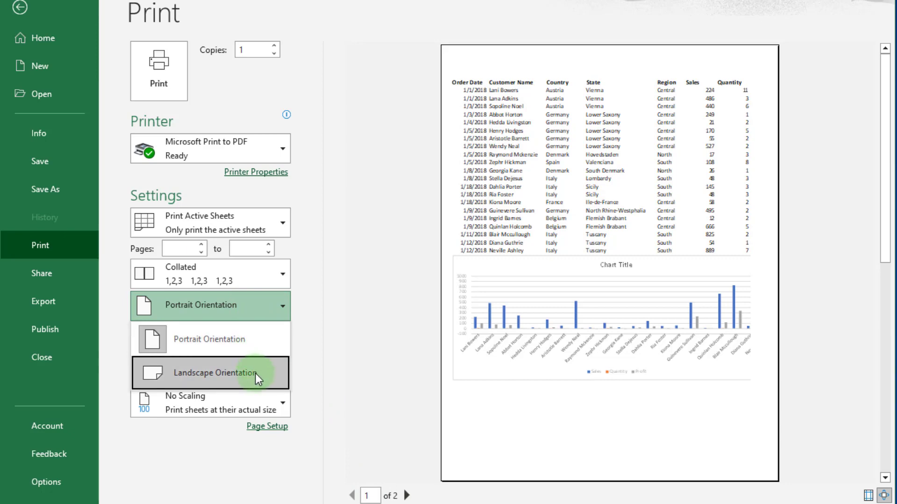
# Step: Try landscape orientation, then scale to Fit Sheet on One Page
pyautogui.click(210, 372)
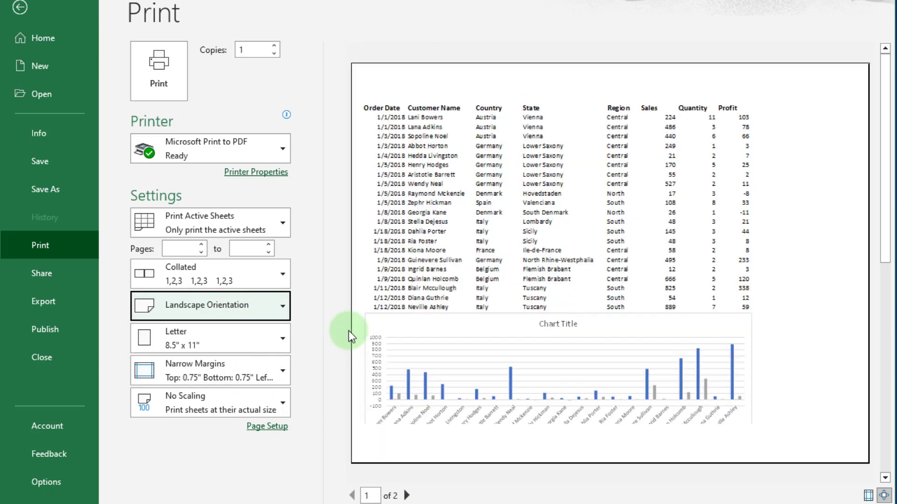
pyautogui.moveTo(461, 230)
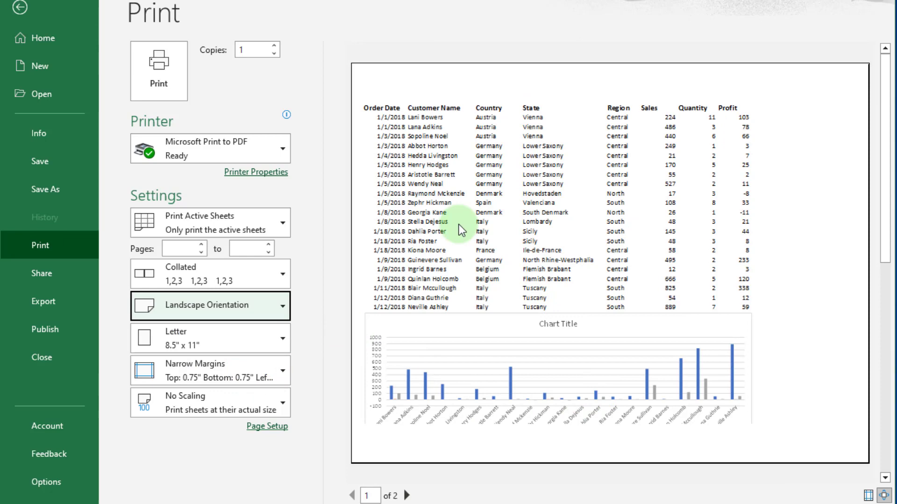
pyautogui.moveTo(536, 406)
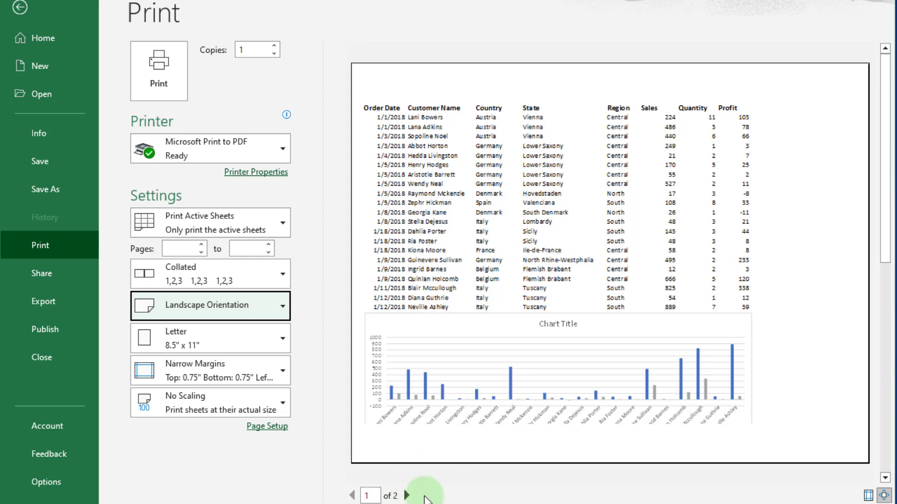
pyautogui.click(408, 495)
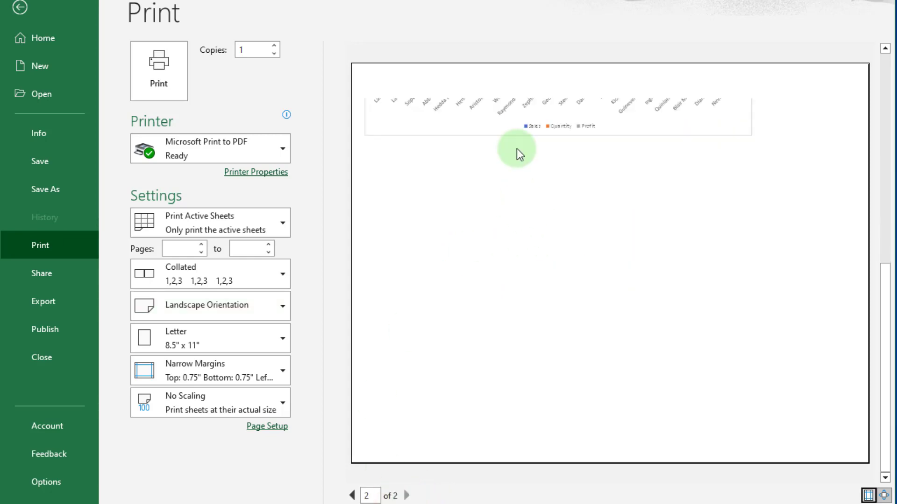
pyautogui.click(208, 402)
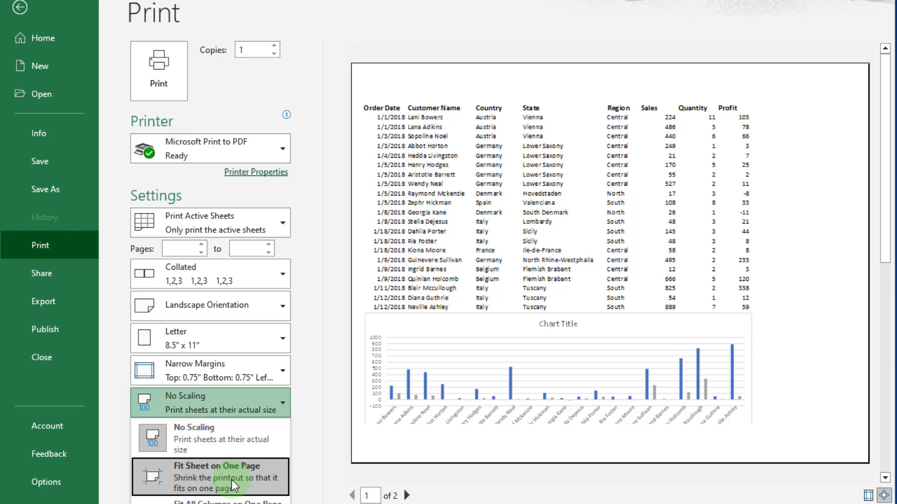
pyautogui.click(222, 478)
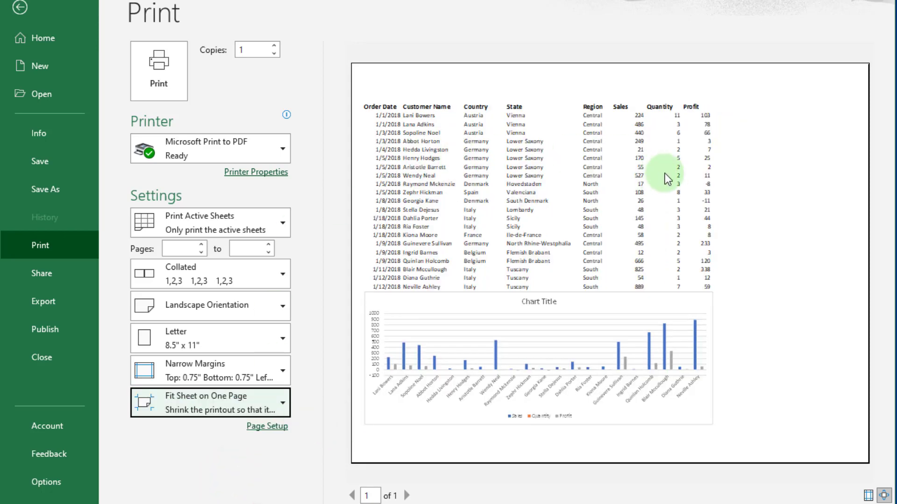
# Step: Switch back to portrait orientation and return to the worksheet
pyautogui.click(210, 306)
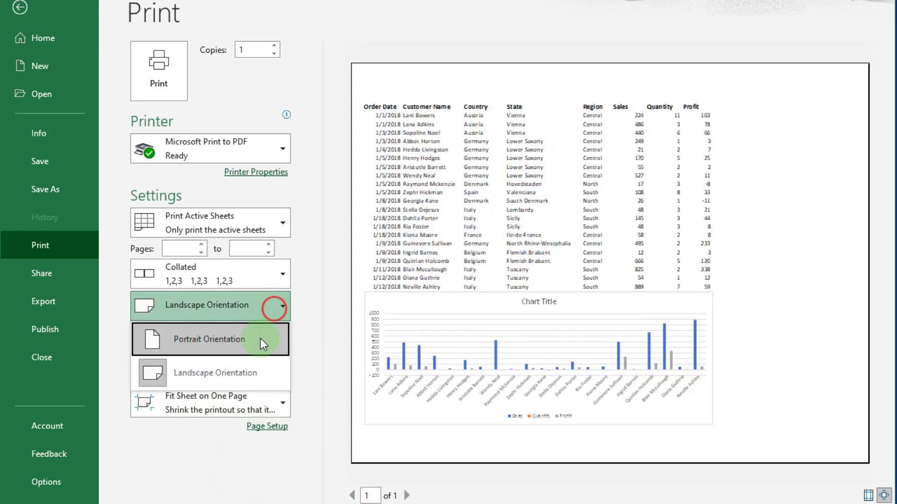
pyautogui.click(209, 339)
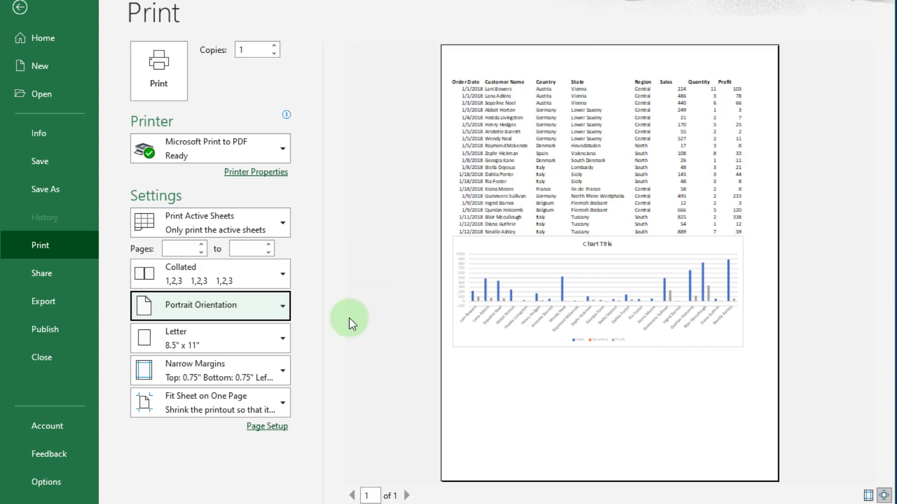
pyautogui.click(20, 9)
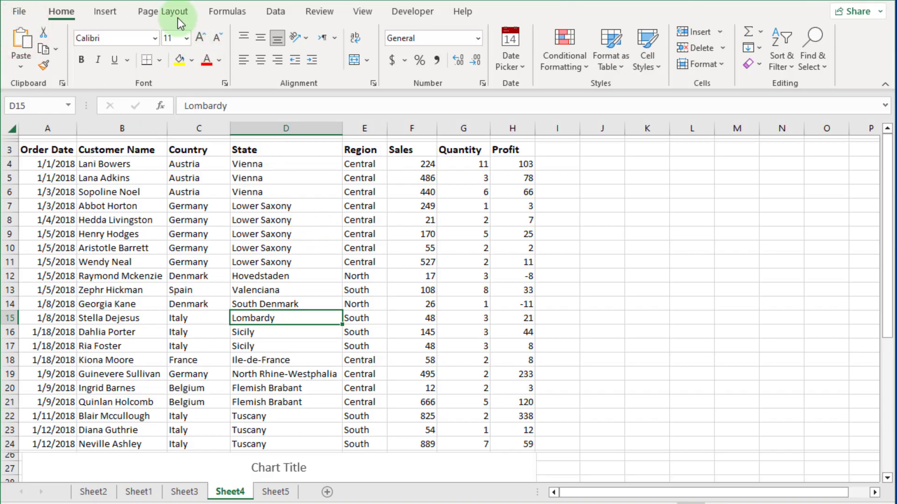
# Step: Go to the Page Layout ribbon and bring up Page Setup, confirming one page wide by one tall
pyautogui.click(162, 11)
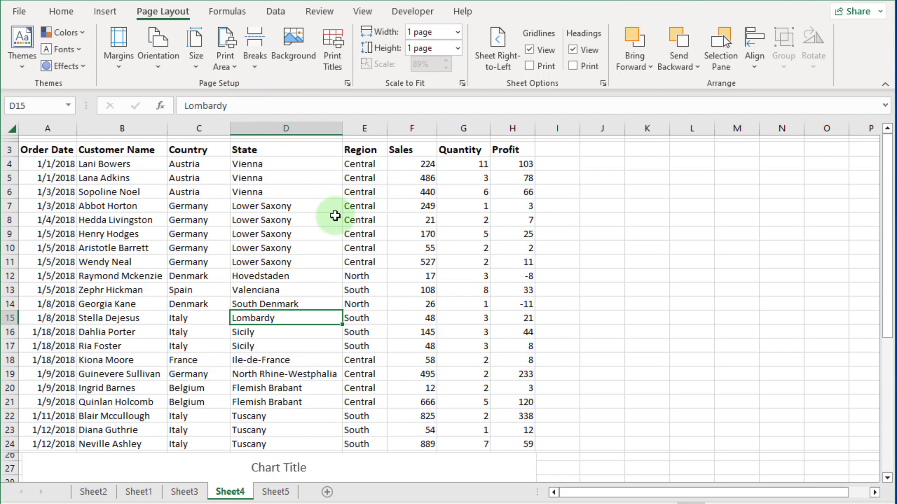
pyautogui.click(286, 262)
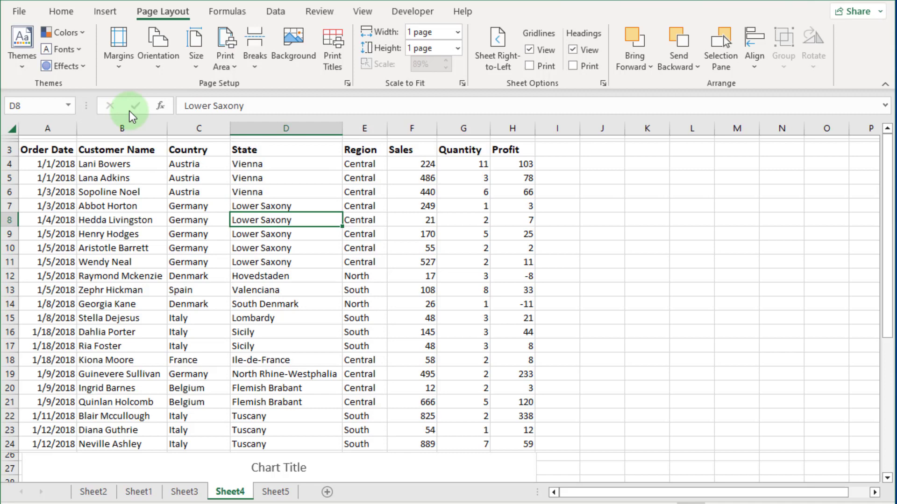
pyautogui.click(119, 49)
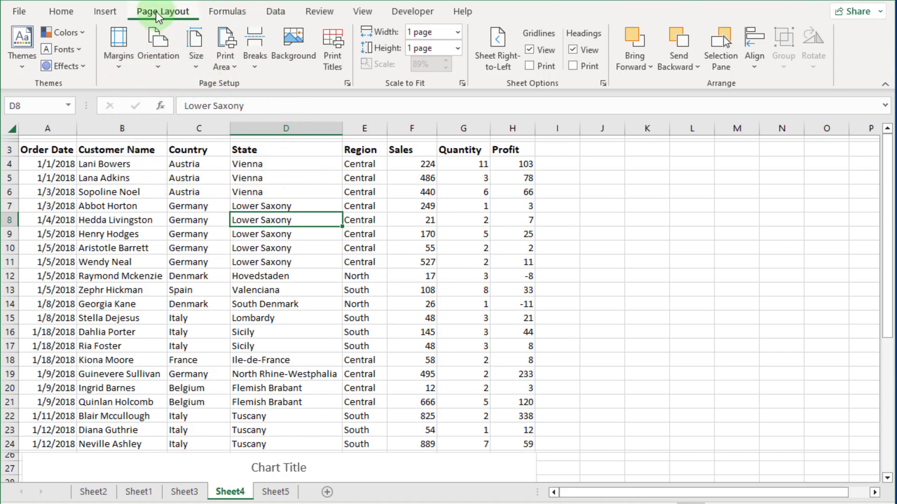
pyautogui.moveTo(202, 106)
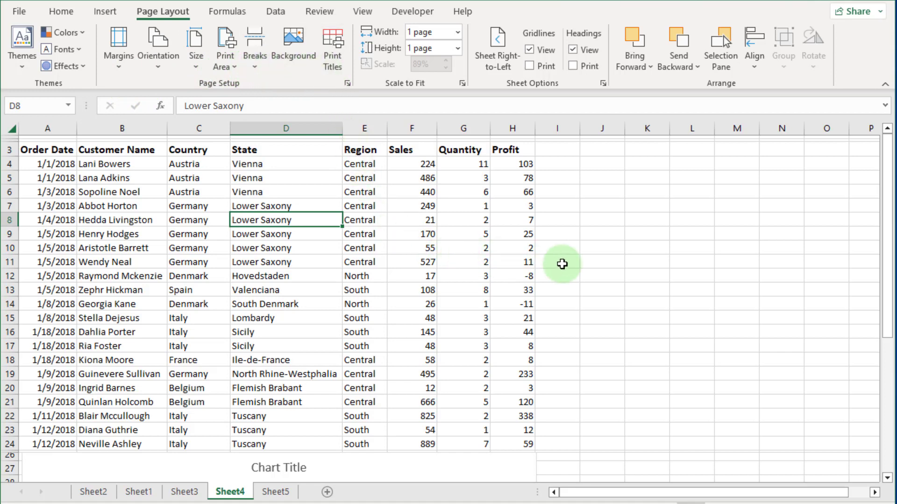
pyautogui.click(556, 262)
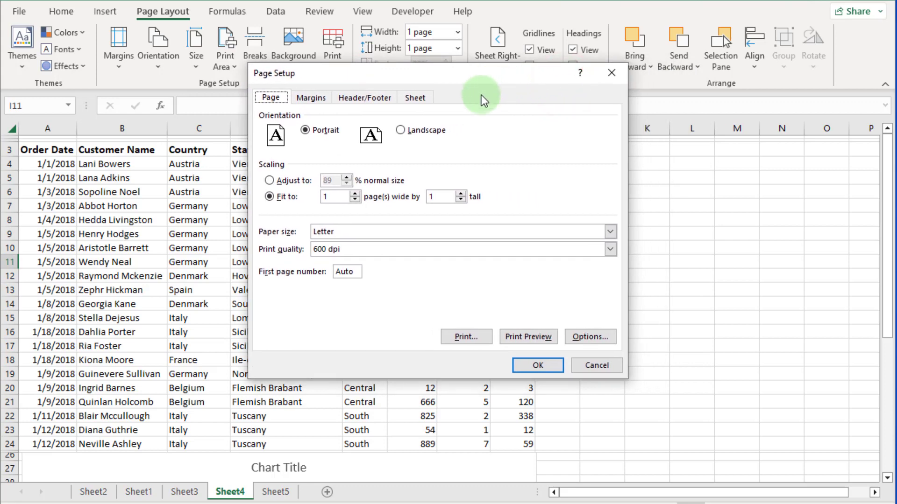
pyautogui.moveTo(425, 265)
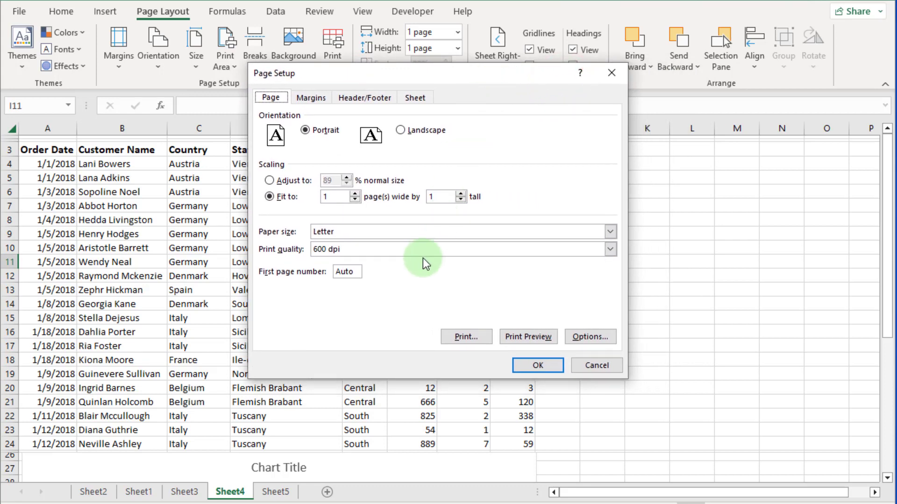
pyautogui.moveTo(377, 314)
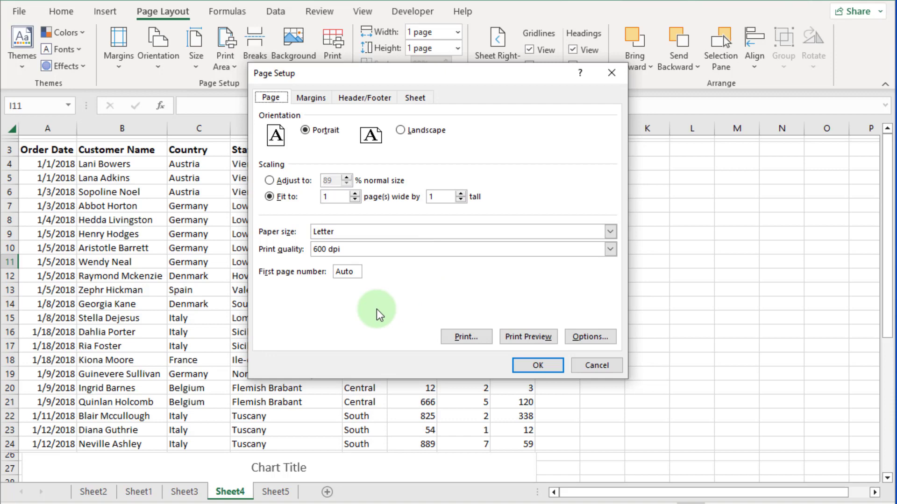
pyautogui.moveTo(282, 122)
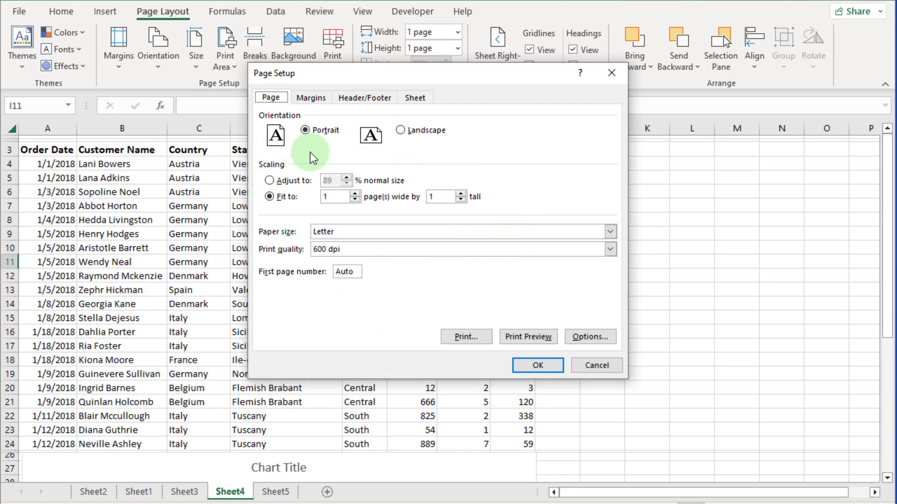
# Step: Center the printout horizontally and vertically on the page in the Margins settings and apply
pyautogui.click(310, 97)
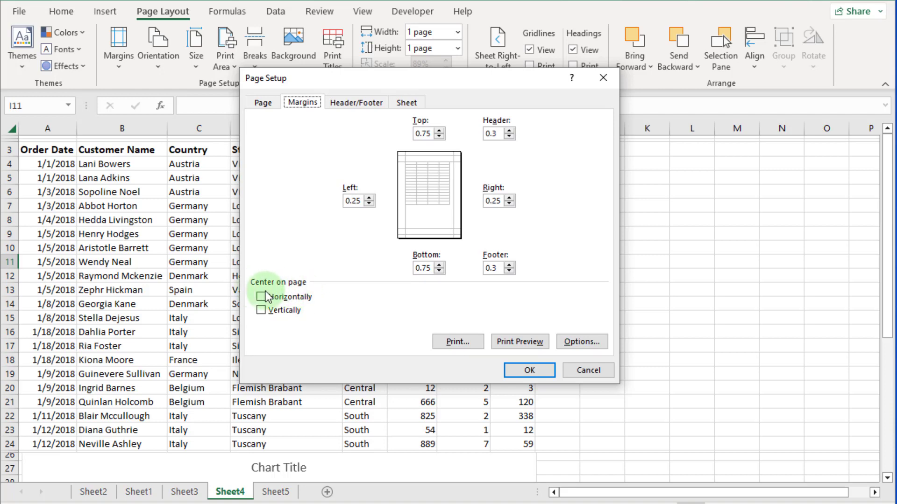
pyautogui.moveTo(355, 340)
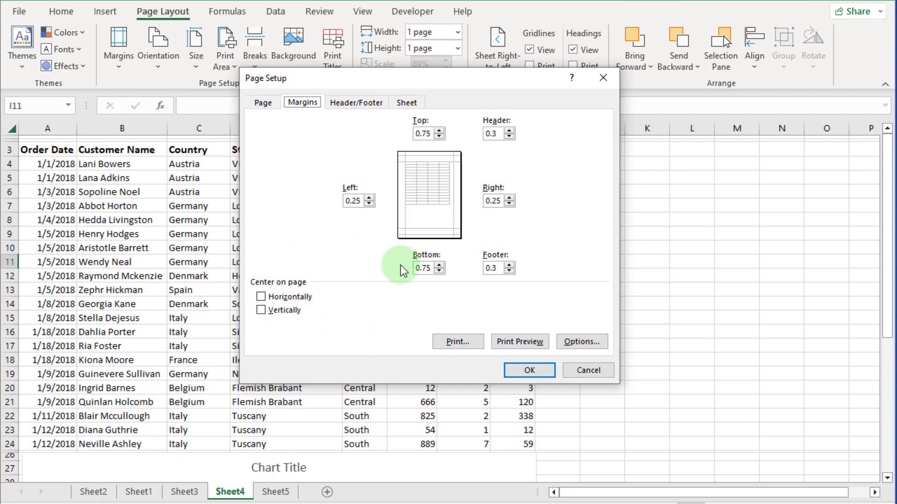
pyautogui.click(262, 296)
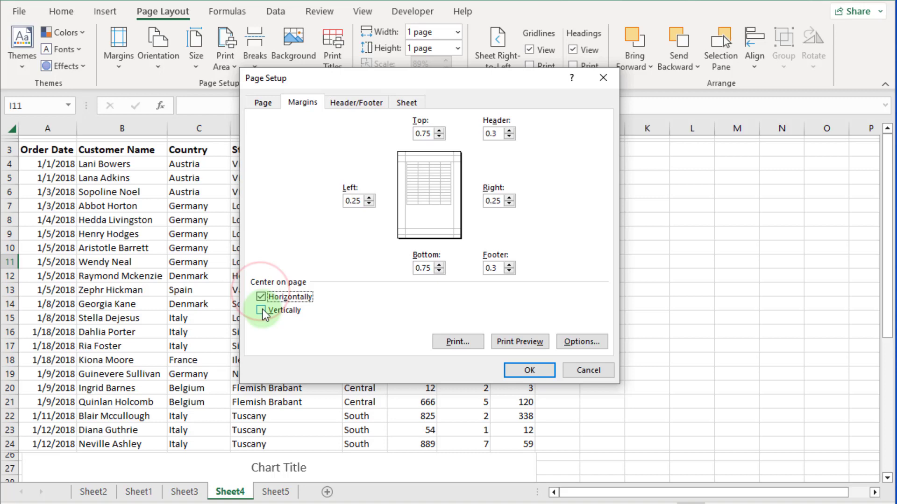
pyautogui.click(262, 310)
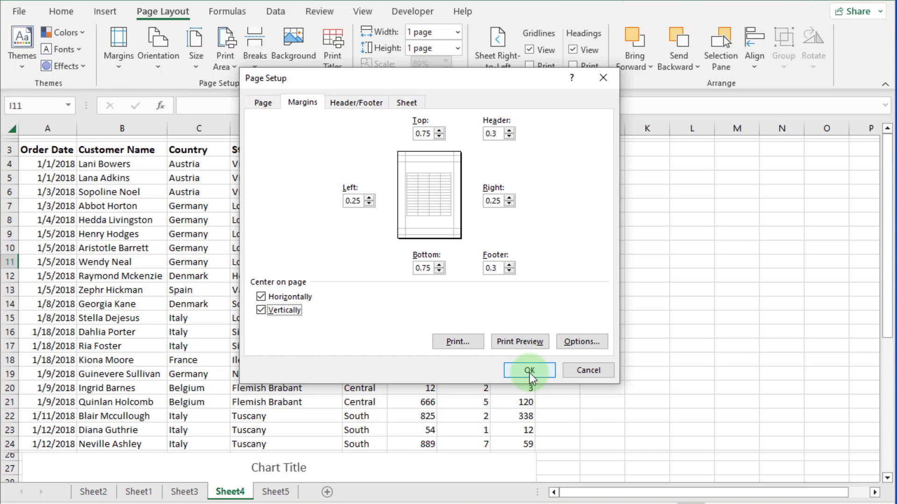
pyautogui.click(529, 370)
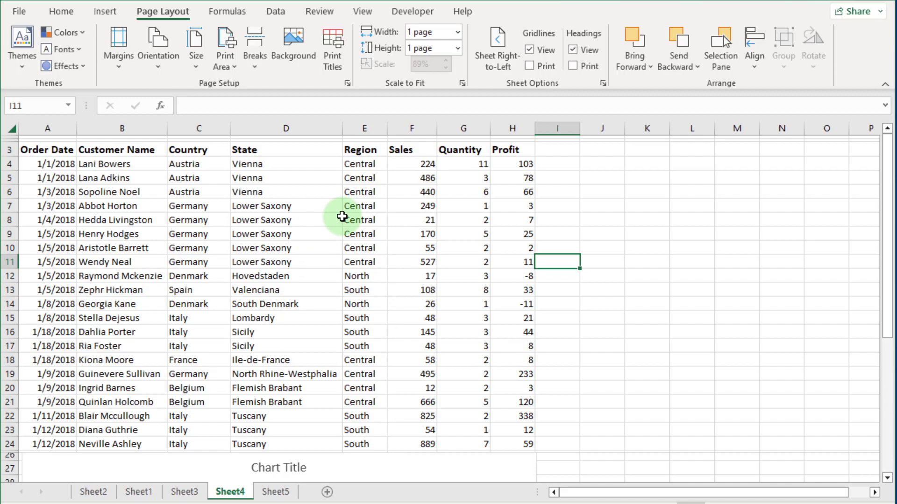
pyautogui.moveTo(222, 6)
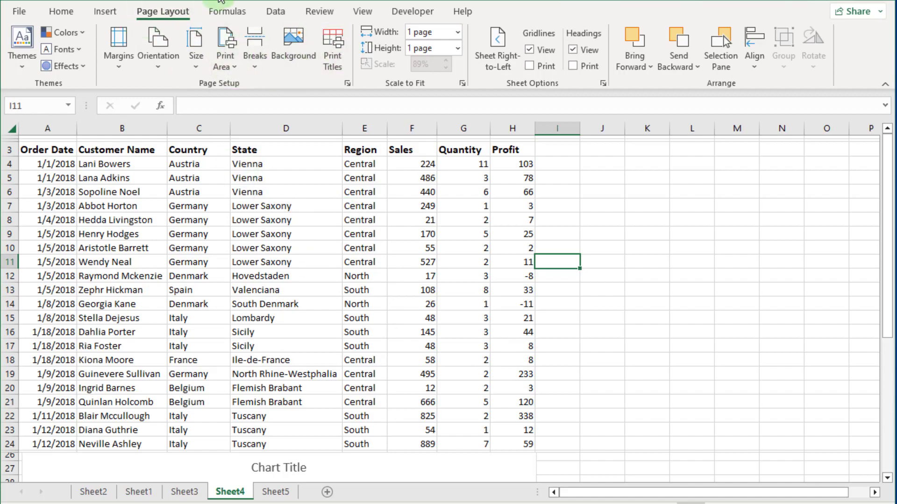
# Step: Preview the centered page, then turn on printing of gridlines from Page Layout
pyautogui.press('ctrl+p')
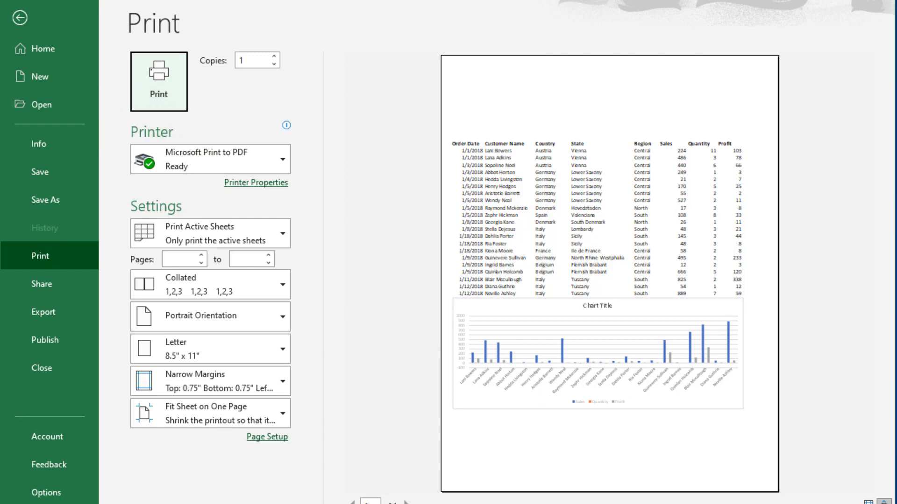
pyautogui.moveTo(158, 82)
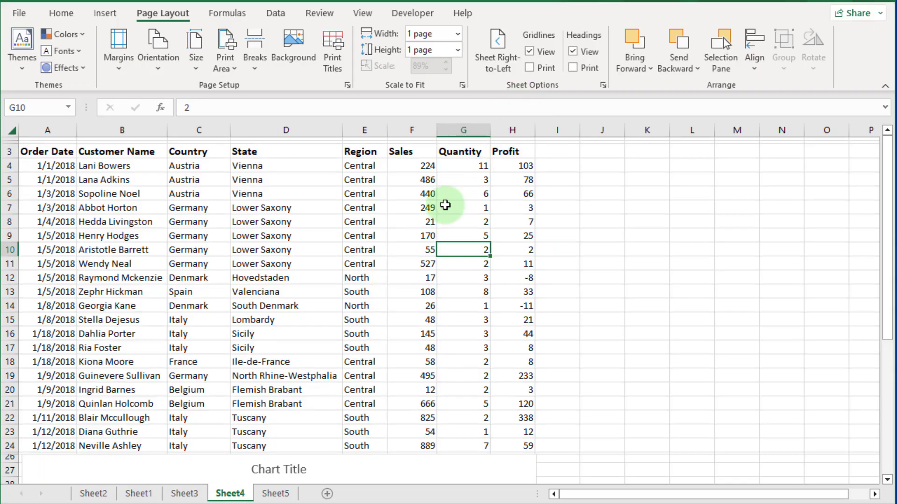
pyautogui.moveTo(665, 224)
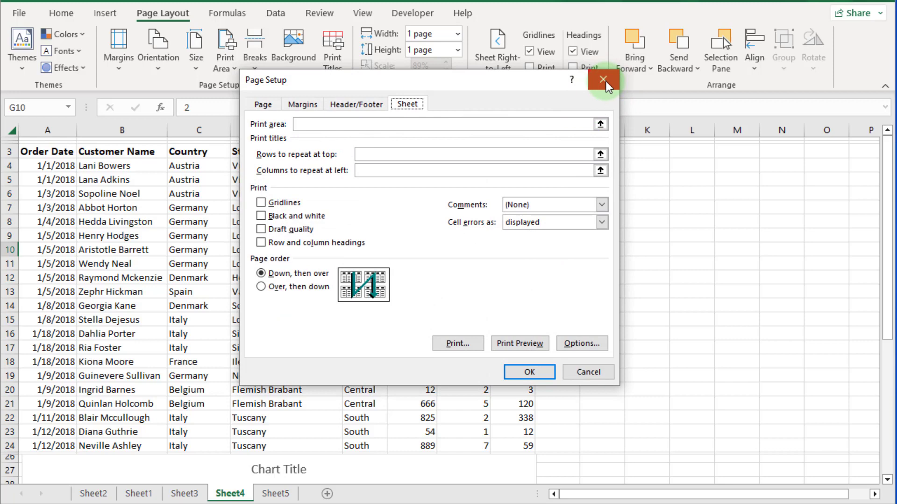
pyautogui.click(603, 79)
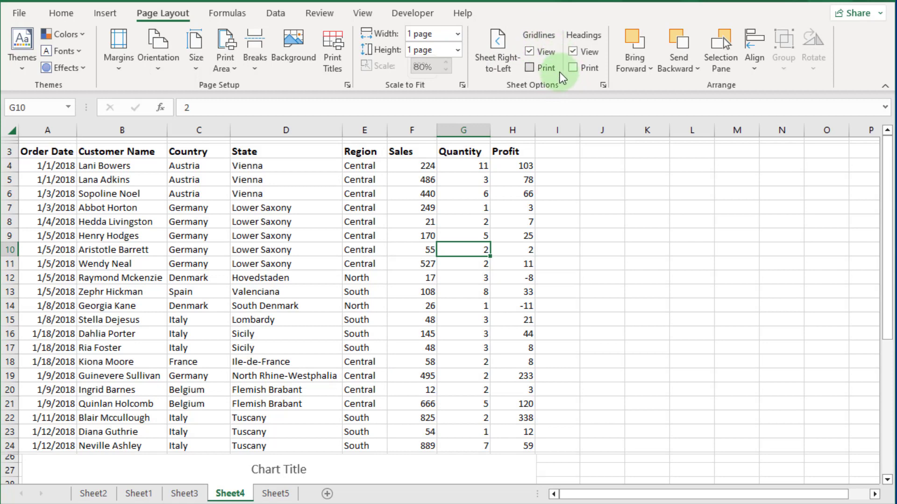
pyautogui.moveTo(531, 68)
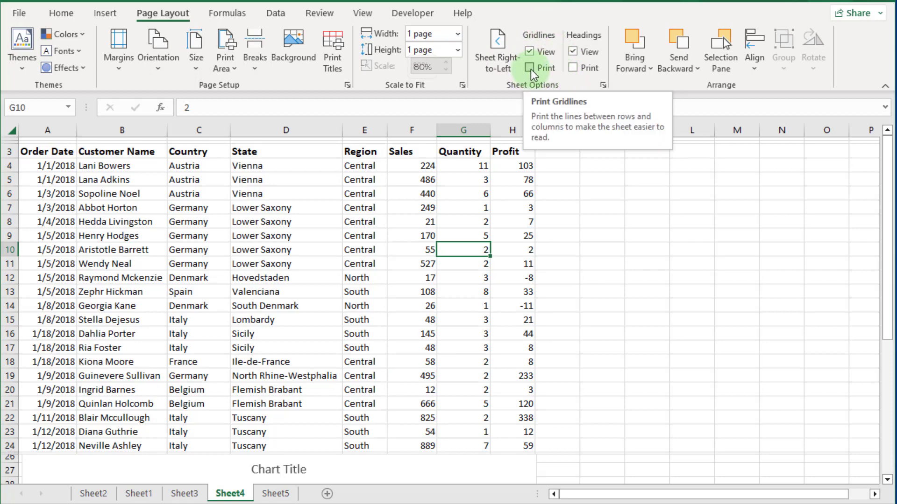
pyautogui.click(528, 68)
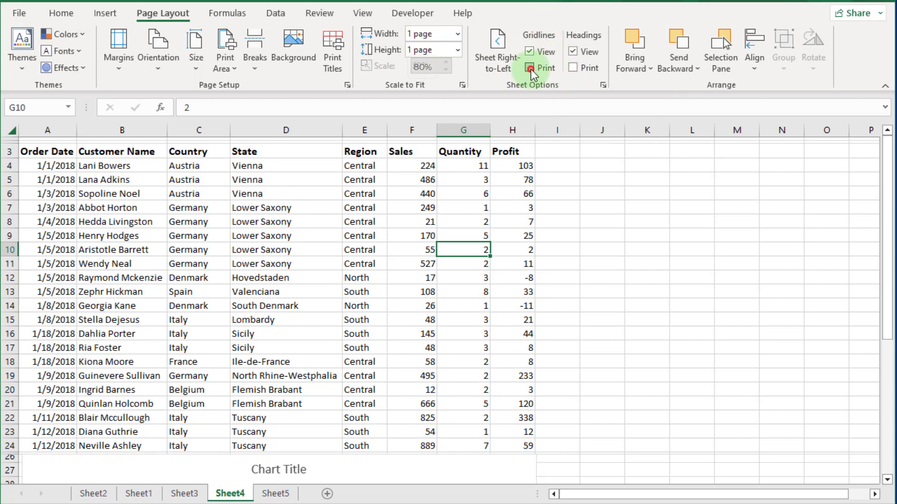
pyautogui.click(530, 69)
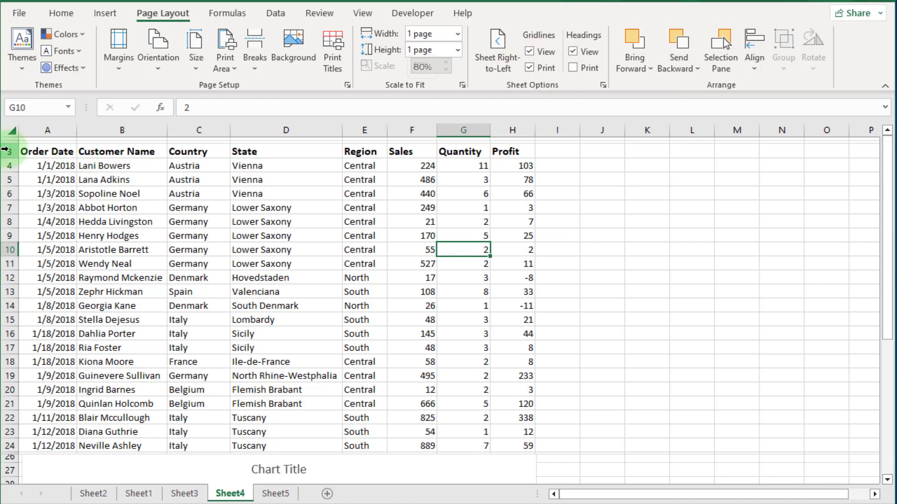
# Step: Restore the height of rows 1 and 2 above the table header
pyautogui.moveTo(12, 151); pyautogui.dragTo(12, 144)
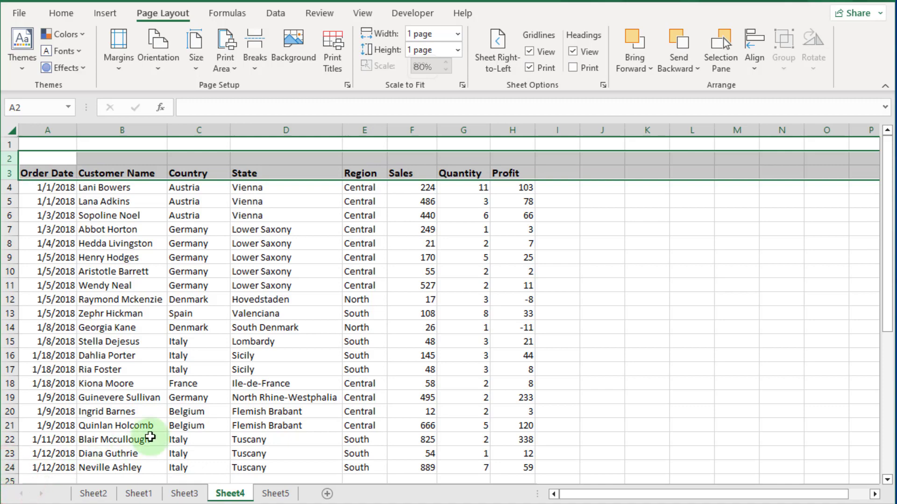
pyautogui.moveTo(228, 409)
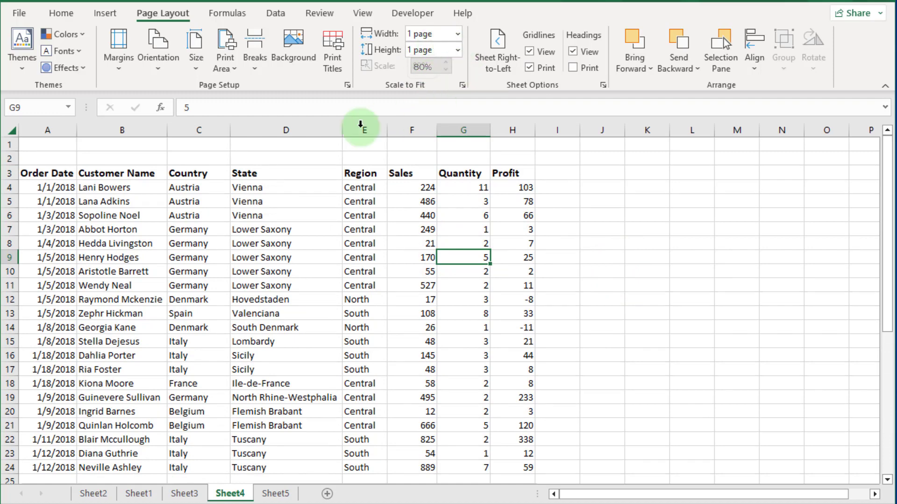
pyautogui.moveTo(260, 139)
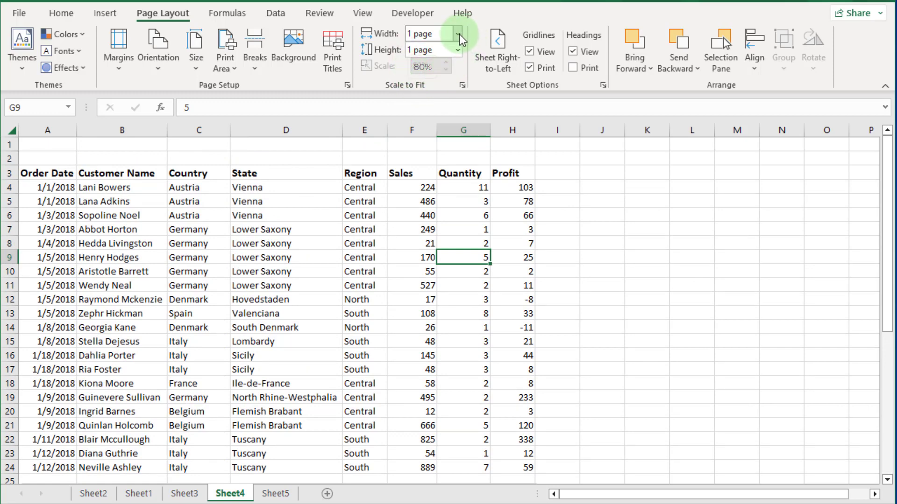
pyautogui.click(429, 34)
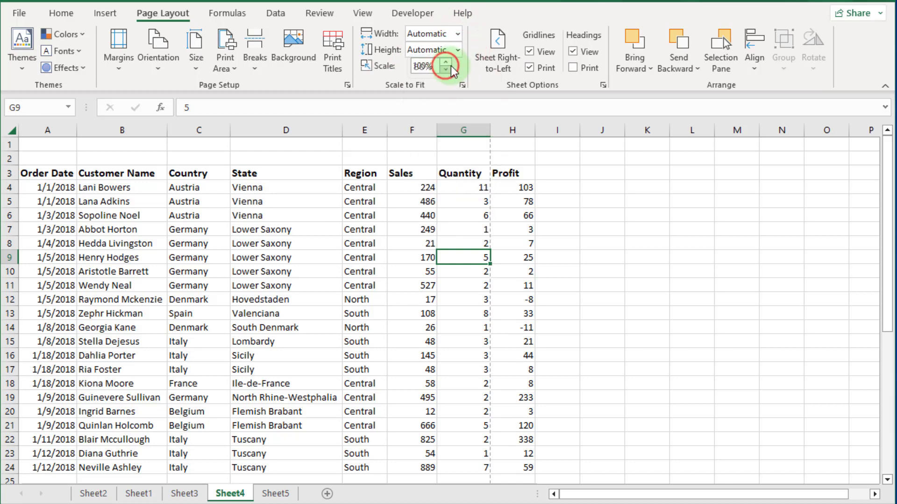
pyautogui.click(433, 34)
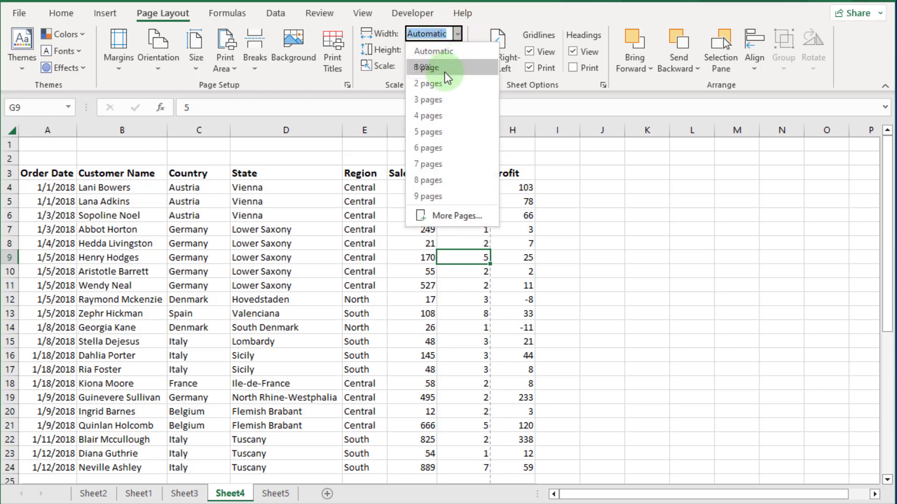
pyautogui.click(427, 67)
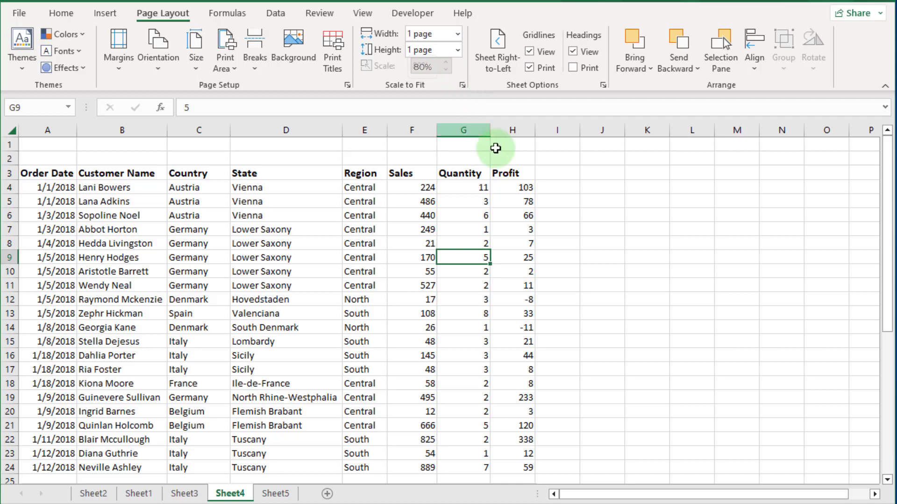
pyautogui.moveTo(603, 198)
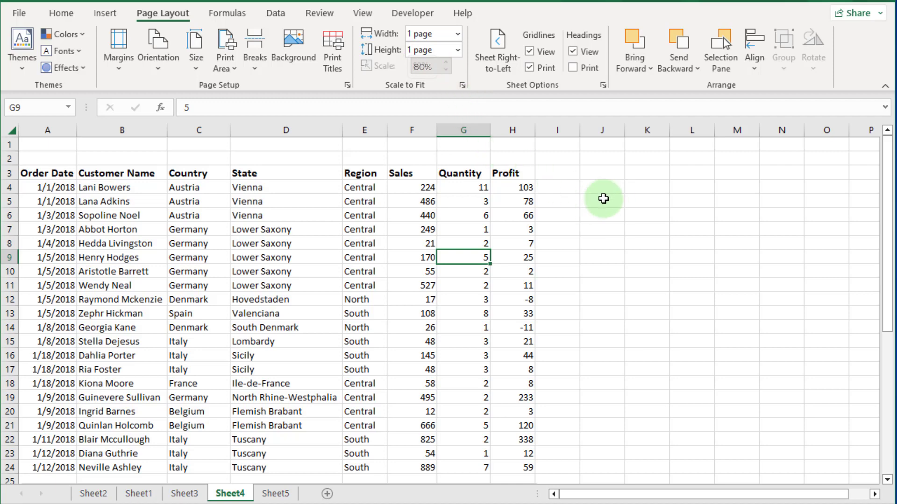
pyautogui.moveTo(456, 54)
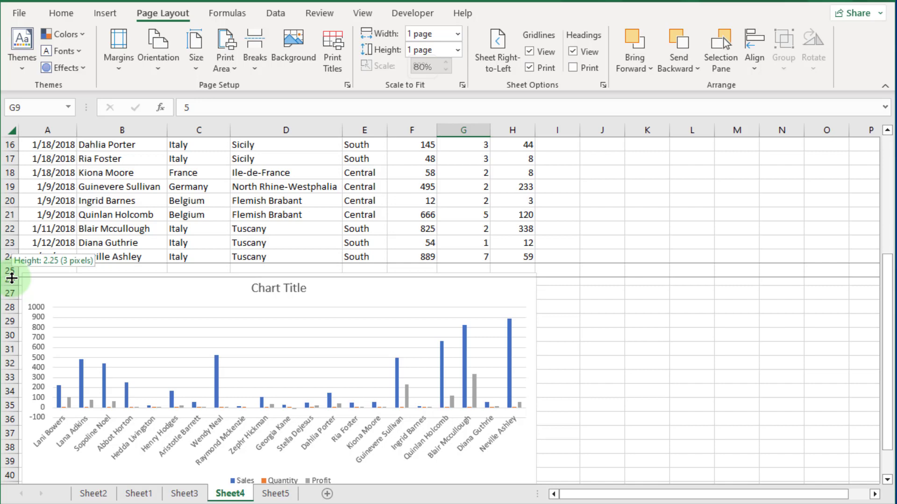
# Step: Shrink blank rows 25, 2 and 1 to thin slivers, lifting the one-page print scale to 89%
pyautogui.moveTo(12, 279); pyautogui.dragTo(12, 284)
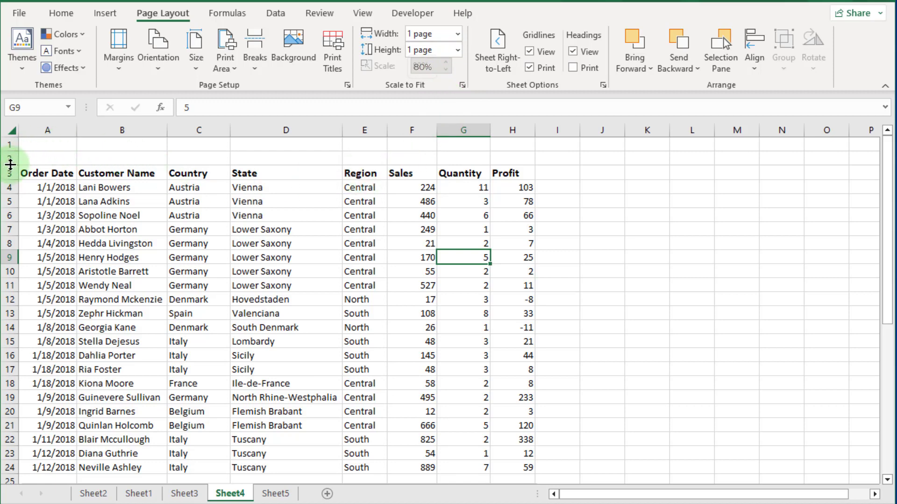
pyautogui.moveTo(11, 165); pyautogui.dragTo(10, 159)
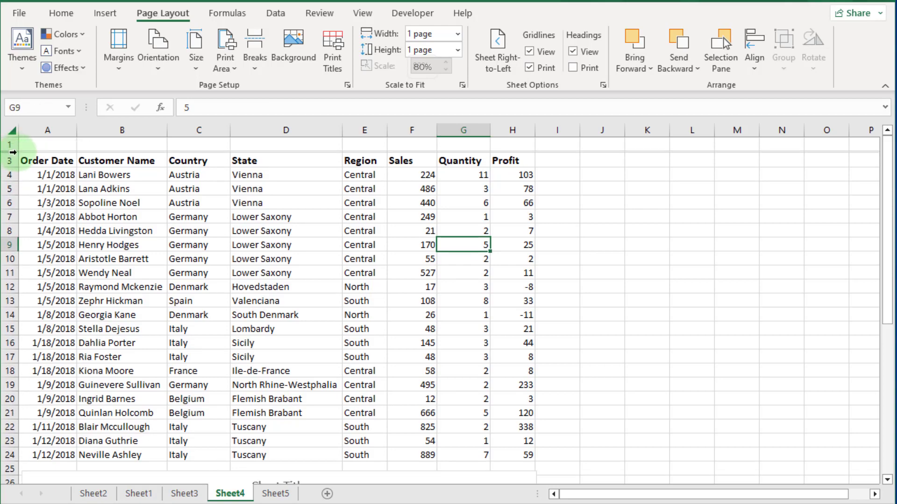
pyautogui.moveTo(11, 144); pyautogui.dragTo(10, 140)
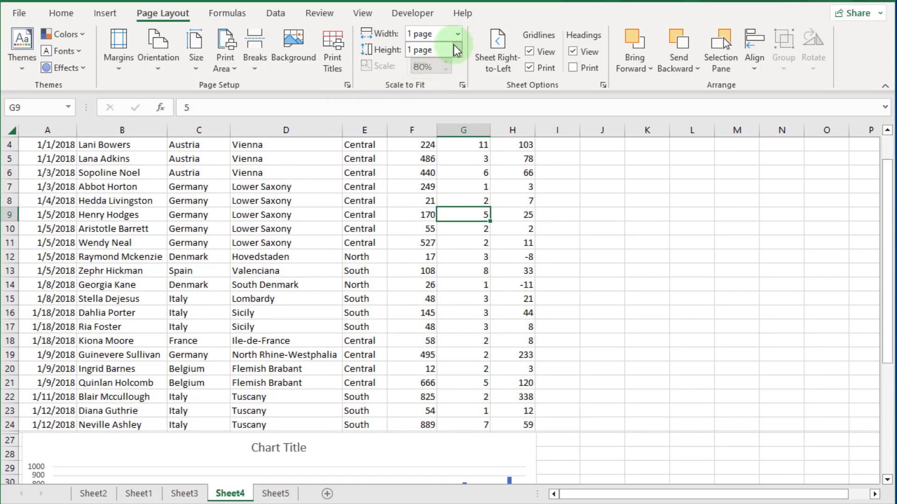
pyautogui.scroll(-3)
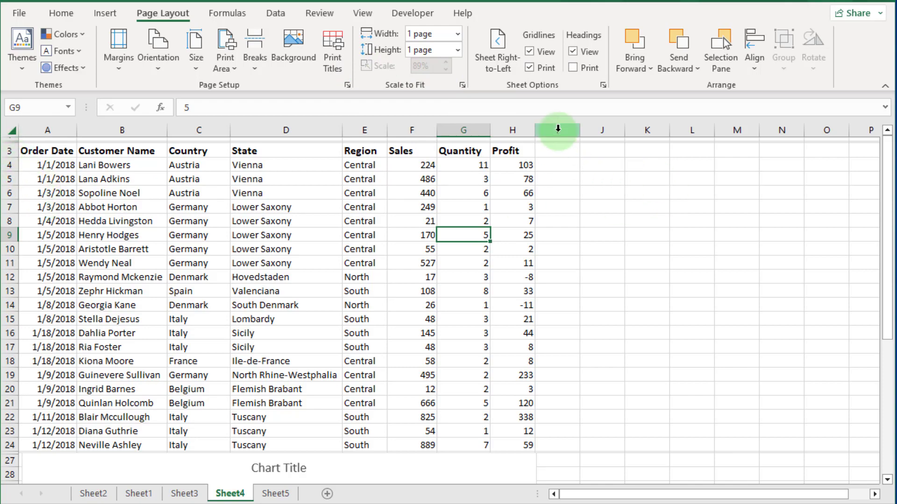
pyautogui.moveTo(564, 259)
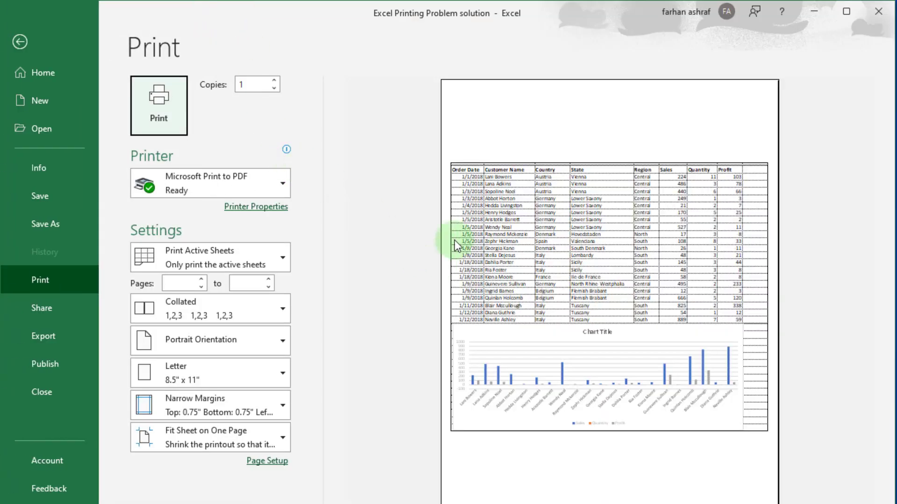
pyautogui.moveTo(705, 200)
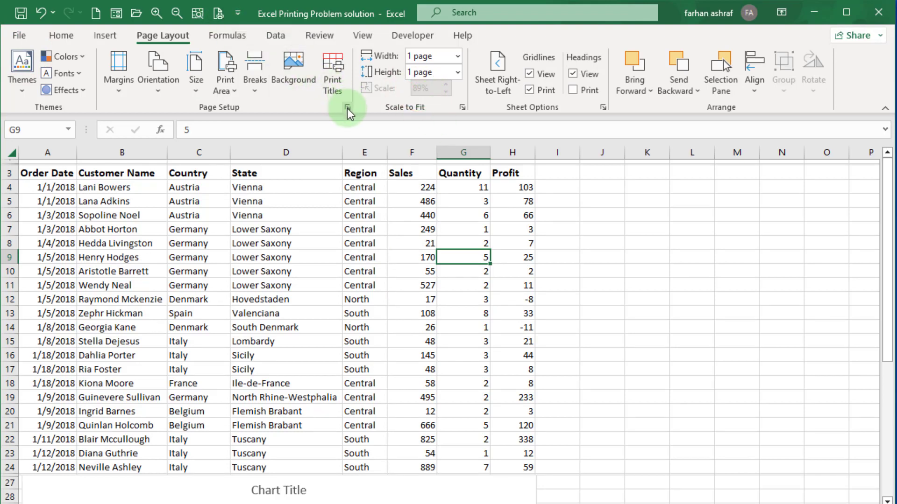
# Step: Reach the print preview from the Page Setup dialog, showing table and chart on one gridlined page
pyautogui.click(348, 106)
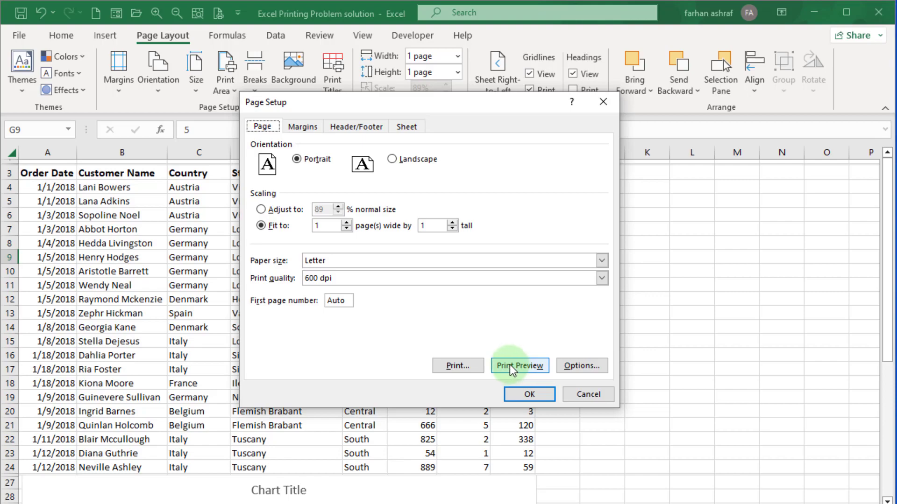
pyautogui.click(518, 365)
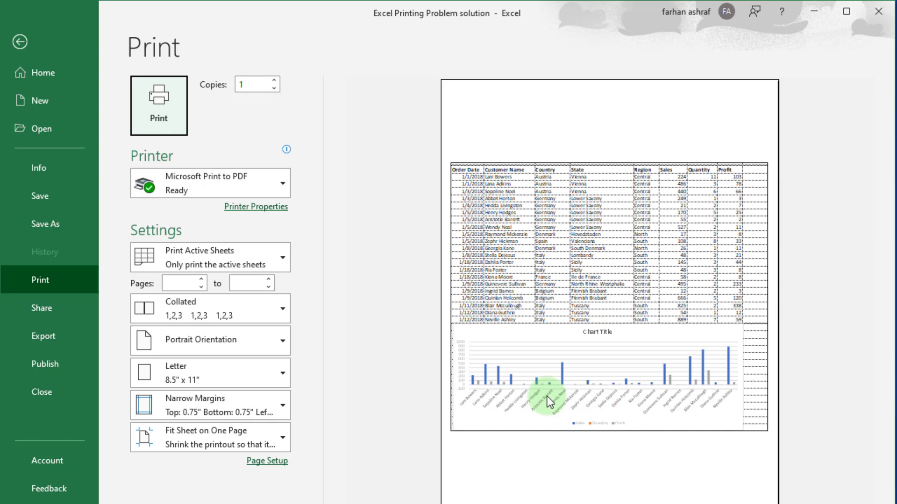
pyautogui.moveTo(159, 118)
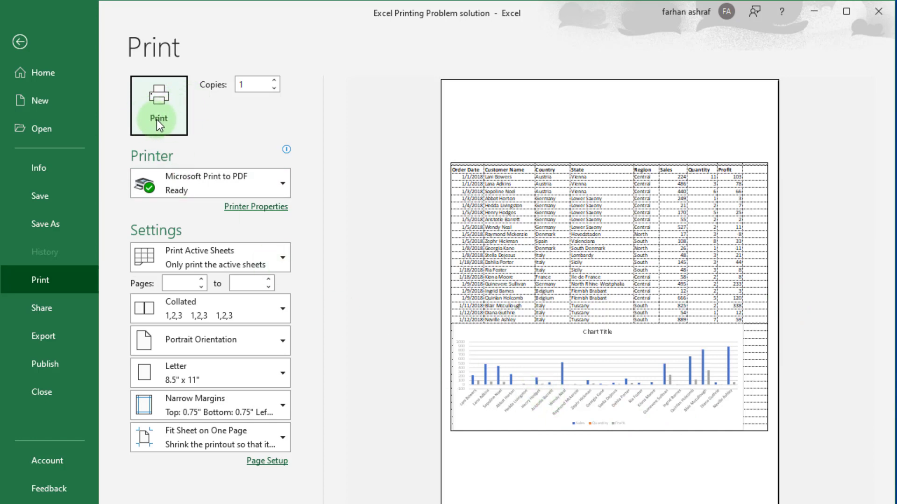
pyautogui.moveTo(395, 348)
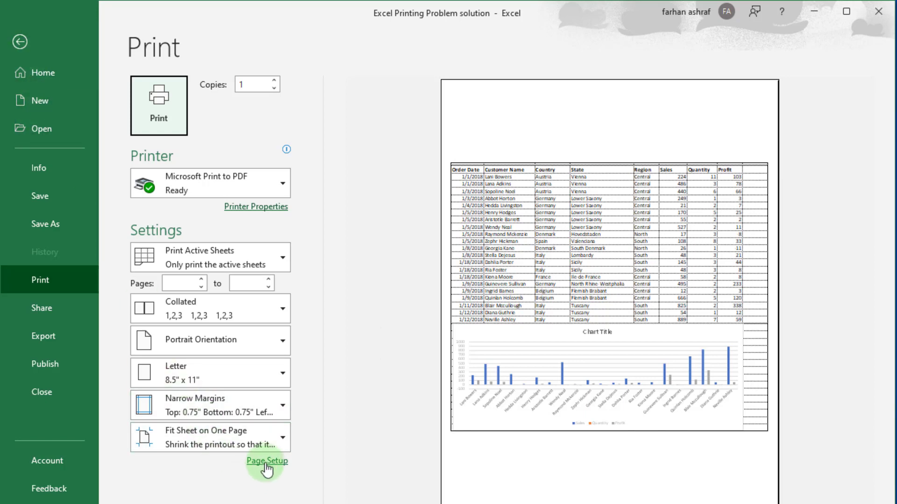
# Step: Toggle horizontal and vertical centring off and back on in Margins, confirm, and return to the worksheet
pyautogui.click(266, 460)
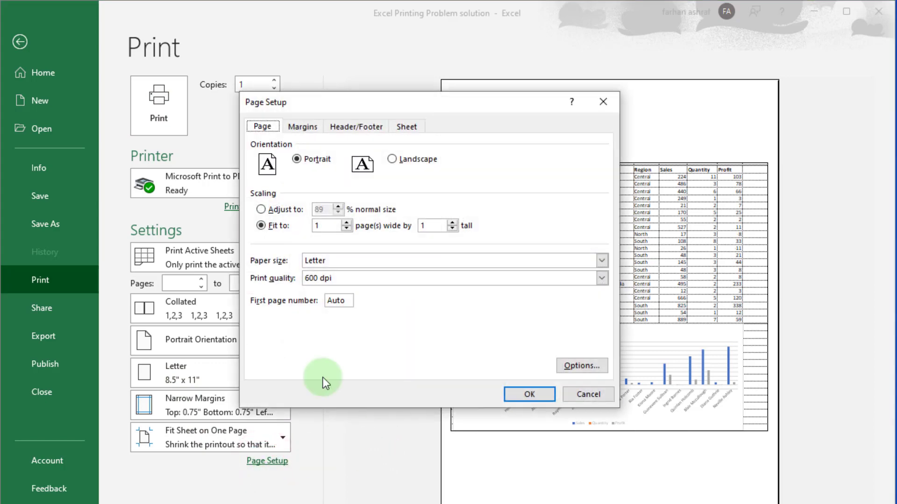
pyautogui.click(303, 126)
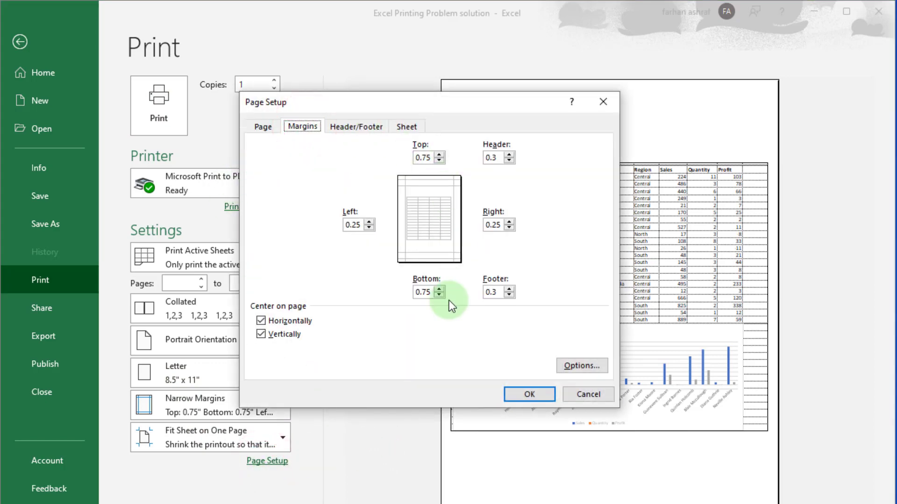
pyautogui.click(261, 321)
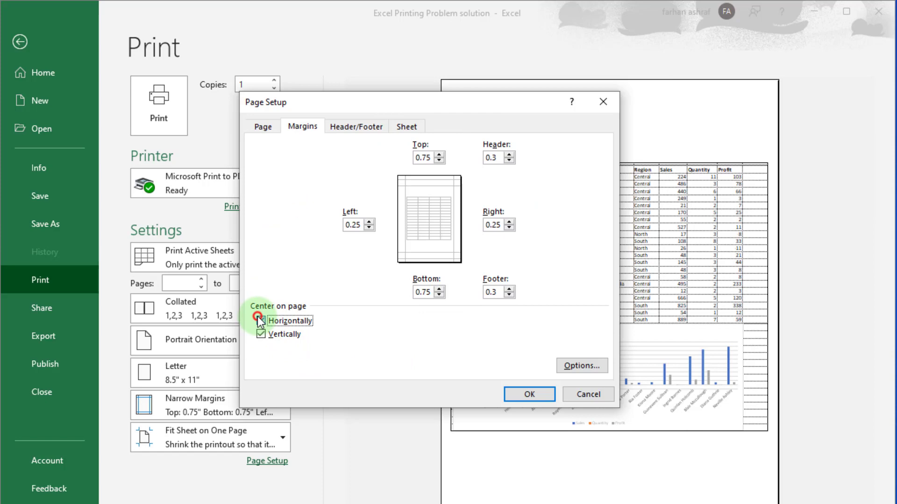
pyautogui.click(261, 321)
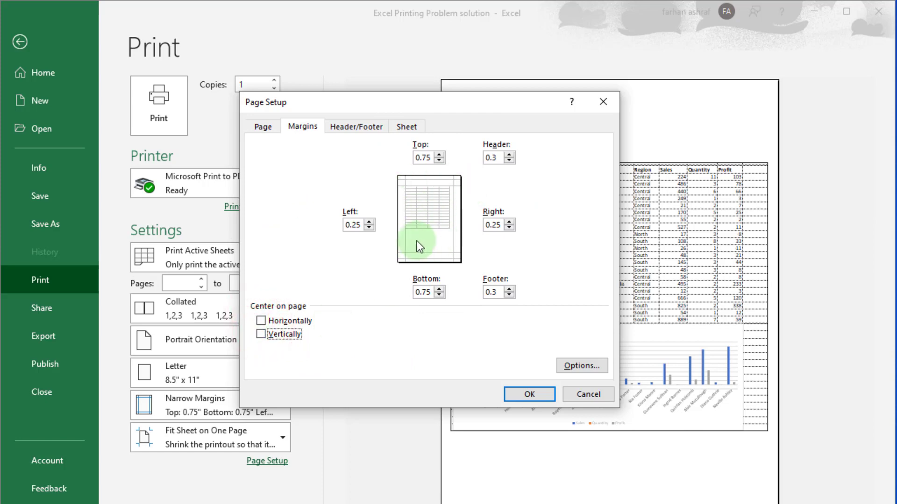
pyautogui.click(260, 321)
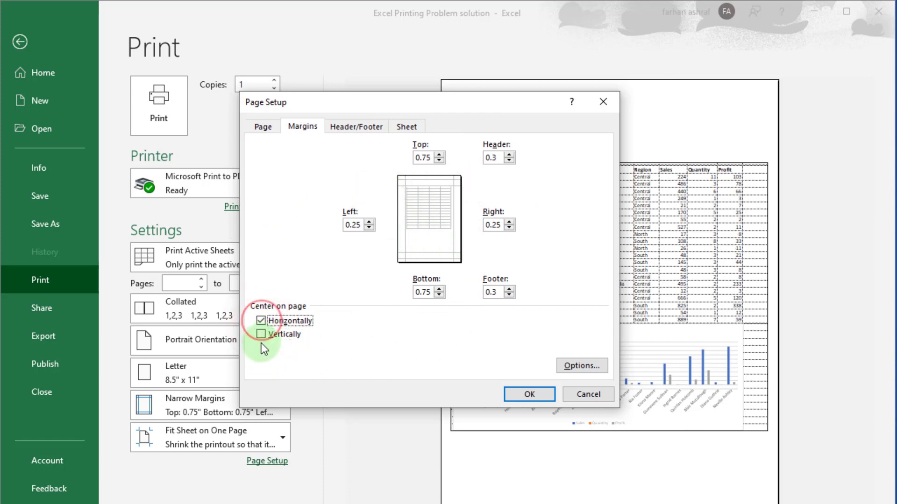
pyautogui.click(261, 334)
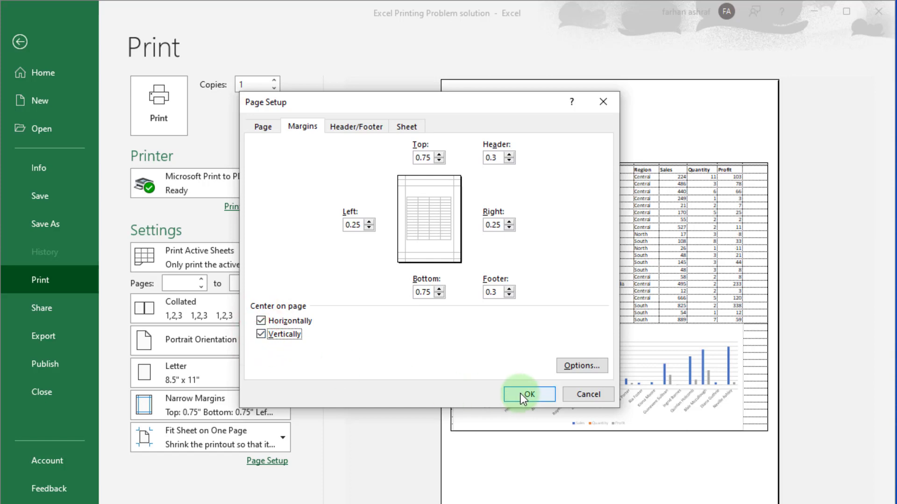
pyautogui.click(528, 394)
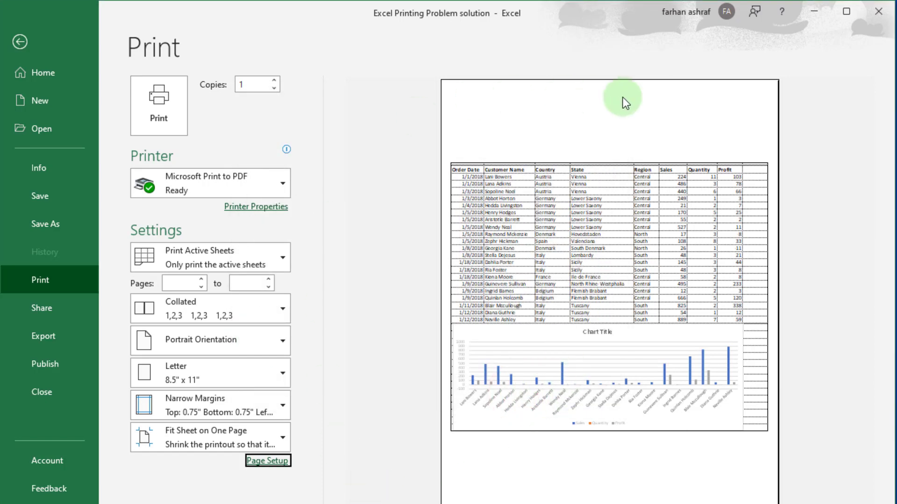
pyautogui.moveTo(721, 243)
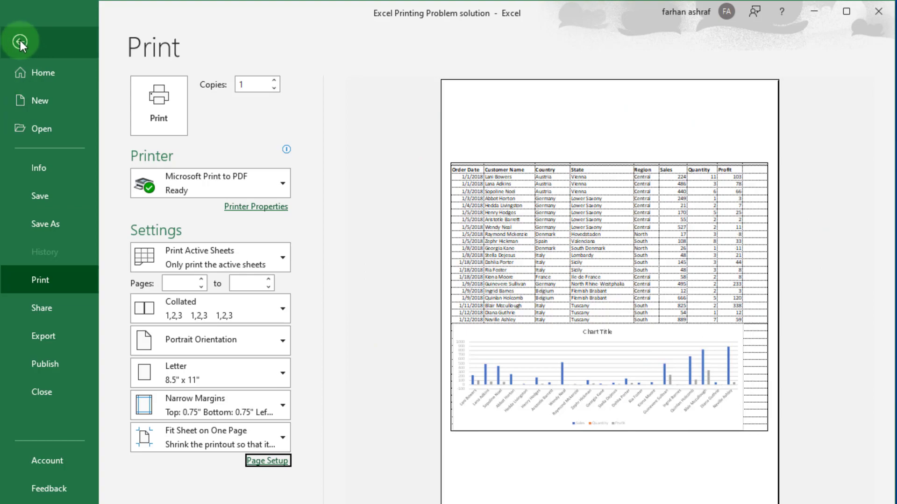
pyautogui.click(22, 40)
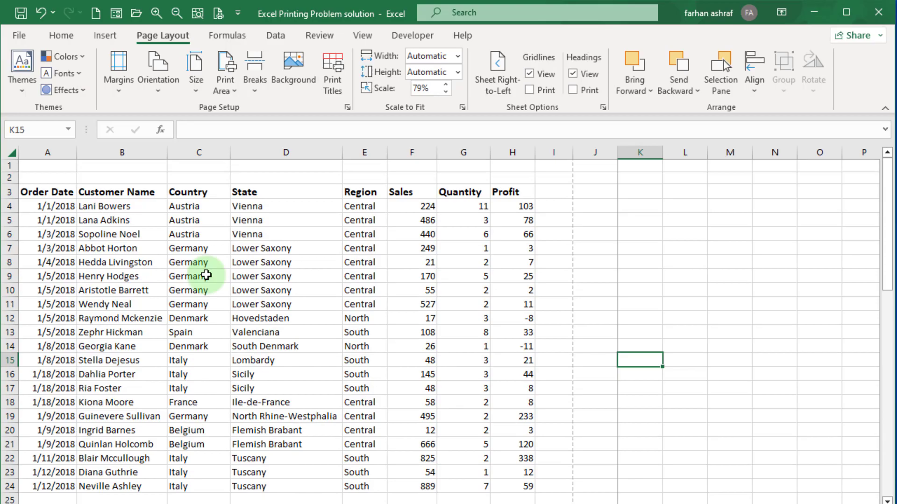
# Step: Check the print preview via Ctrl+P with 89% fit-to-one-page scaling, then return to the sheet
pyautogui.press('ctrl+p')
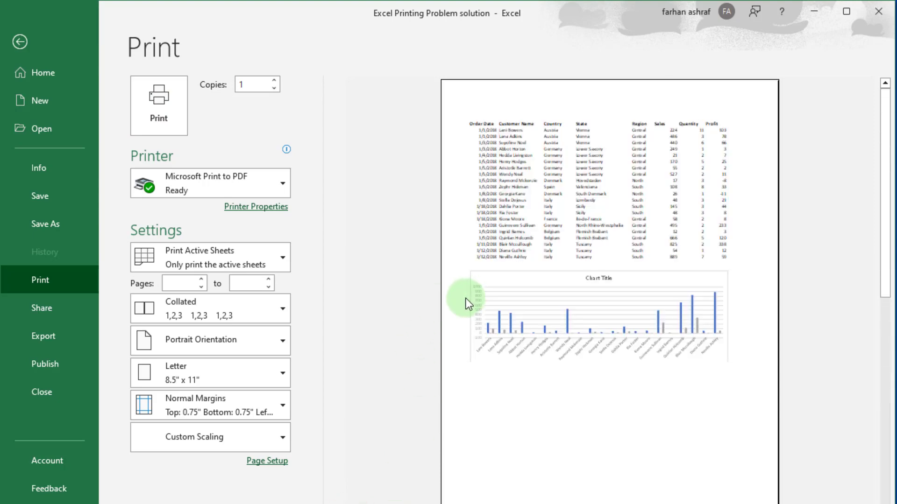
pyautogui.click(20, 41)
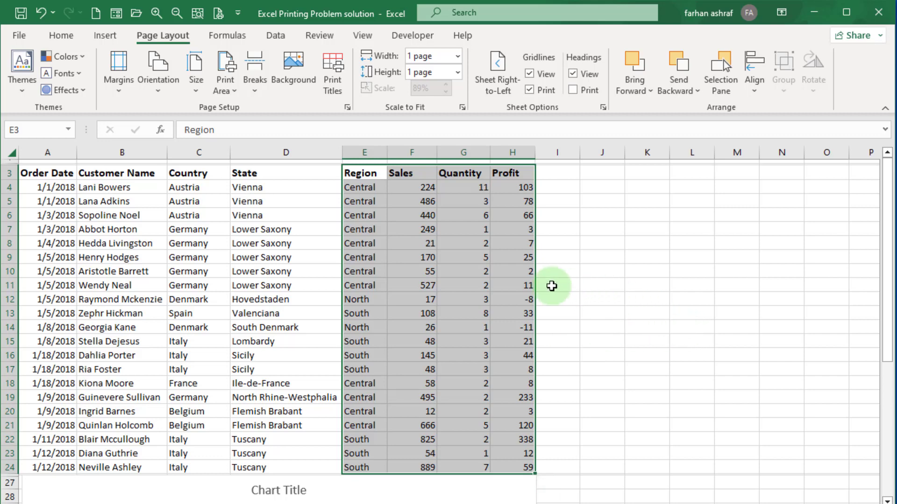
pyautogui.moveTo(19, 36)
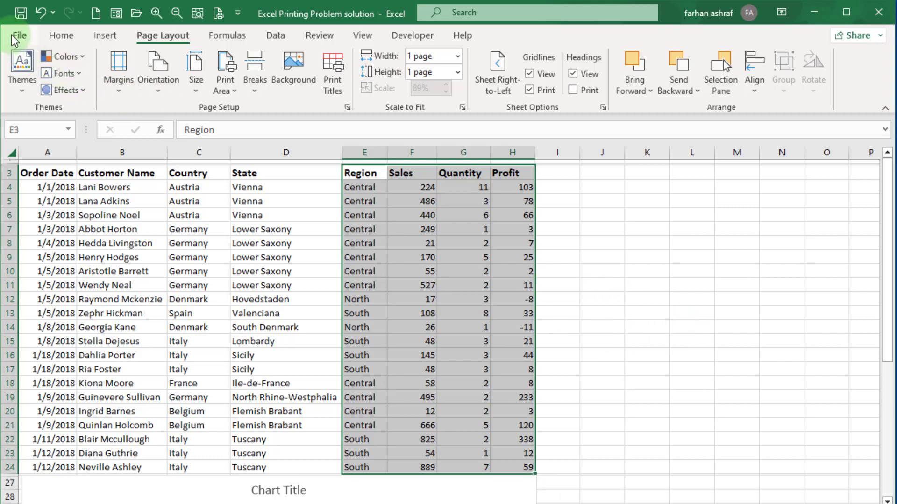
# Step: Limit the printout to the selected Region, Sales, Quantity and Profit columns with Normal Margins
pyautogui.click(19, 36)
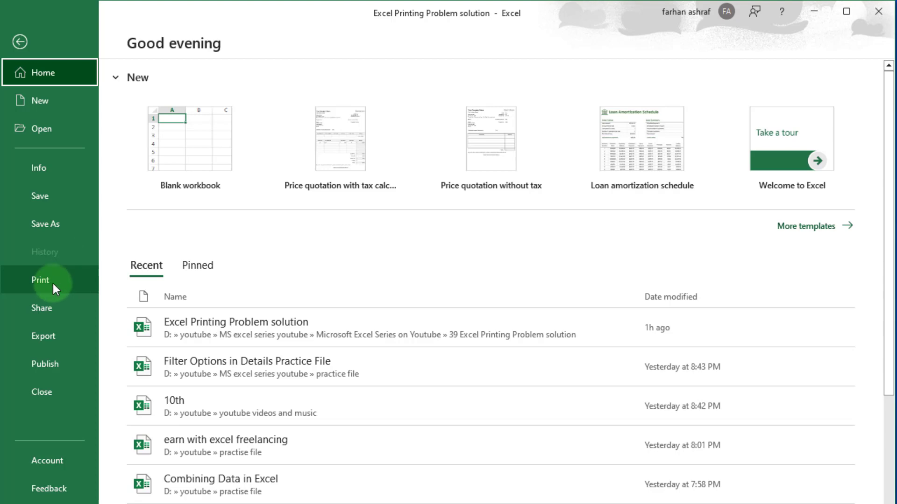
pyautogui.click(40, 280)
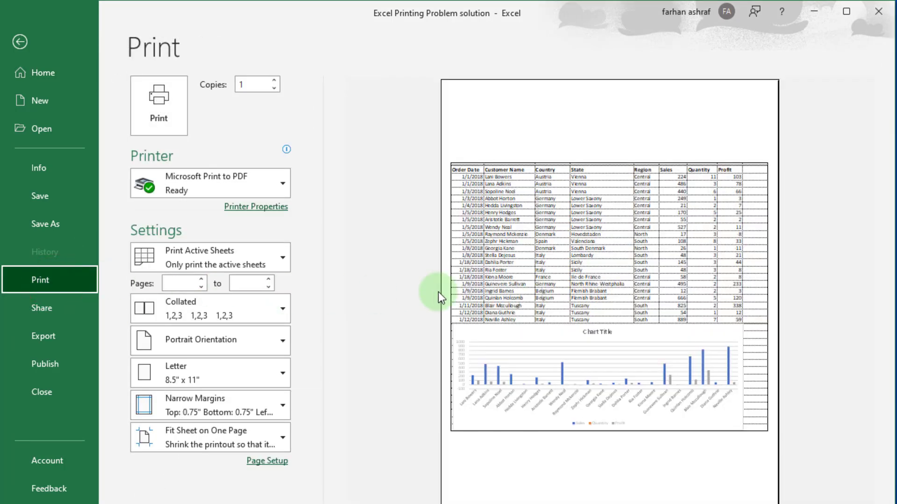
pyautogui.moveTo(348, 301)
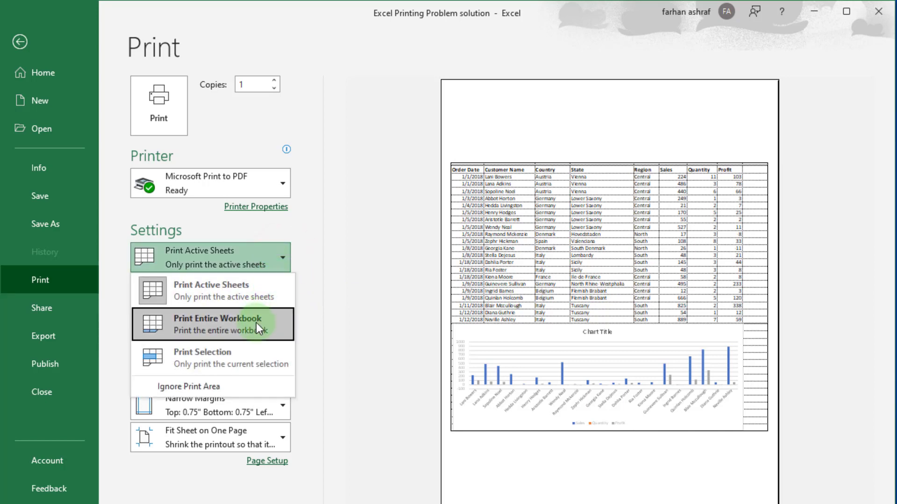
pyautogui.click(202, 358)
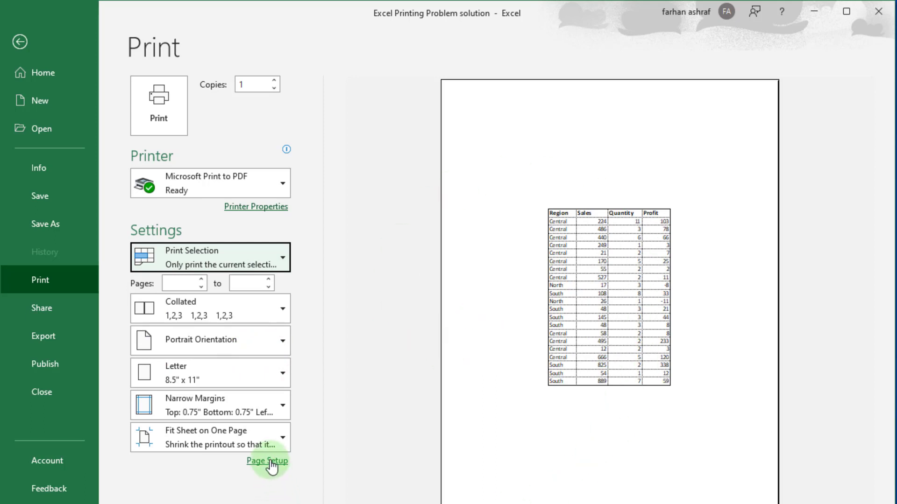
pyautogui.click(210, 404)
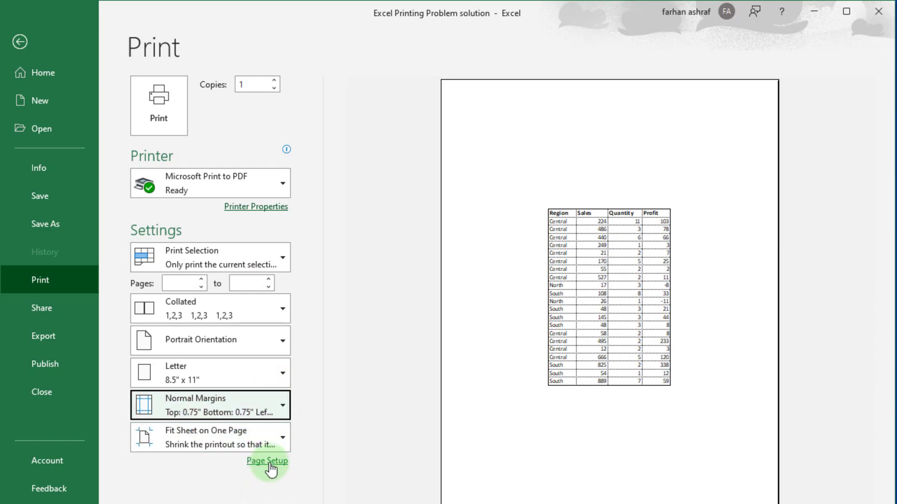
pyautogui.click(267, 461)
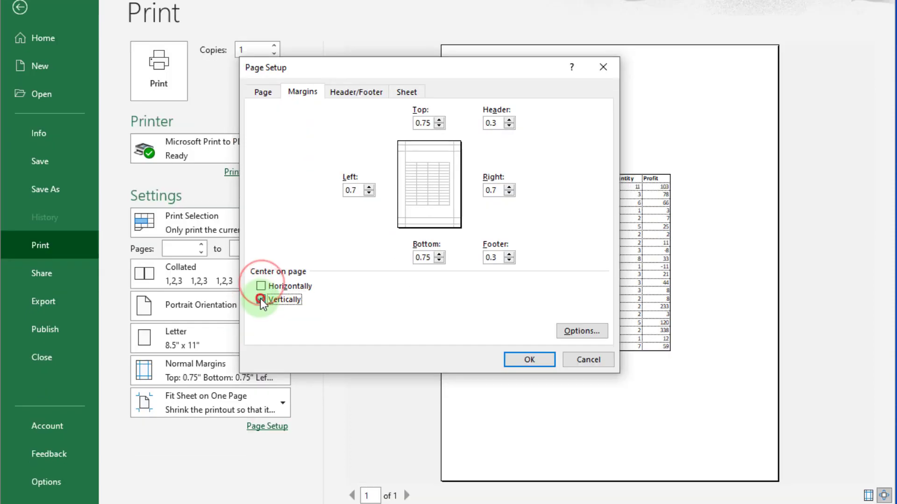
# Step: Uncheck vertical centring so the selection prints top-left, then switch back to the active sheet with no scaling
pyautogui.click(527, 359)
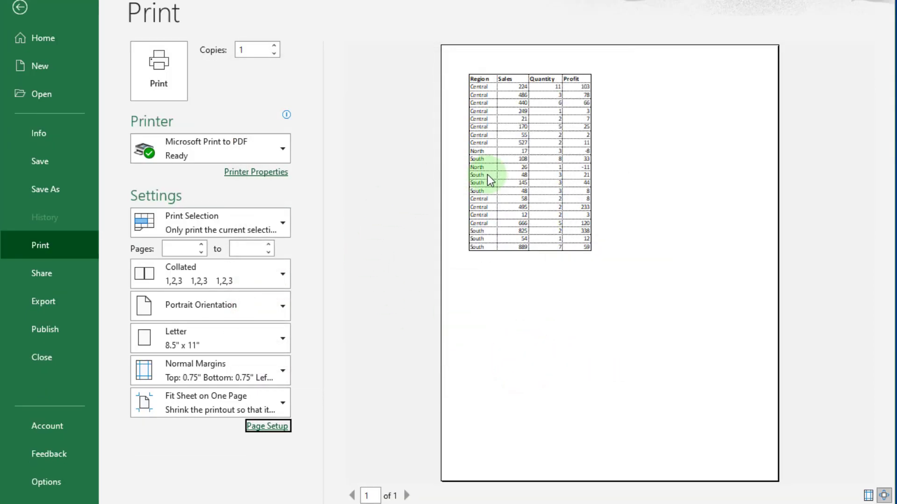
pyautogui.moveTo(383, 174)
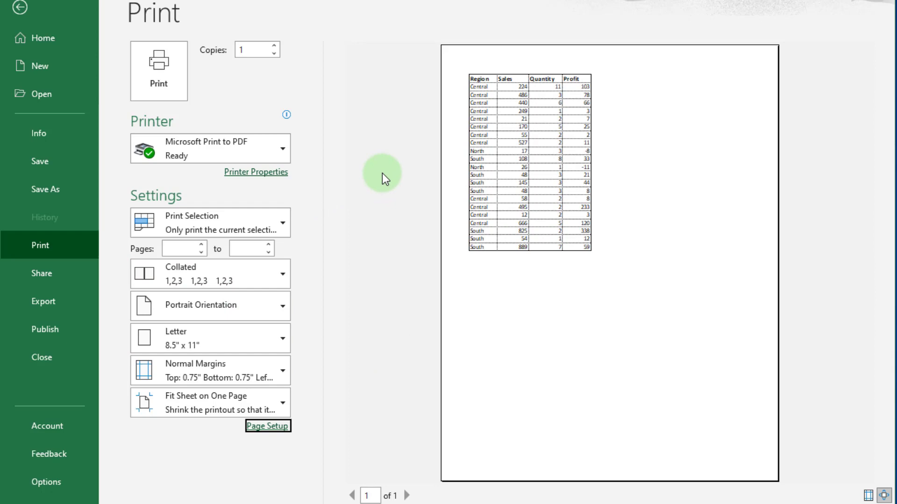
pyautogui.moveTo(382, 182)
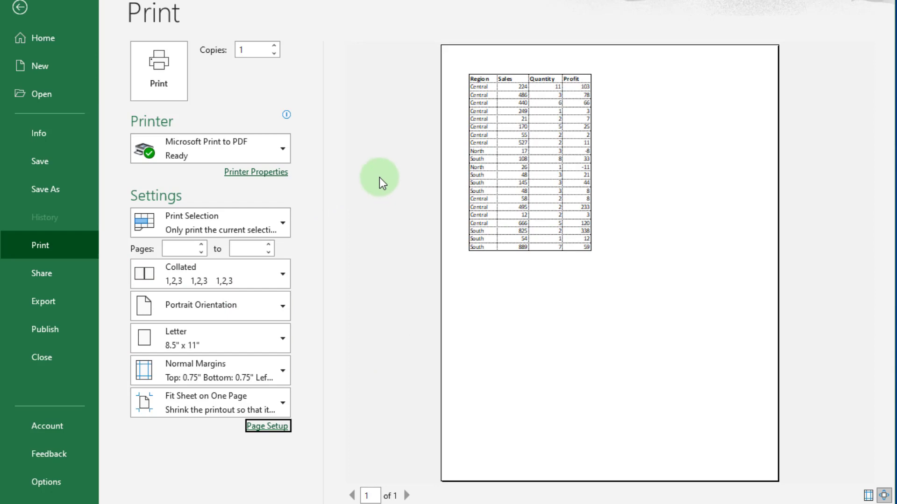
pyautogui.click(408, 496)
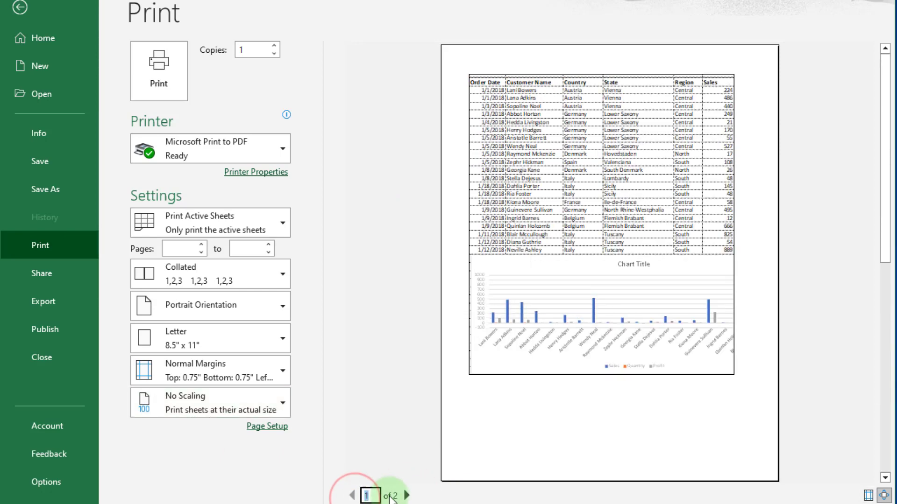
pyautogui.moveTo(376, 367)
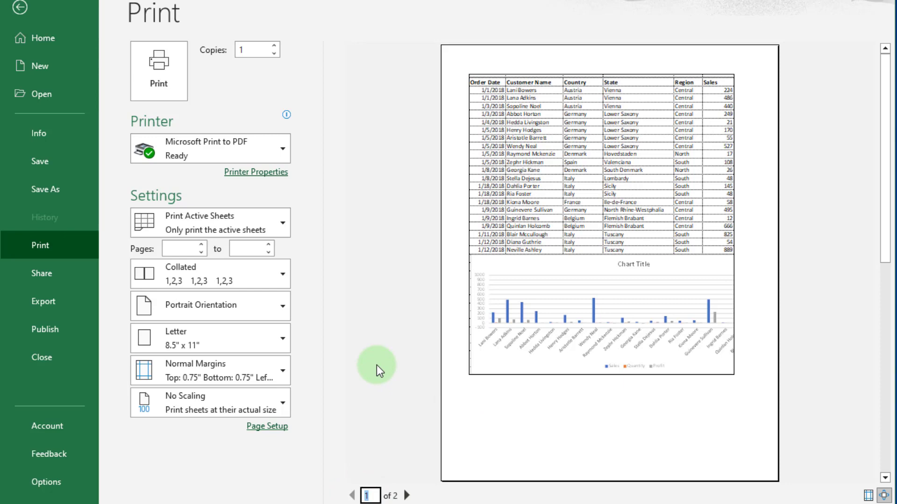
# Step: Switch the print scope to Print Selection and back to Print Active Sheets
pyautogui.click(281, 222)
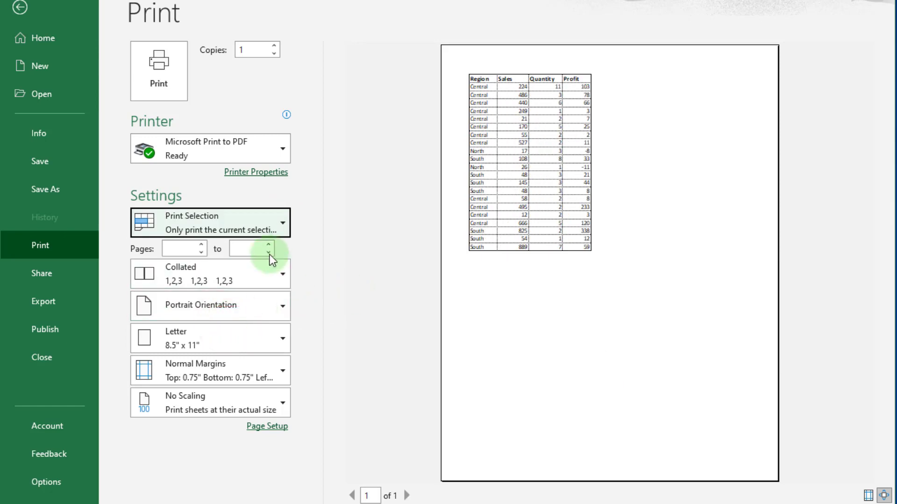
pyautogui.click(209, 222)
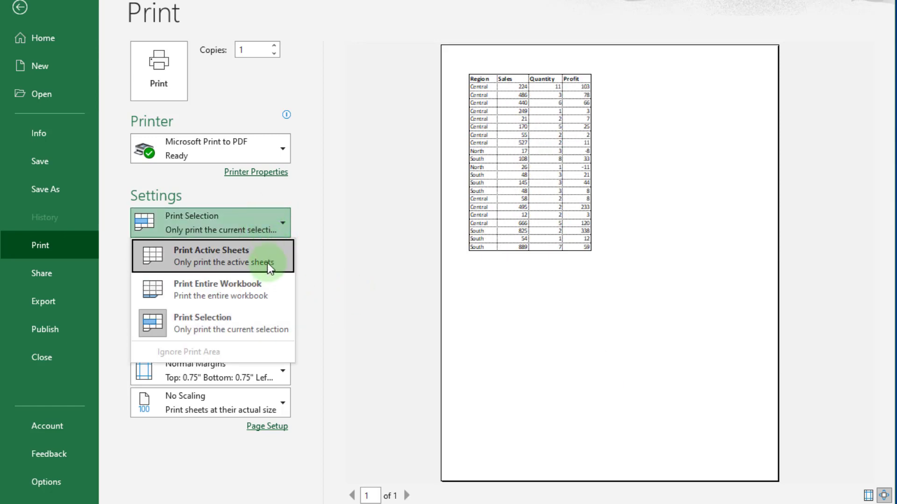
pyautogui.moveTo(285, 257)
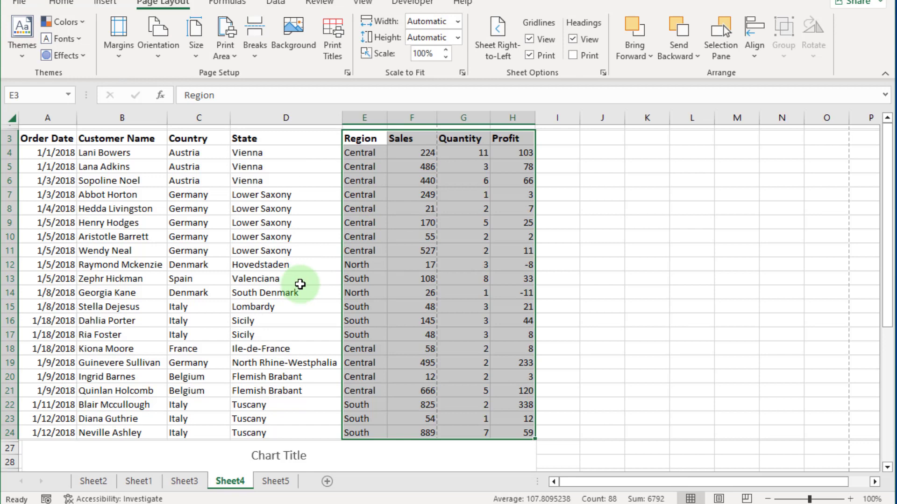
pyautogui.moveTo(287, 282)
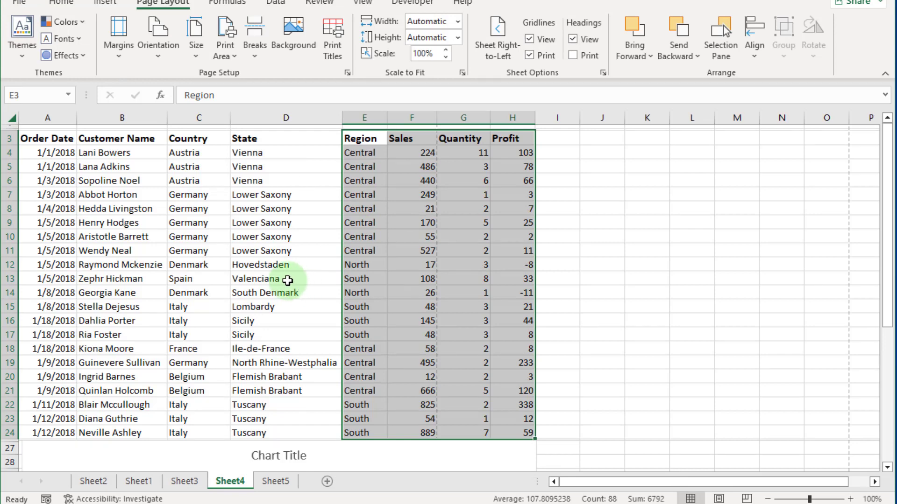
pyautogui.moveTo(154, 318)
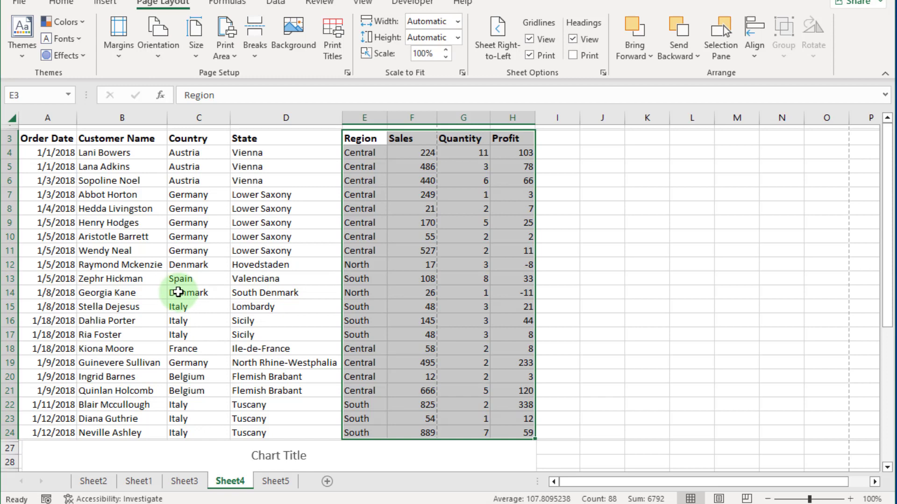
pyautogui.moveTo(187, 278)
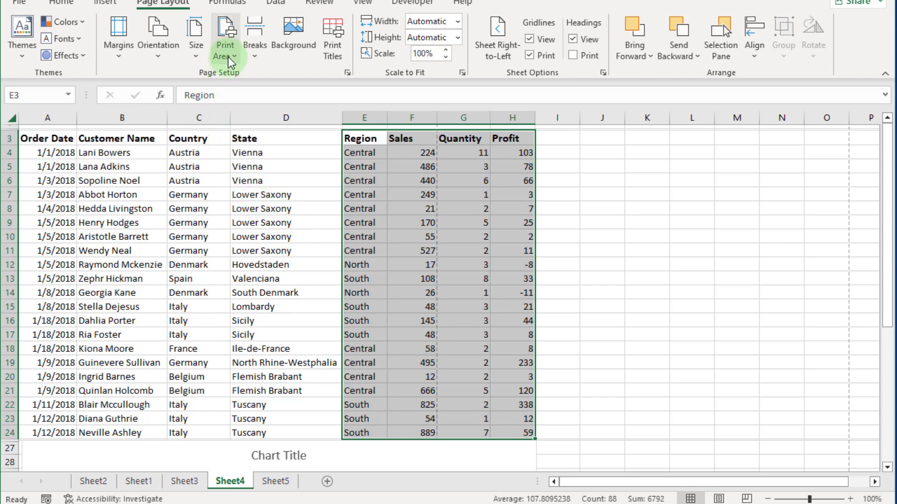
pyautogui.moveTo(226, 43)
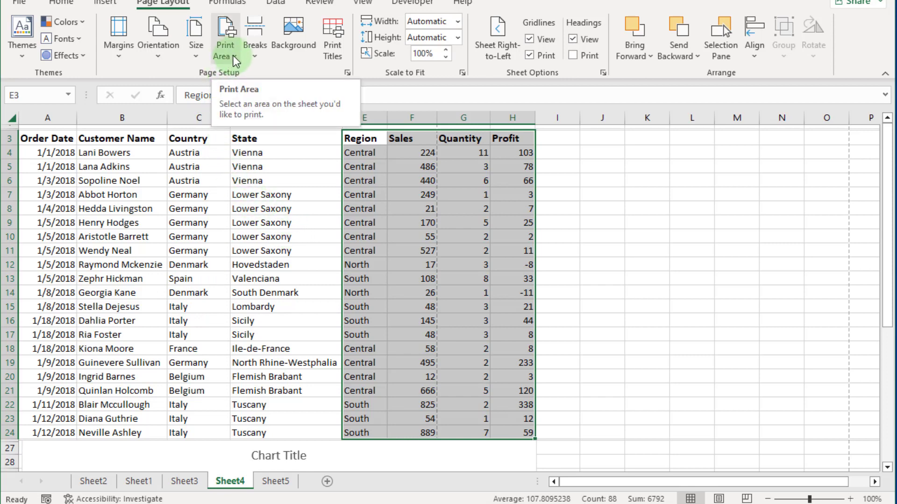
# Step: Define the selected E3:H24 four-column table as the sheet's print area via Set Print Area
pyautogui.click(225, 36)
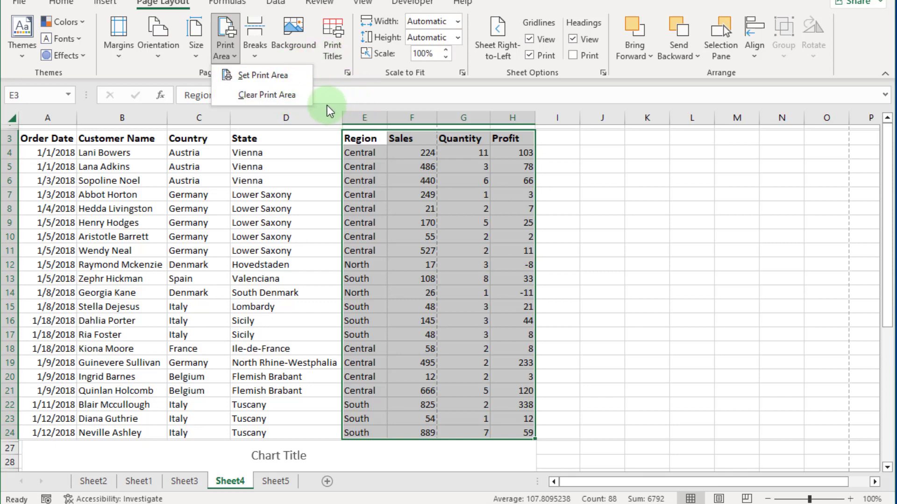
pyautogui.click(380, 175)
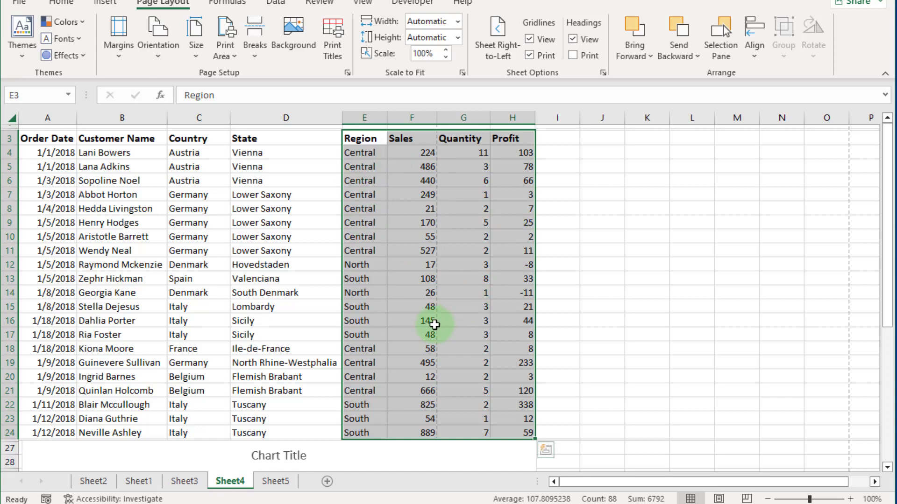
pyautogui.moveTo(118, 35)
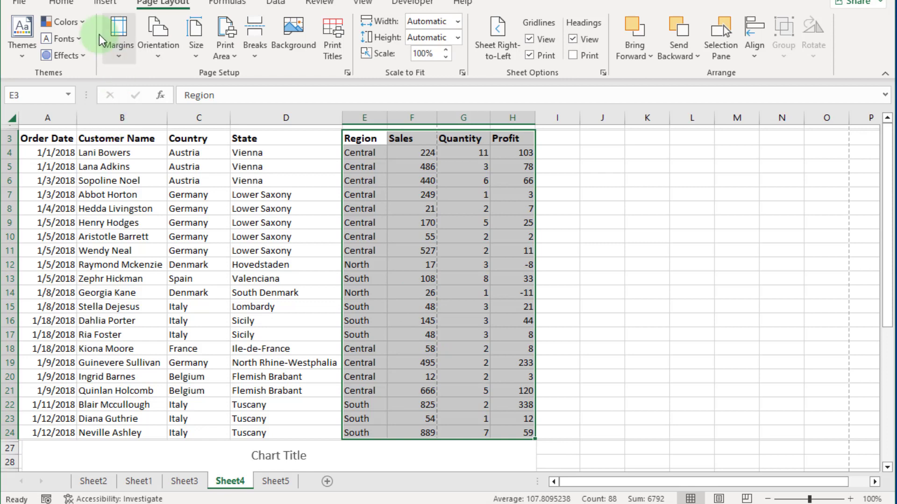
pyautogui.click(62, 3)
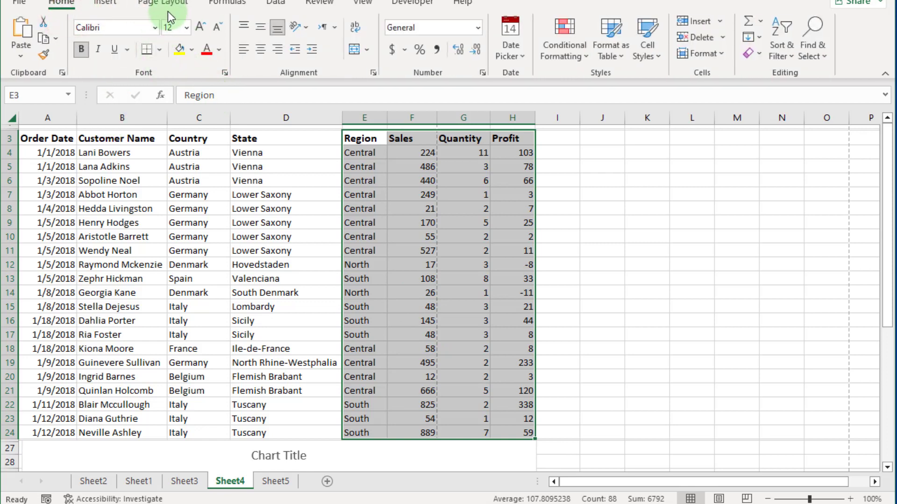
pyautogui.click(162, 4)
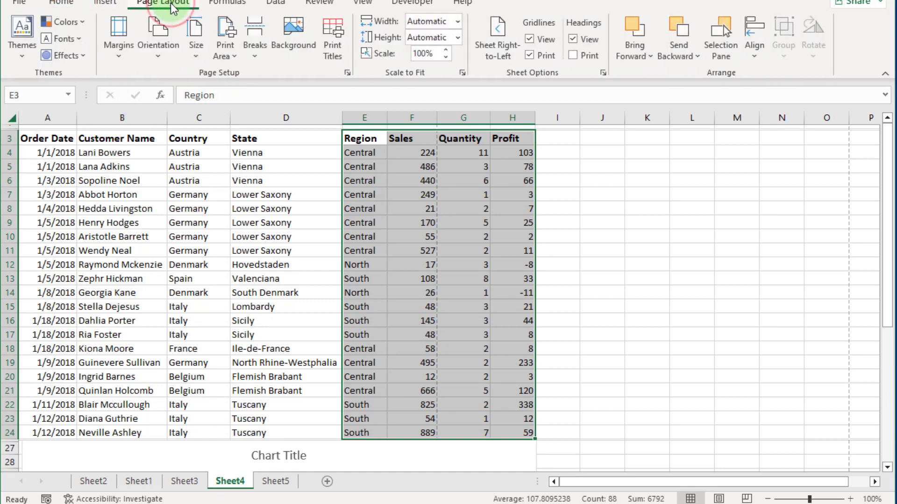
pyautogui.moveTo(225, 38)
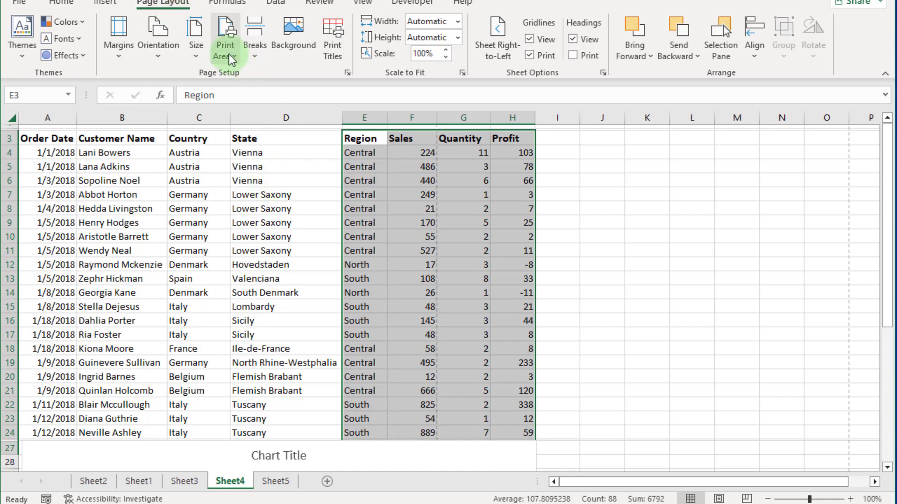
pyautogui.click(225, 34)
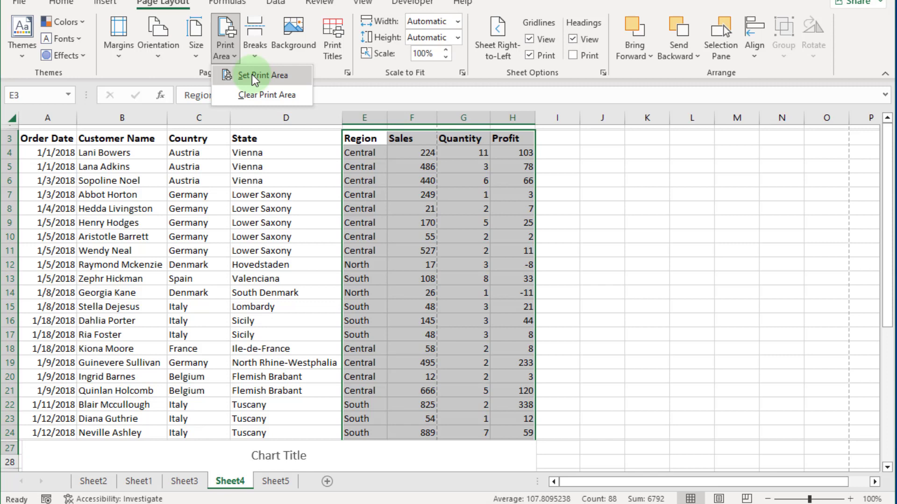
pyautogui.click(264, 75)
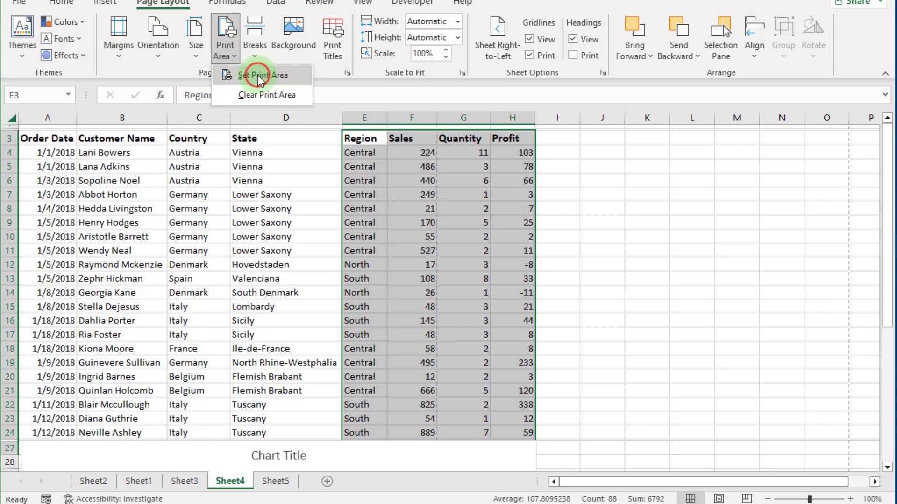
pyautogui.click(262, 75)
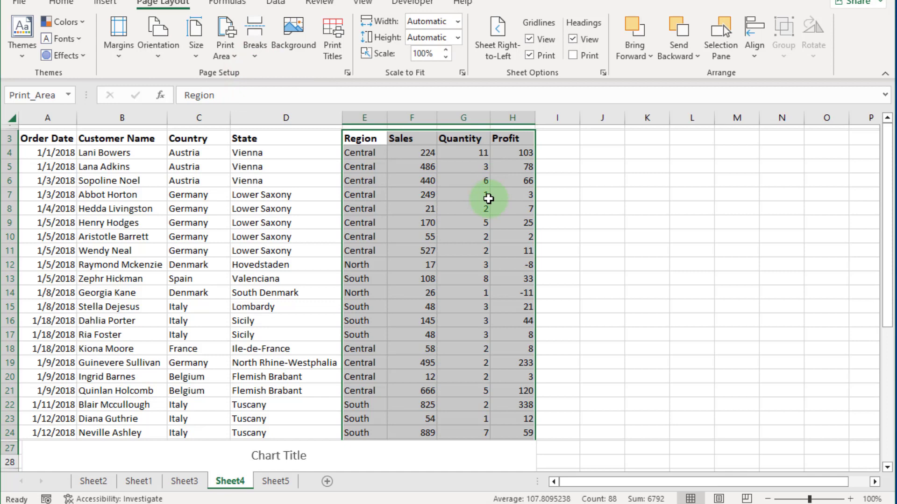
pyautogui.moveTo(122, 189)
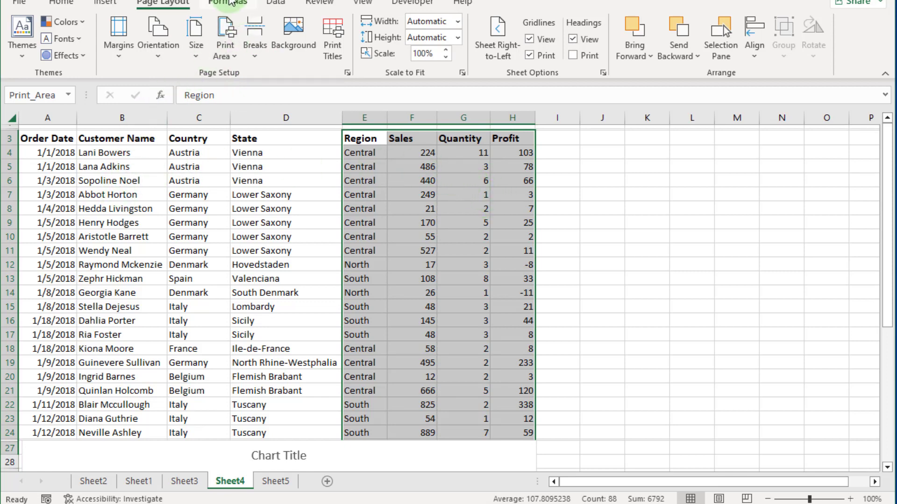
# Step: In Print, choose Print Active Sheets and Ignore Print Area so the full table and chart preview
pyautogui.press('ctrl+p')
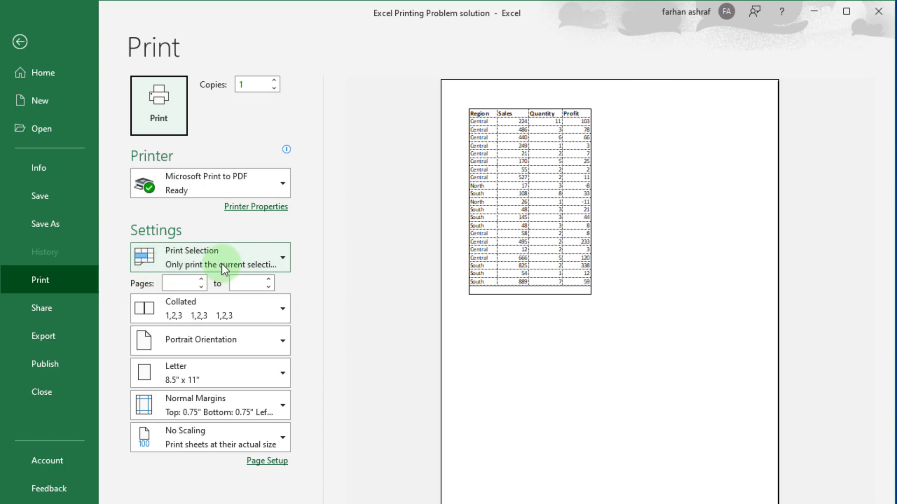
pyautogui.moveTo(261, 213)
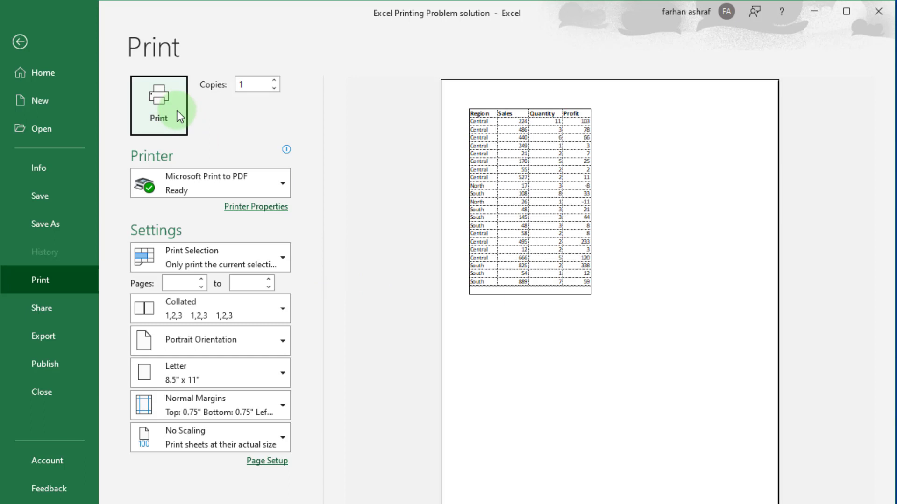
pyautogui.moveTo(359, 268)
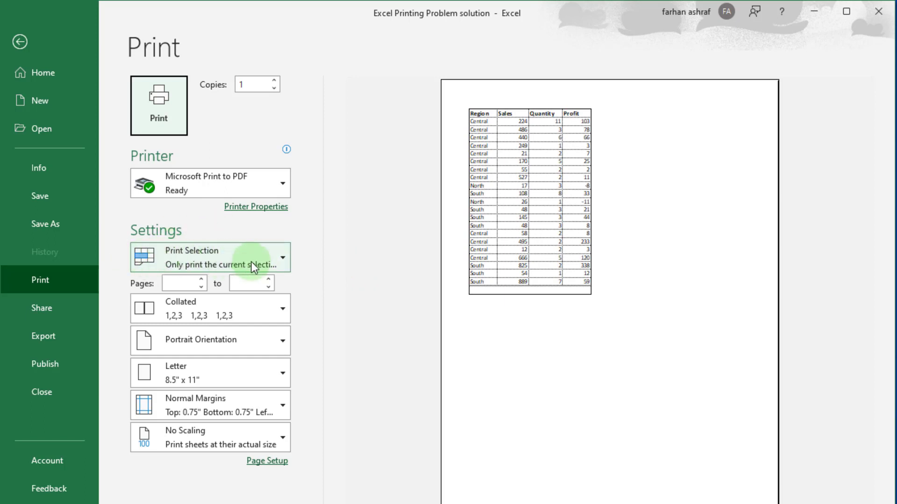
pyautogui.click(281, 257)
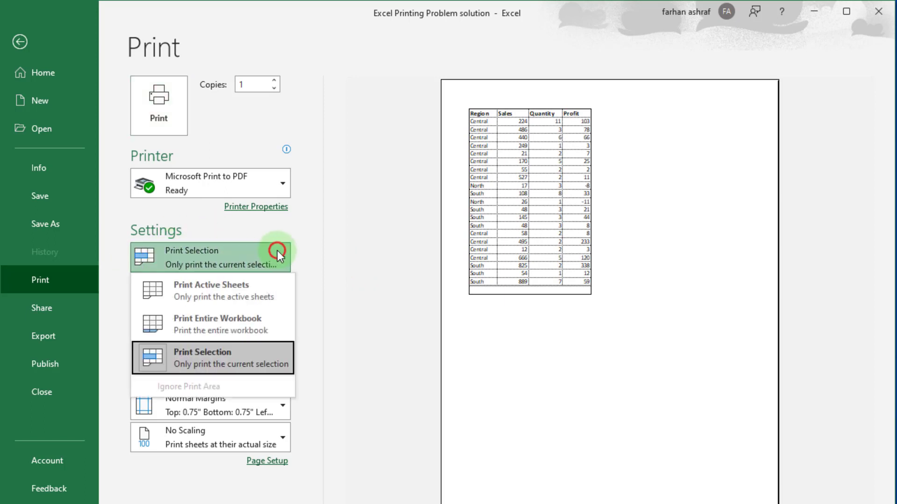
pyautogui.click(210, 290)
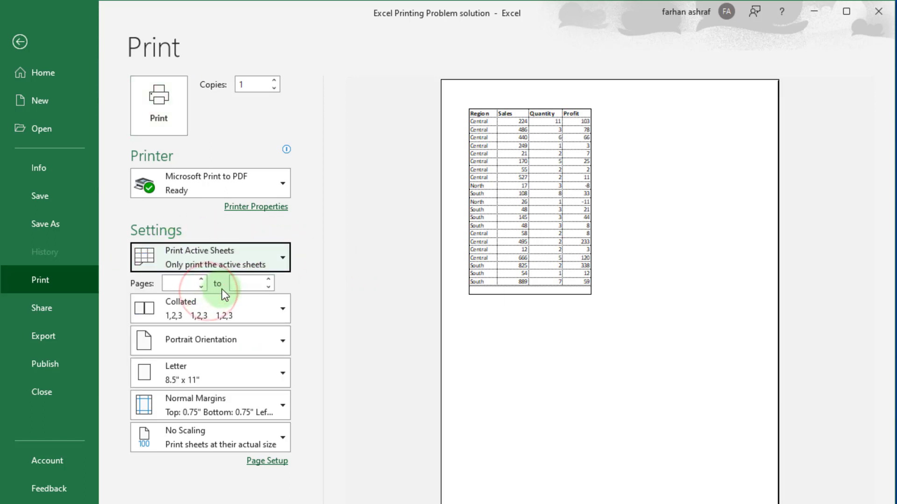
pyautogui.moveTo(440, 222)
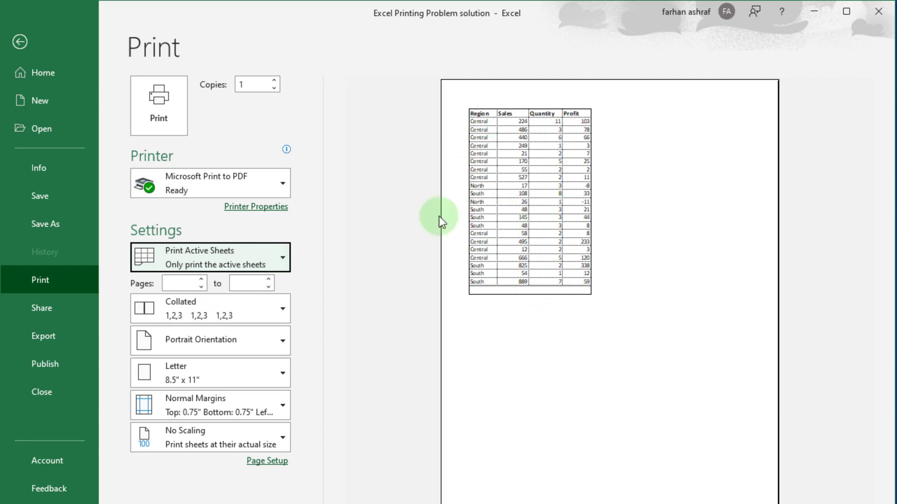
pyautogui.moveTo(521, 82)
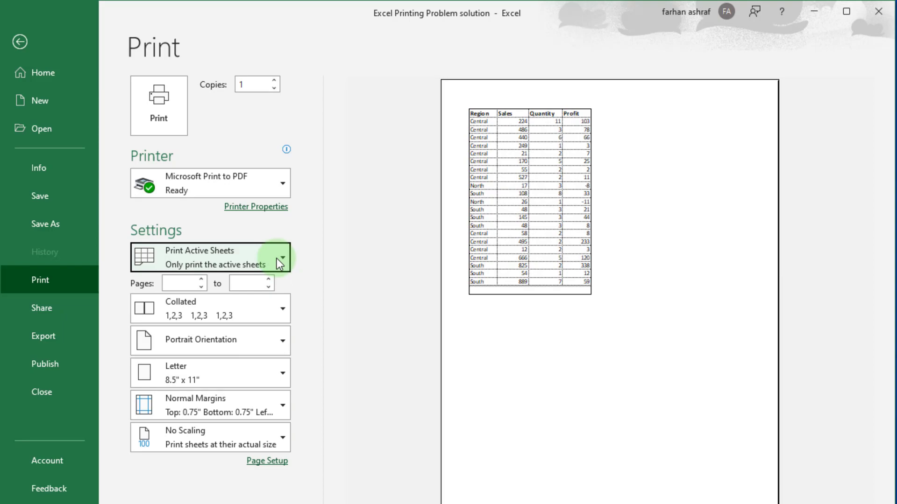
pyautogui.click(20, 41)
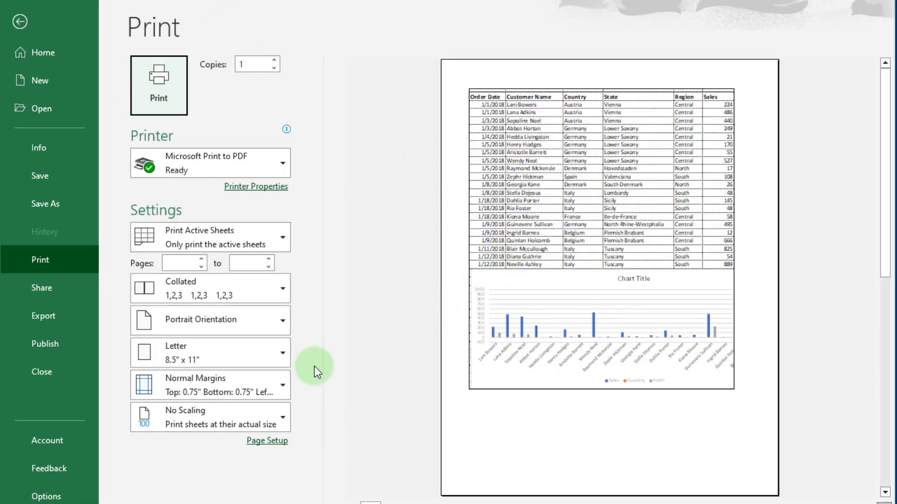
pyautogui.click(20, 22)
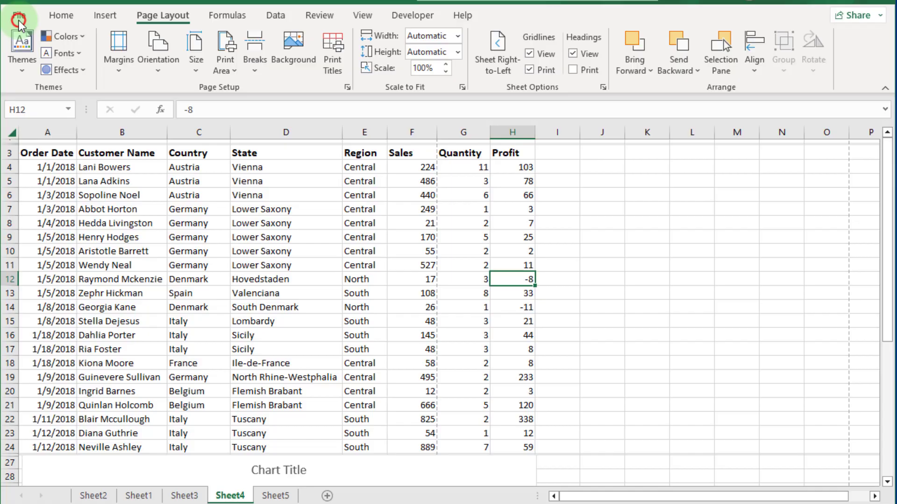
pyautogui.moveTo(419, 274)
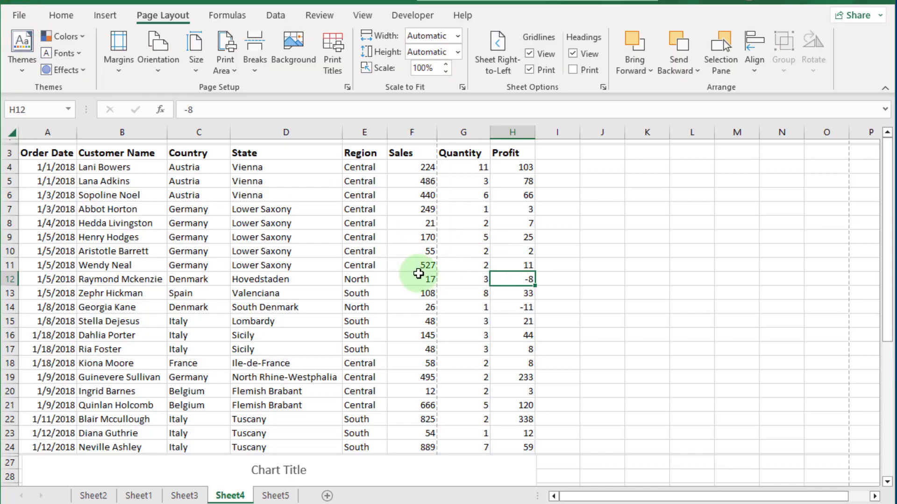
pyautogui.moveTo(419, 410)
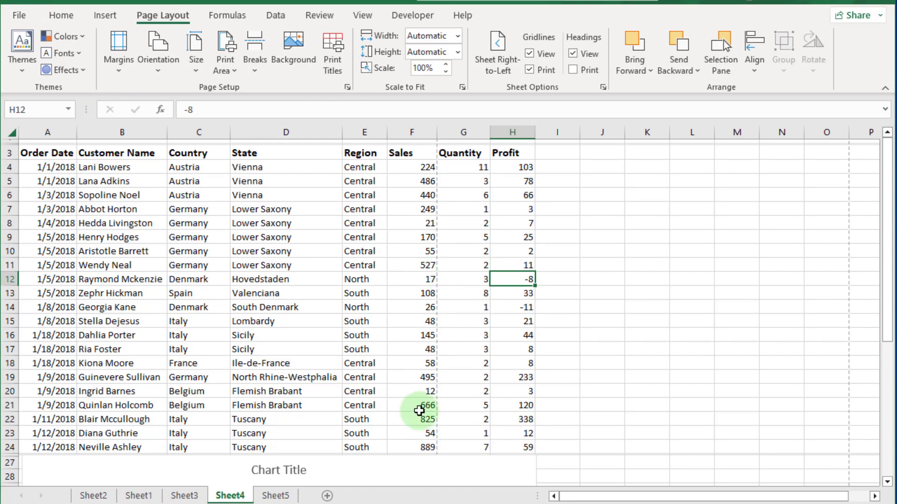
pyautogui.click(275, 496)
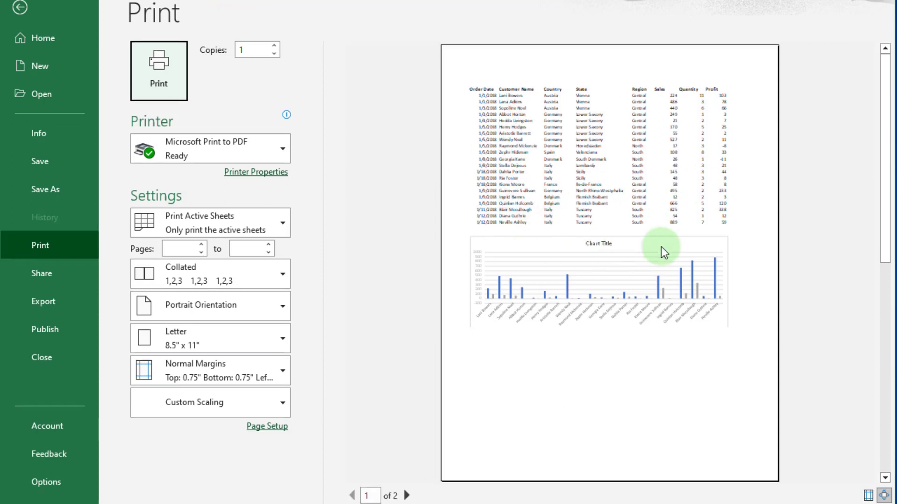
pyautogui.click(408, 496)
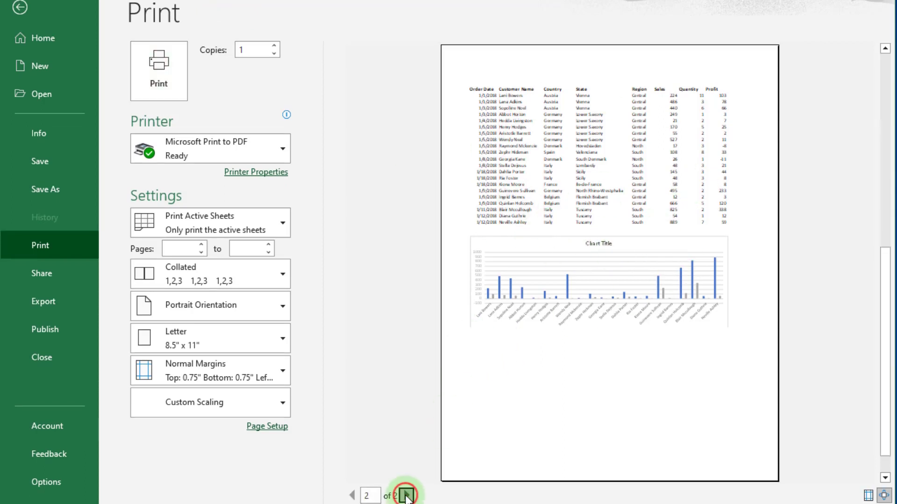
pyautogui.click(408, 495)
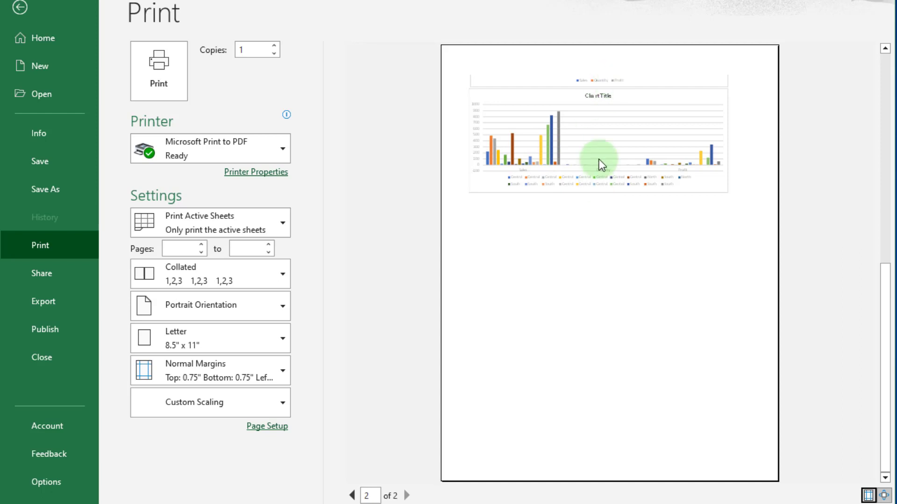
pyautogui.click(352, 496)
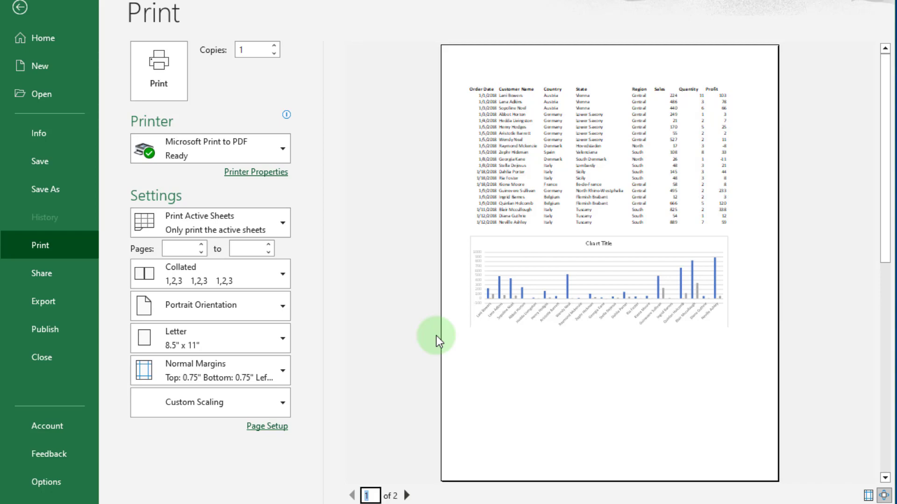
# Step: Back on the sheet, set Scale to Fit Width to 1 page
pyautogui.click(20, 7)
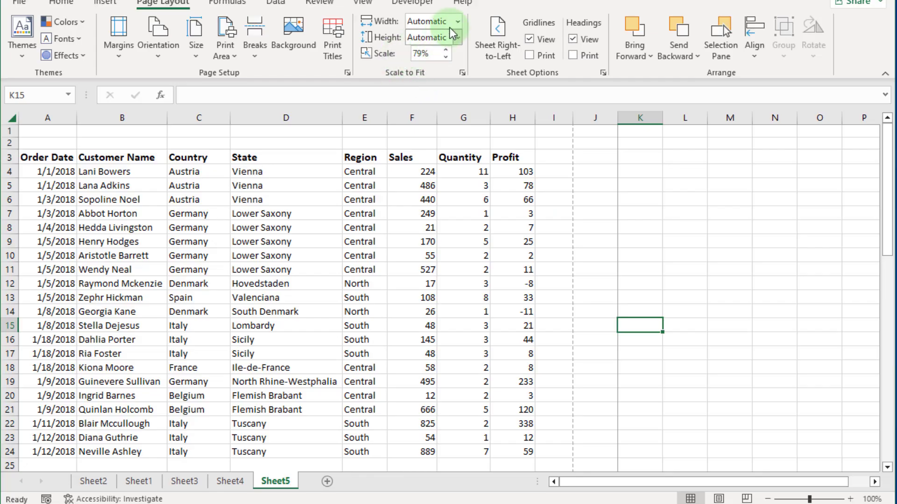
pyautogui.click(456, 22)
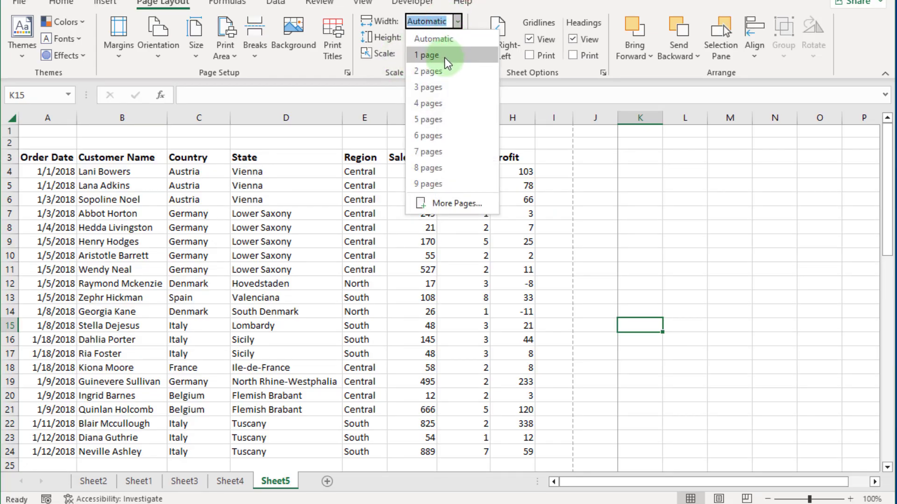
pyautogui.click(426, 55)
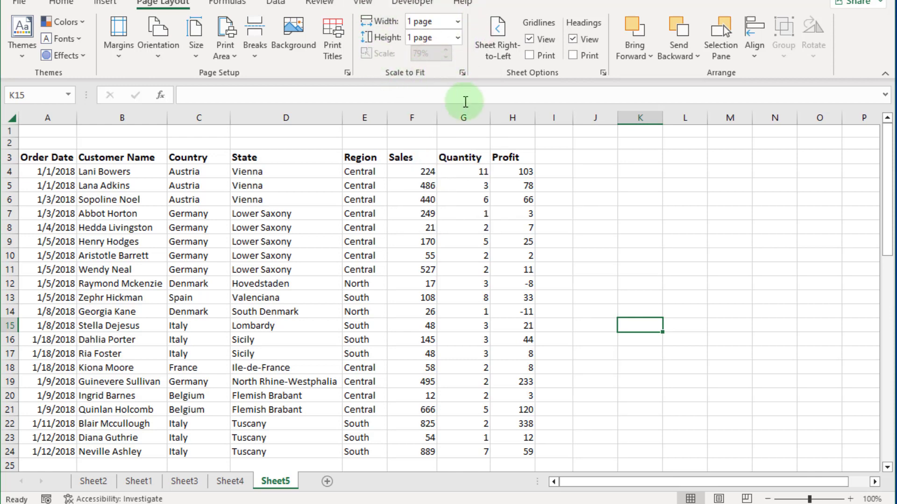
pyautogui.moveTo(623, 156)
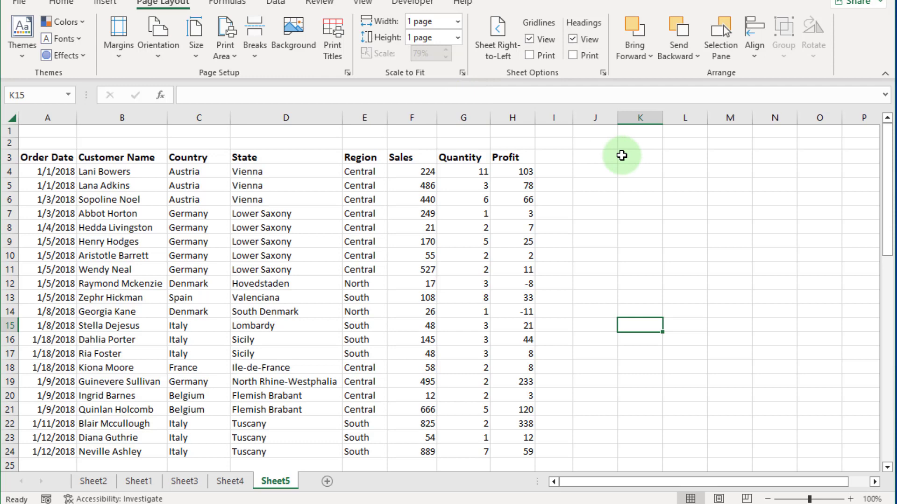
pyautogui.moveTo(555, 148)
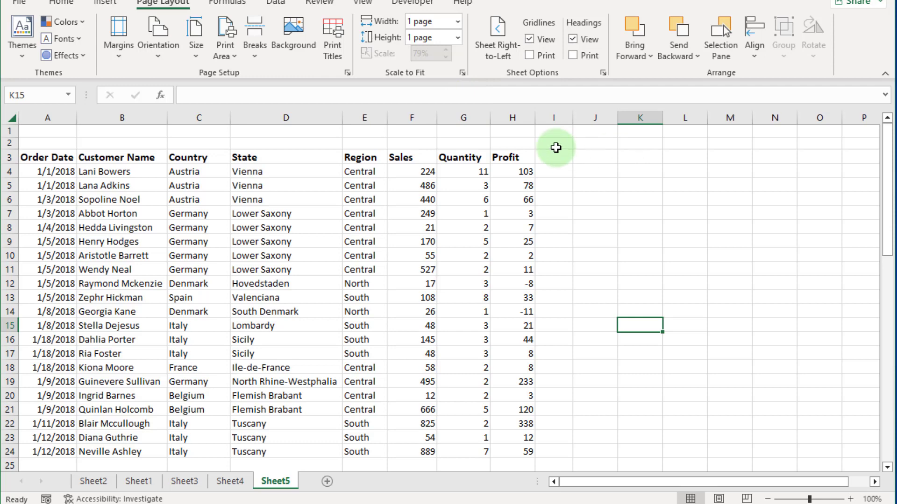
pyautogui.moveTo(460, 139)
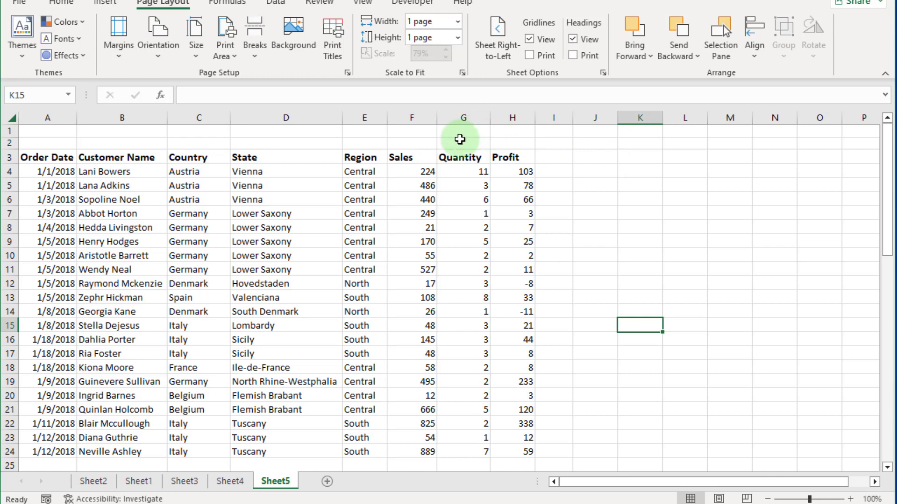
pyautogui.moveTo(318, 152)
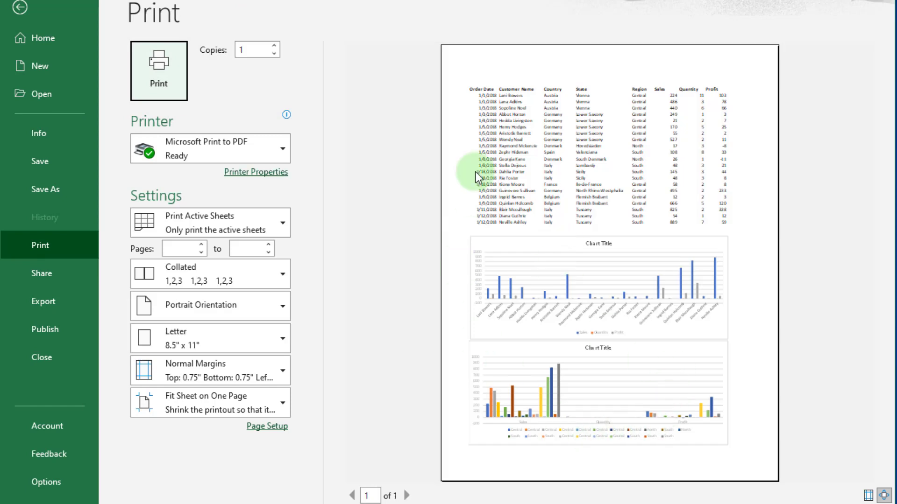
pyautogui.moveTo(592, 425)
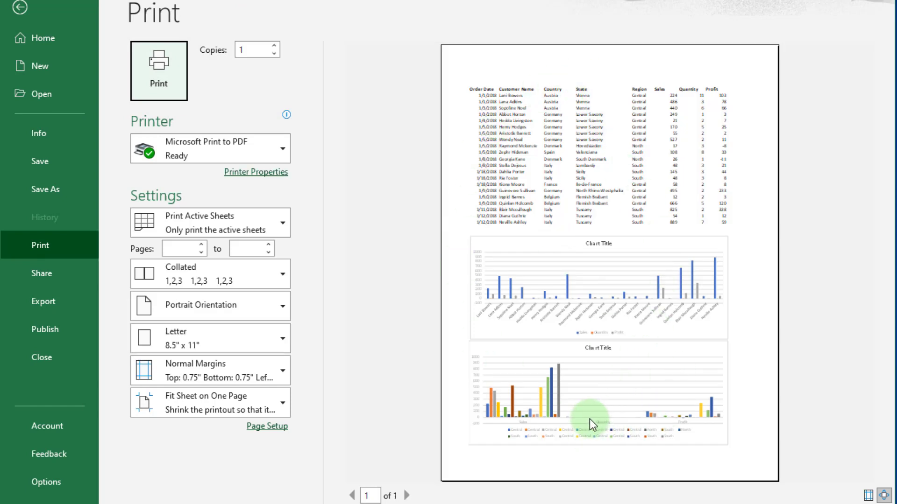
pyautogui.moveTo(783, 347)
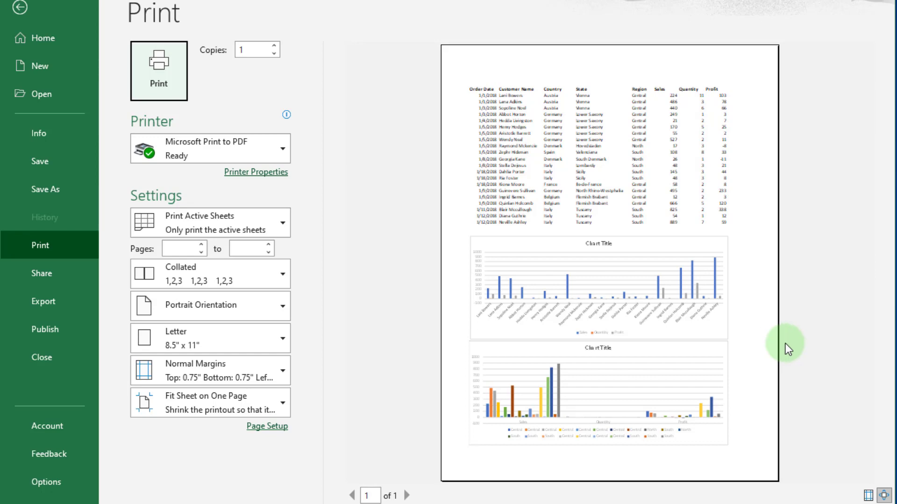
pyautogui.moveTo(286, 401)
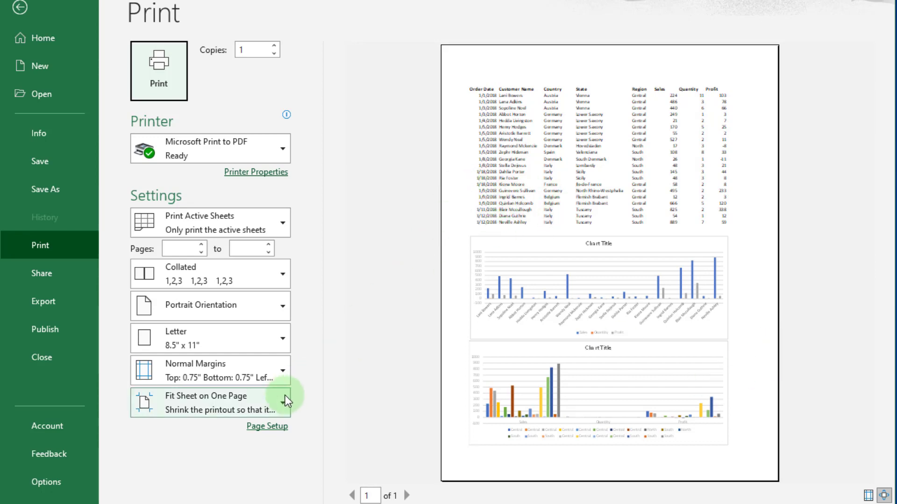
pyautogui.moveTo(712, 107)
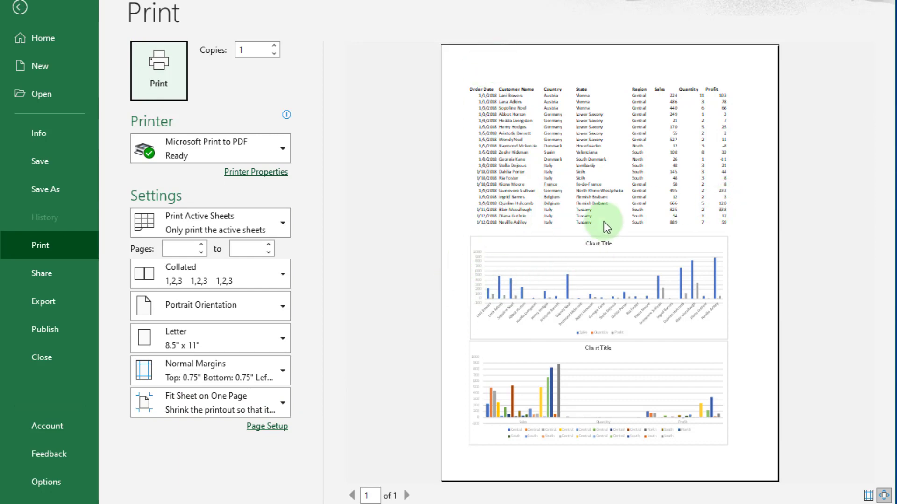
pyautogui.moveTo(462, 229)
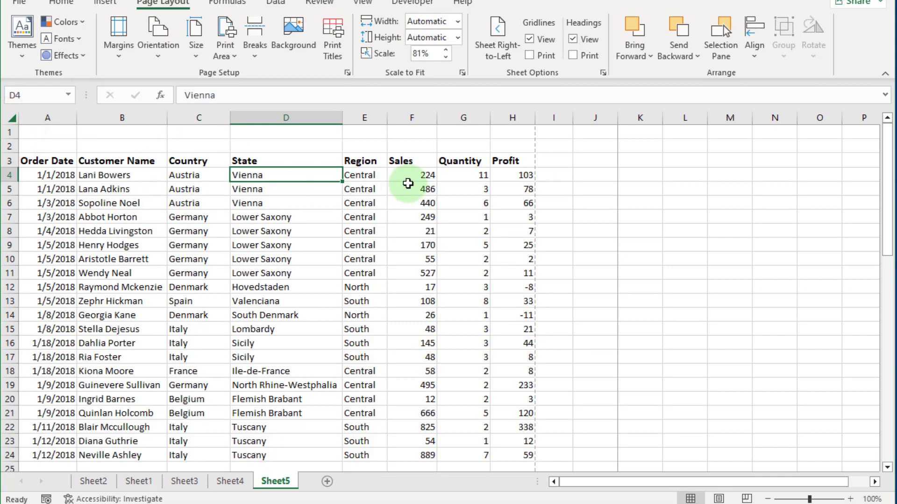
# Step: Insert a manual page break at D4 via Page Layout > Breaks, then reopen the Breaks menu
pyautogui.click(254, 32)
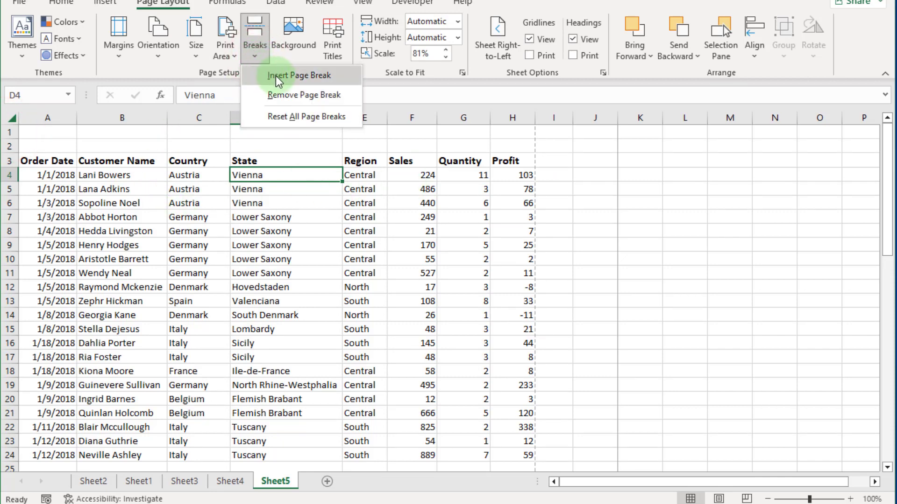
pyautogui.click(300, 74)
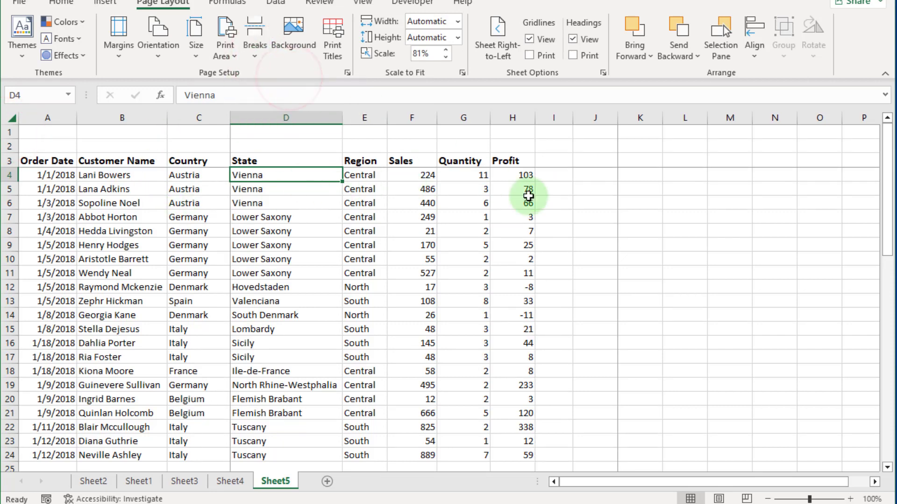
pyautogui.moveTo(589, 252)
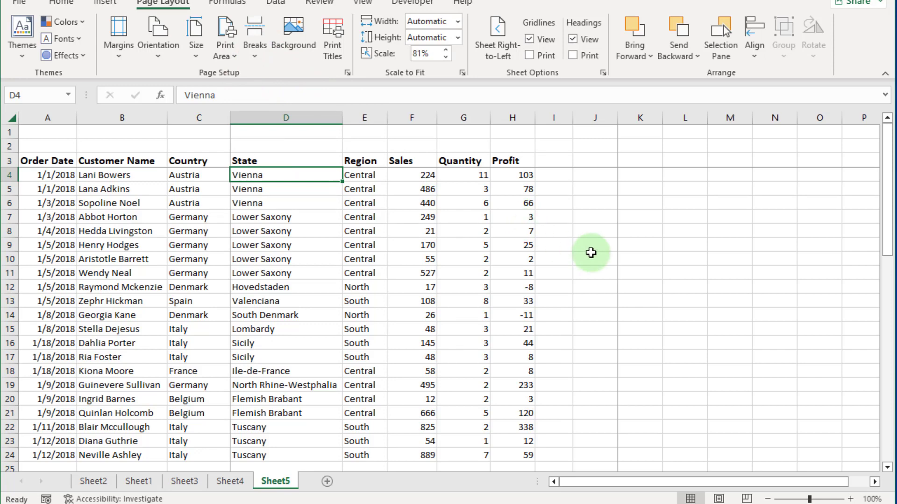
pyautogui.moveTo(577, 274)
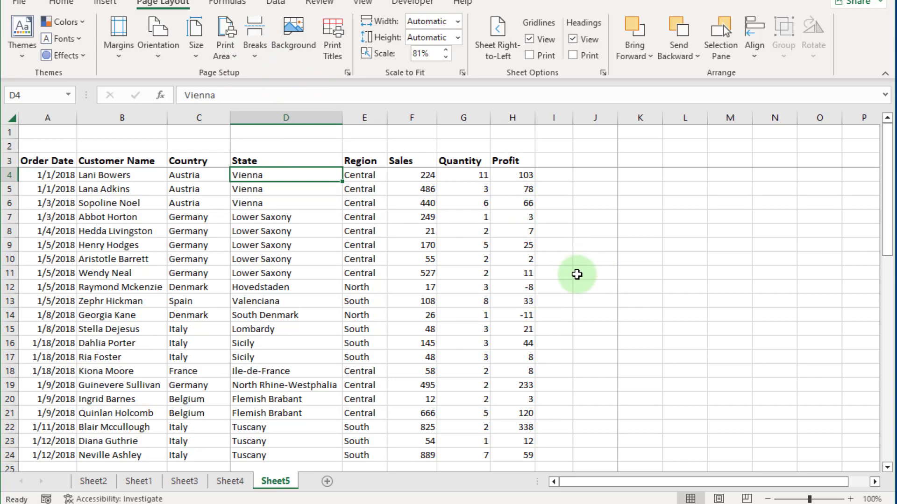
pyautogui.moveTo(584, 281)
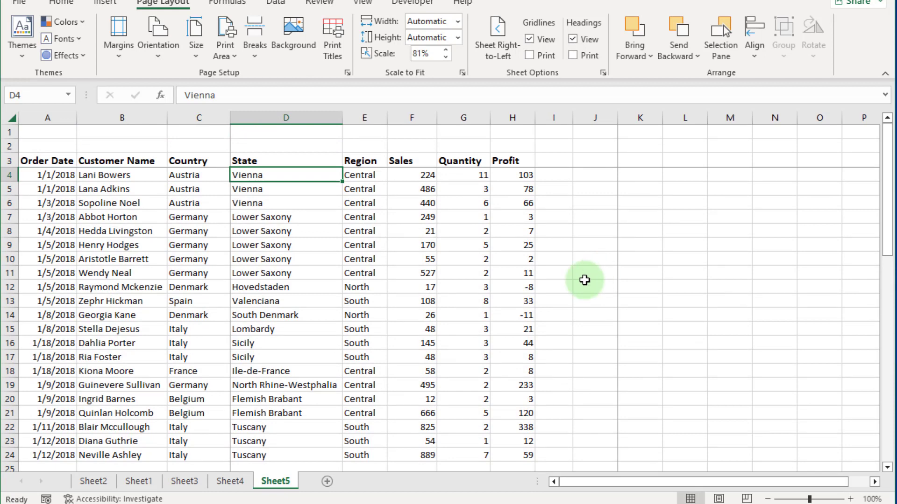
pyautogui.moveTo(437, 182)
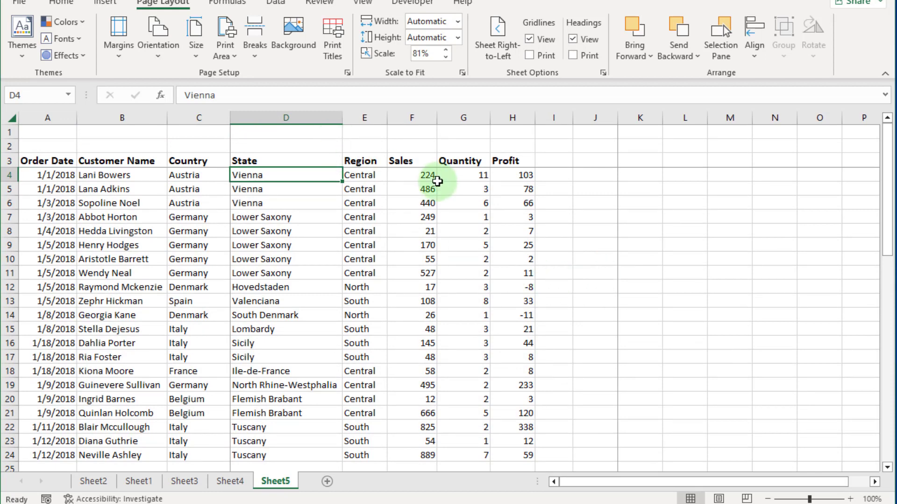
pyautogui.moveTo(388, 188)
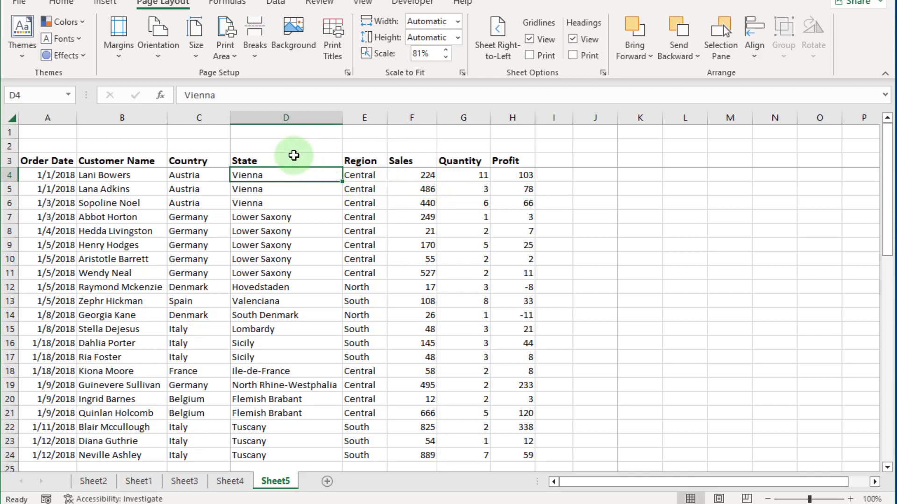
pyautogui.click(254, 35)
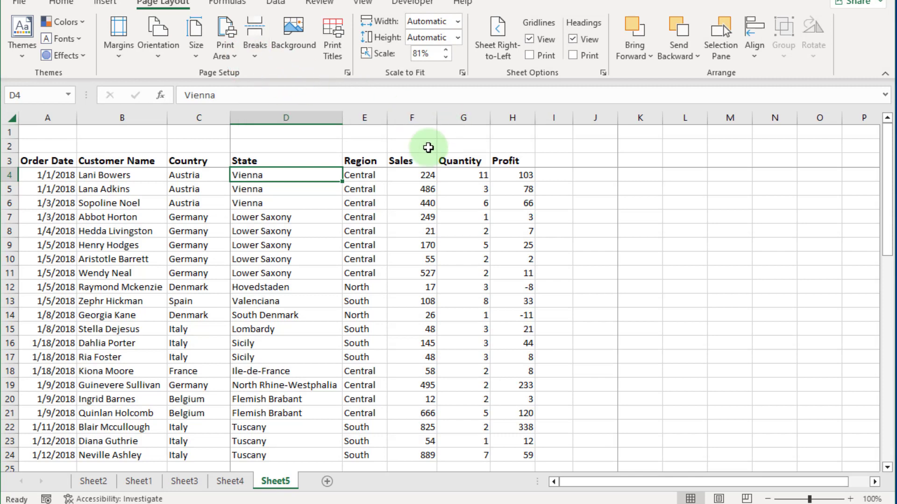
pyautogui.moveTo(437, 165)
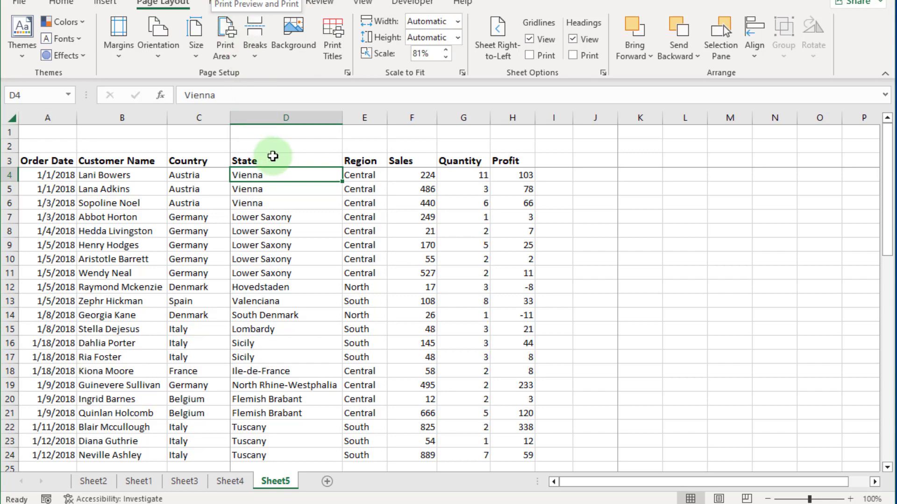
pyautogui.click(255, 5)
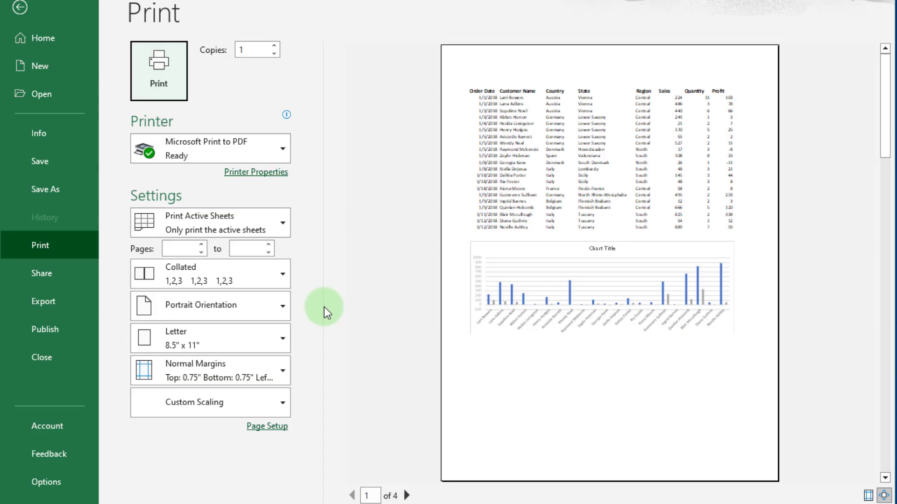
pyautogui.click(408, 495)
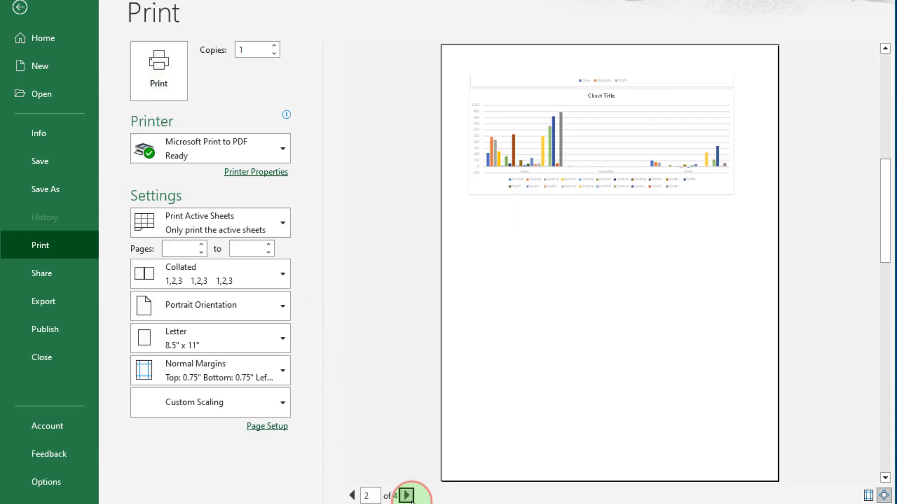
pyautogui.click(351, 496)
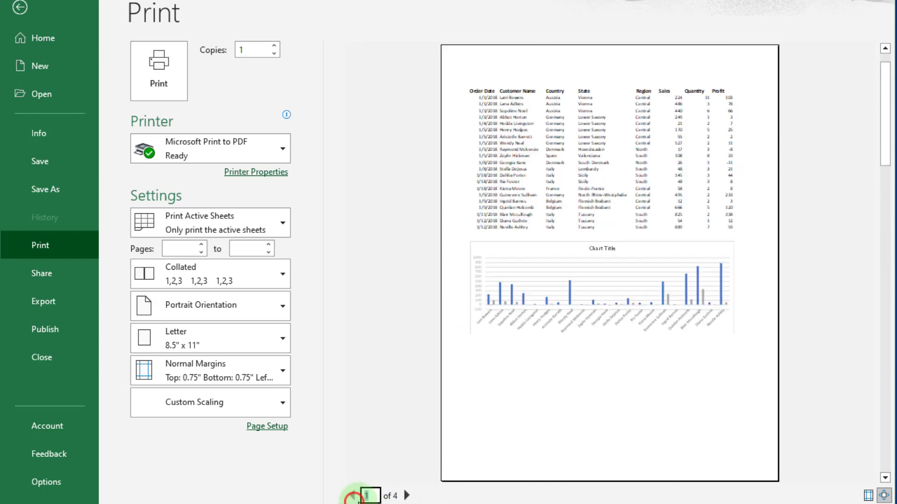
pyautogui.click(405, 495)
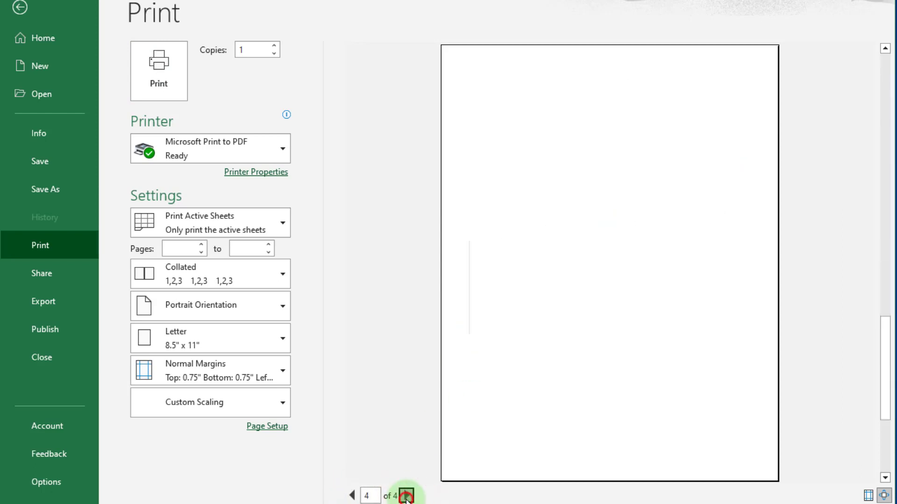
pyautogui.click(353, 496)
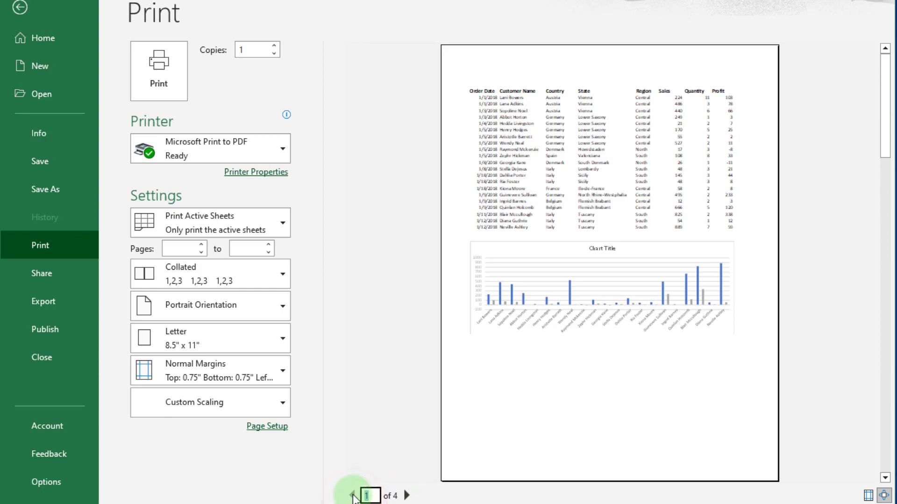
pyautogui.click(12, 8)
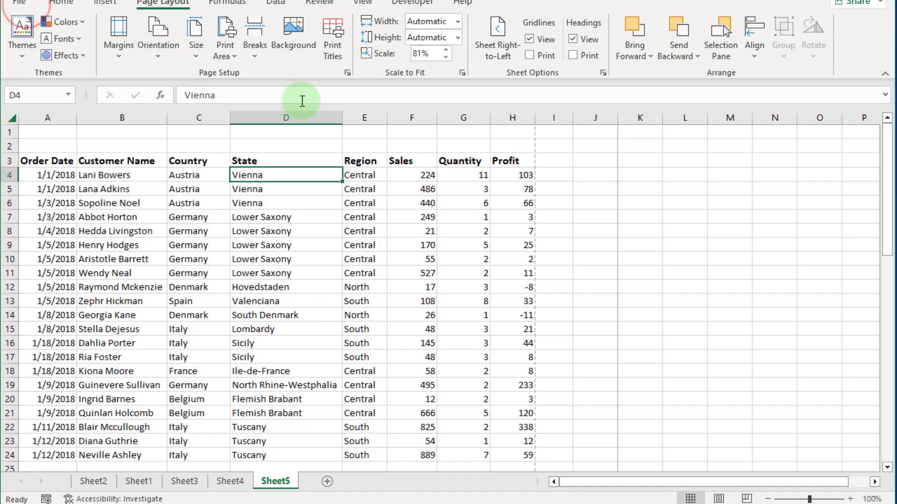
# Step: Select a cell on the sheet and switch to the View ribbon
pyautogui.click(411, 175)
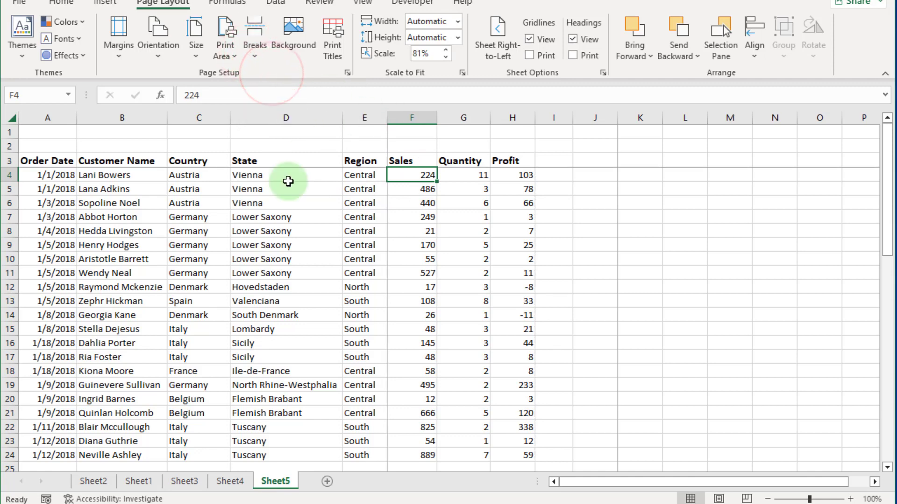
pyautogui.moveTo(306, 131)
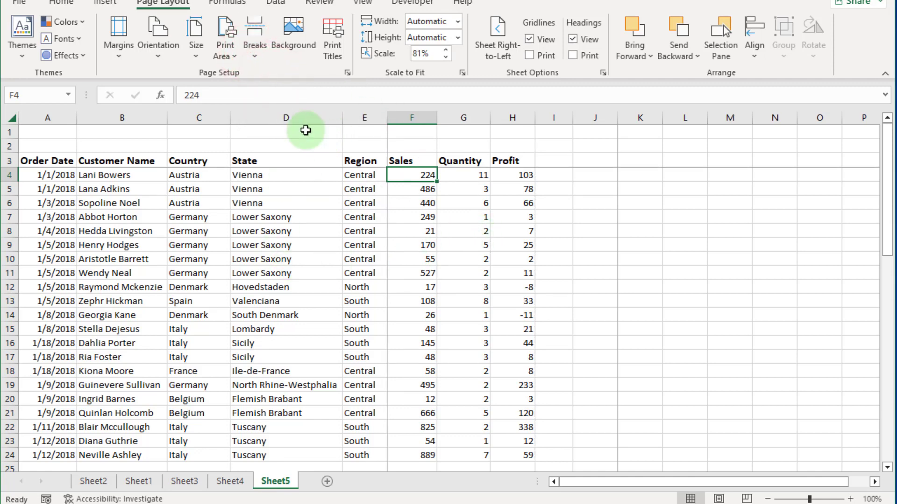
pyautogui.click(363, 4)
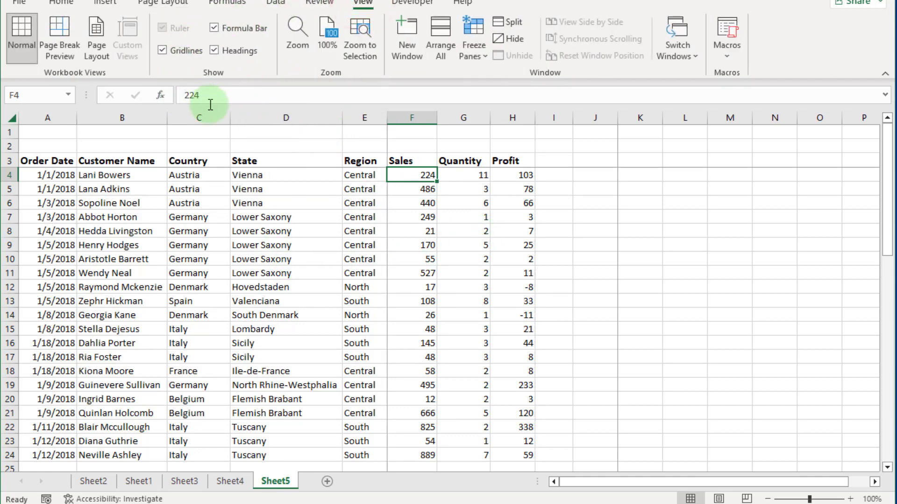
# Step: In Page Break Preview, drag the break between the charts down so both charts share one page
pyautogui.click(60, 38)
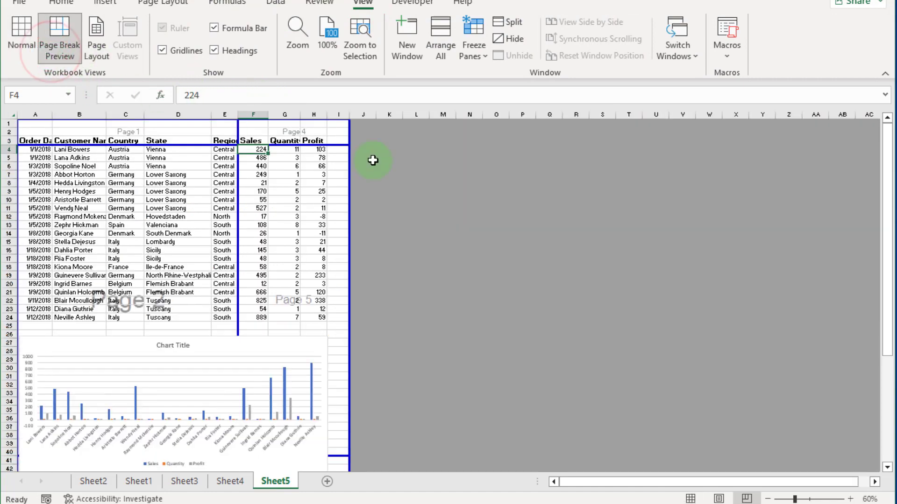
pyautogui.click(22, 39)
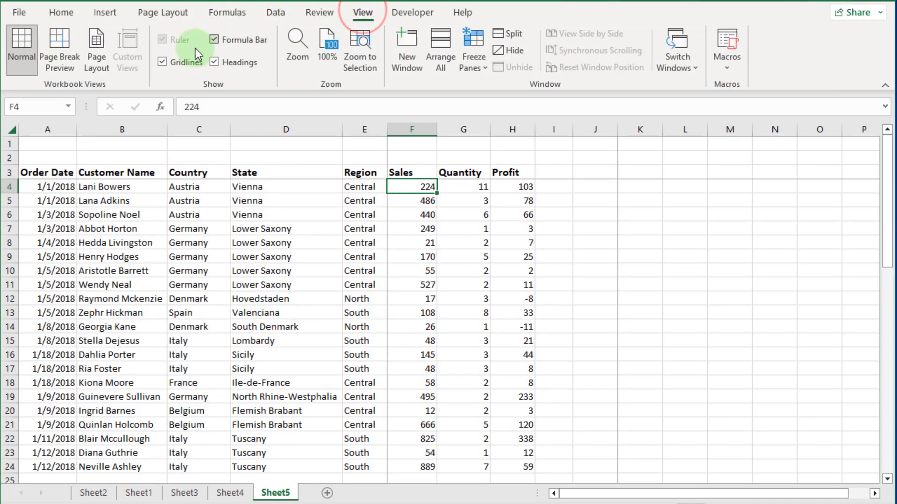
pyautogui.click(60, 49)
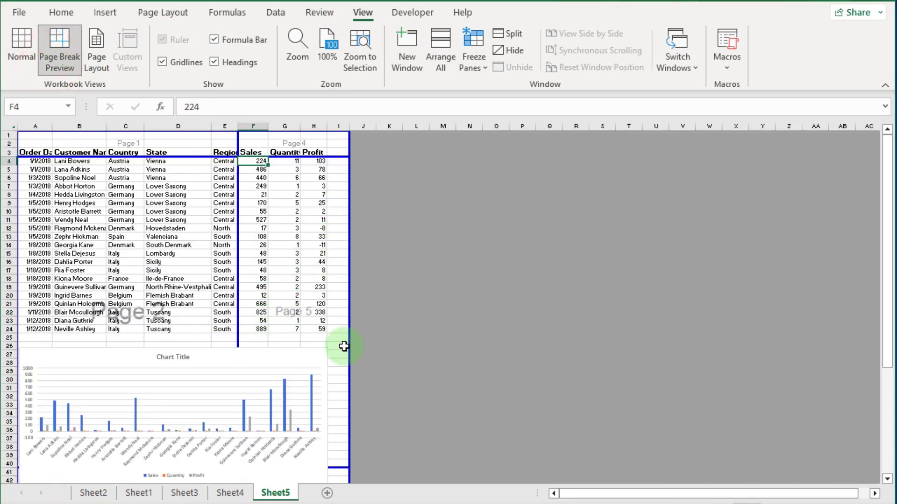
pyautogui.scroll(-3)
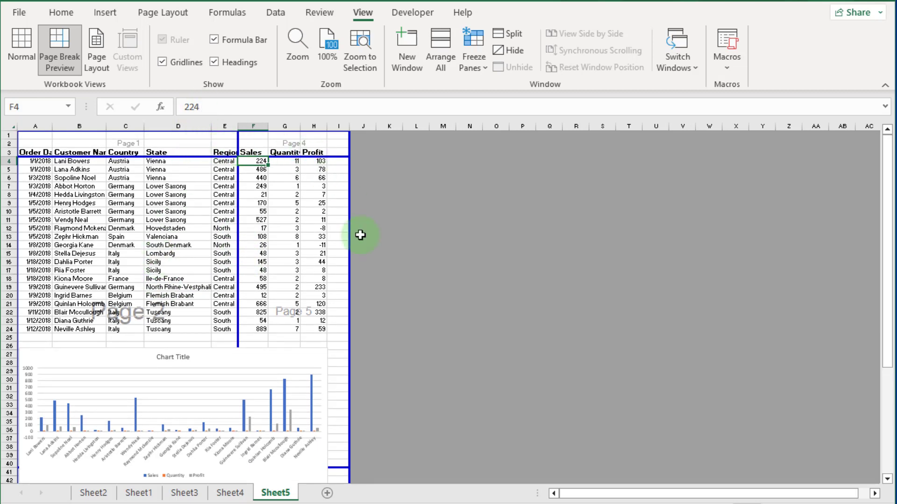
pyautogui.moveTo(358, 281)
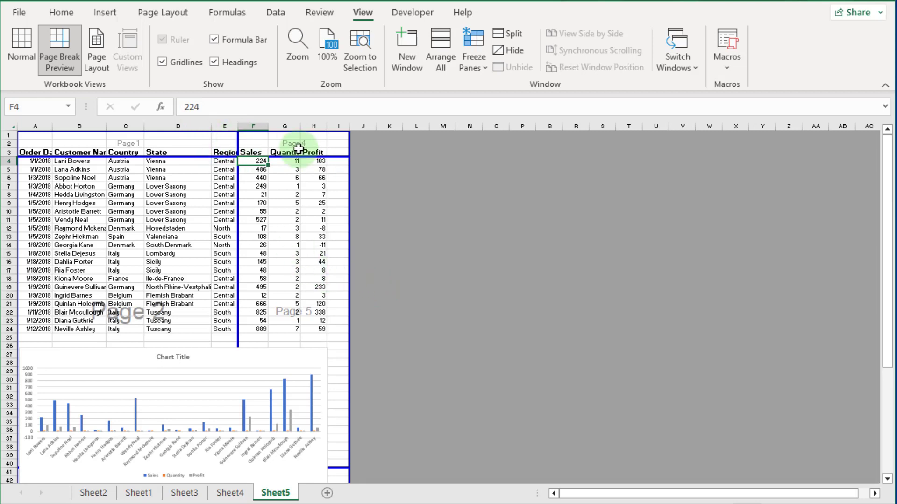
pyautogui.scroll(-3)
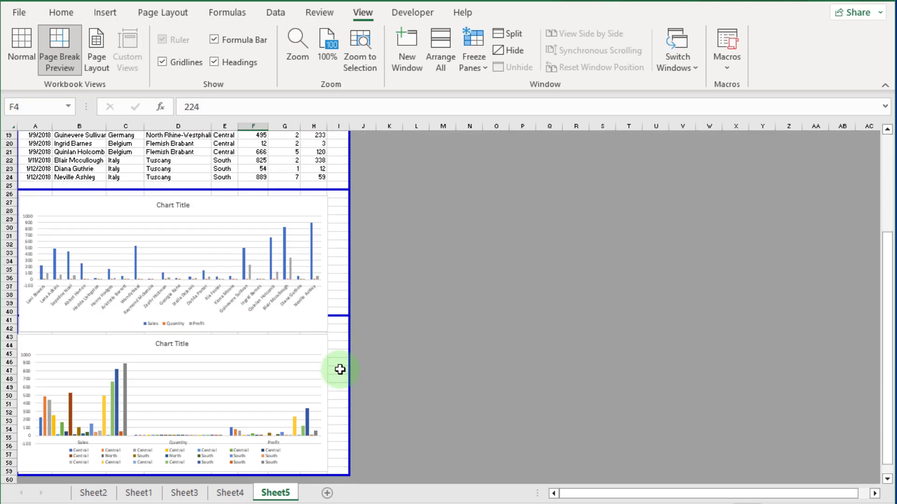
pyautogui.moveTo(335, 317)
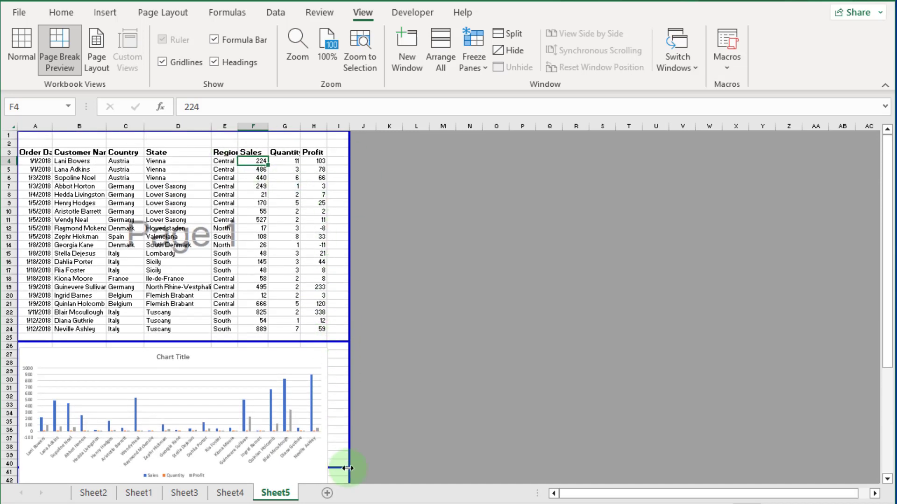
pyautogui.scroll(-3)
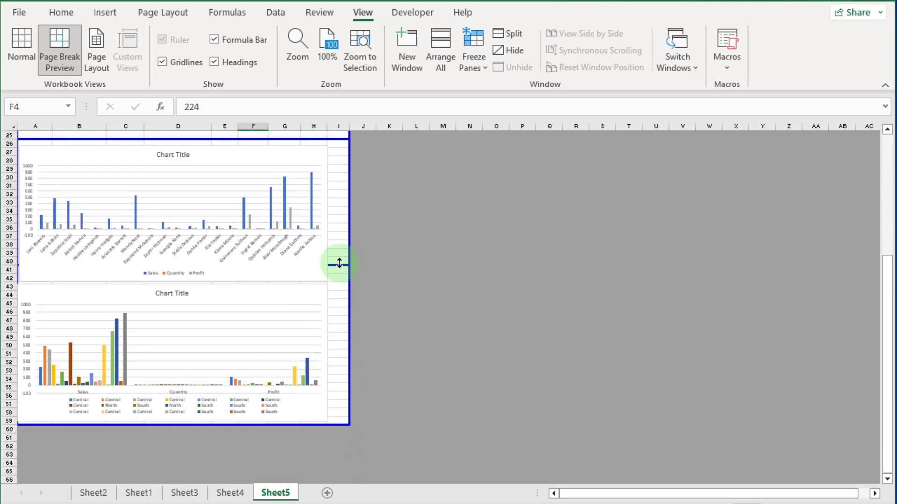
pyautogui.moveTo(340, 263); pyautogui.dragTo(347, 428)
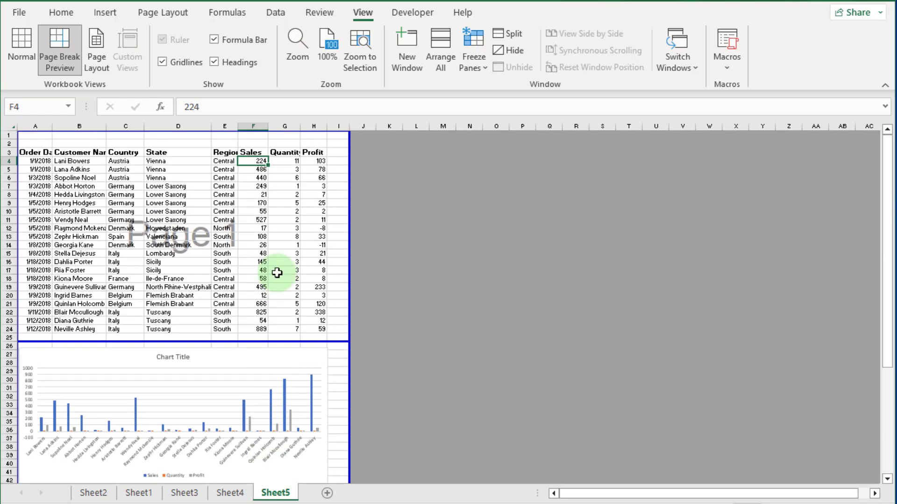
pyautogui.moveTo(439, 248)
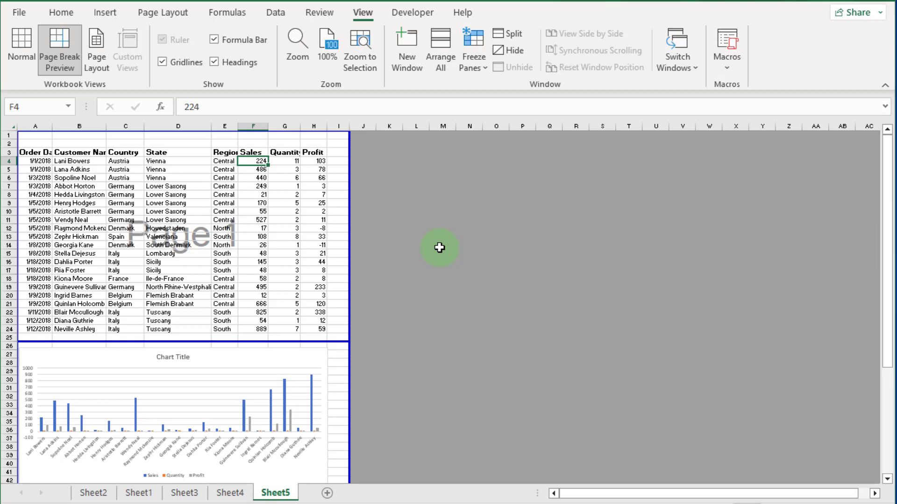
# Step: Return Sheet5 to Normal view from Page Break Preview
pyautogui.click(22, 34)
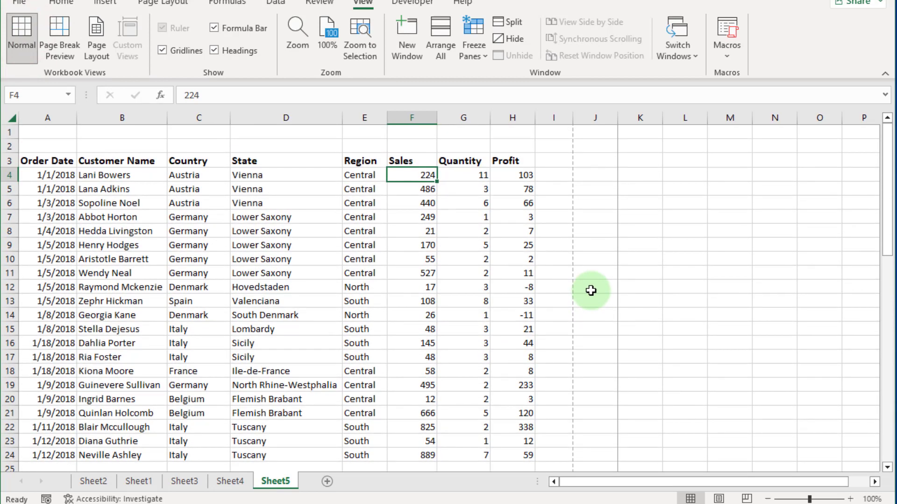
pyautogui.moveTo(607, 264)
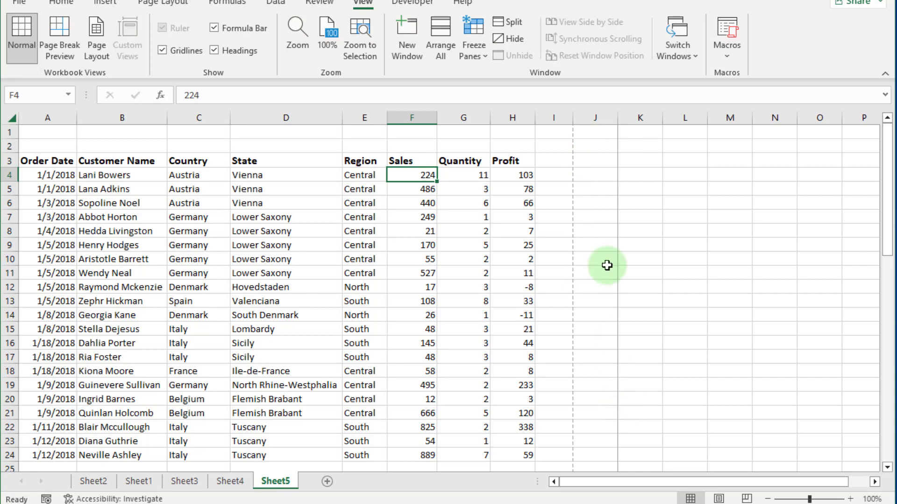
pyautogui.moveTo(618, 119)
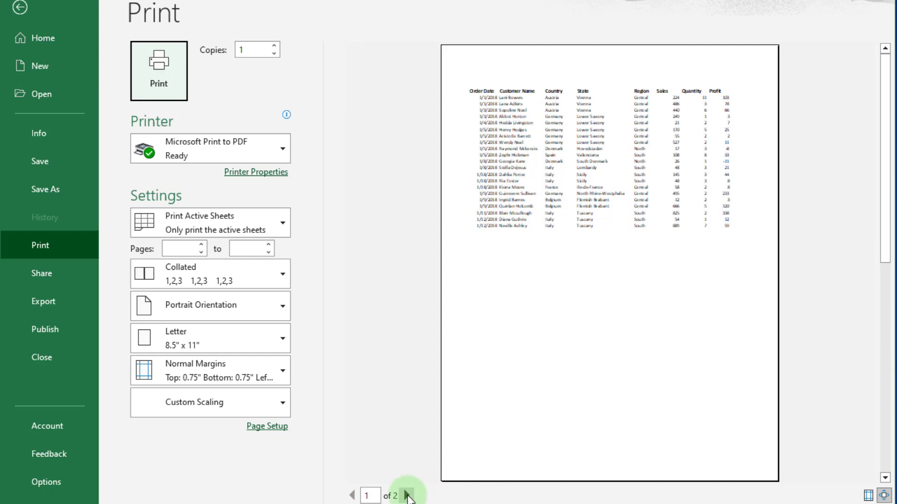
# Step: Page through the print preview confirming table on page 1 and charts on page 2, then leave Backstage
pyautogui.click(408, 495)
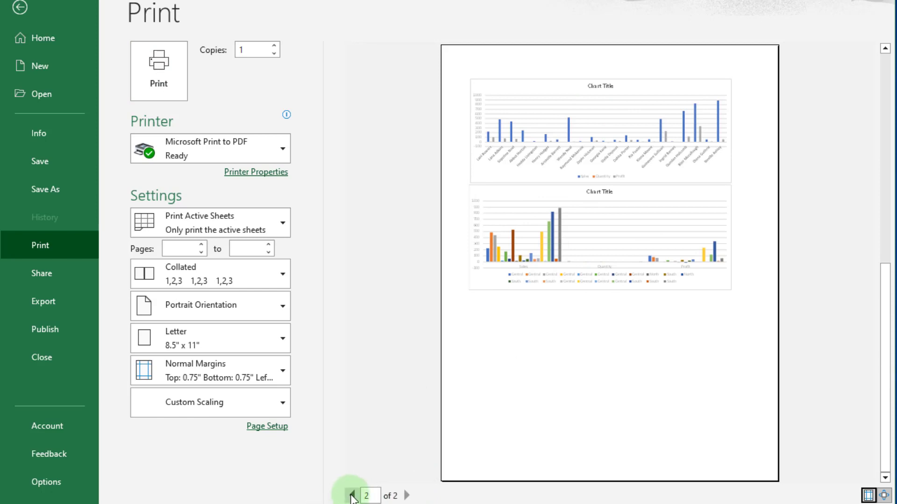
pyautogui.click(408, 495)
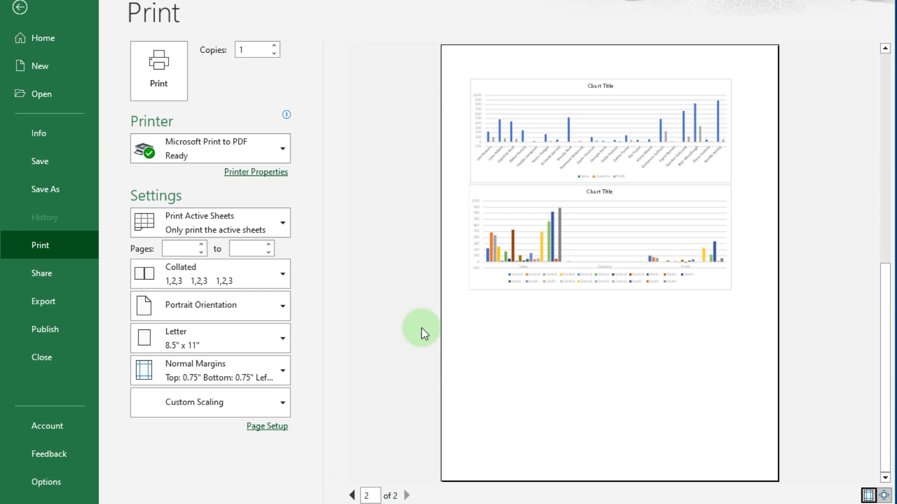
pyautogui.moveTo(392, 416)
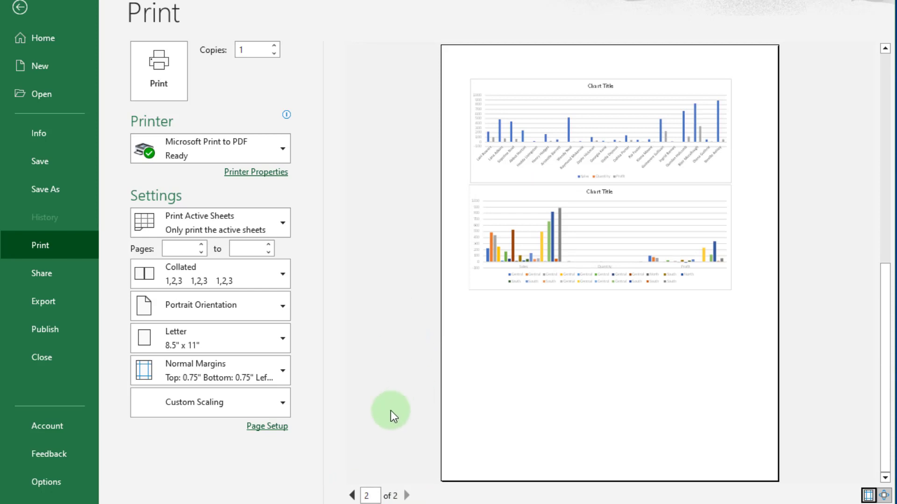
pyautogui.click(351, 496)
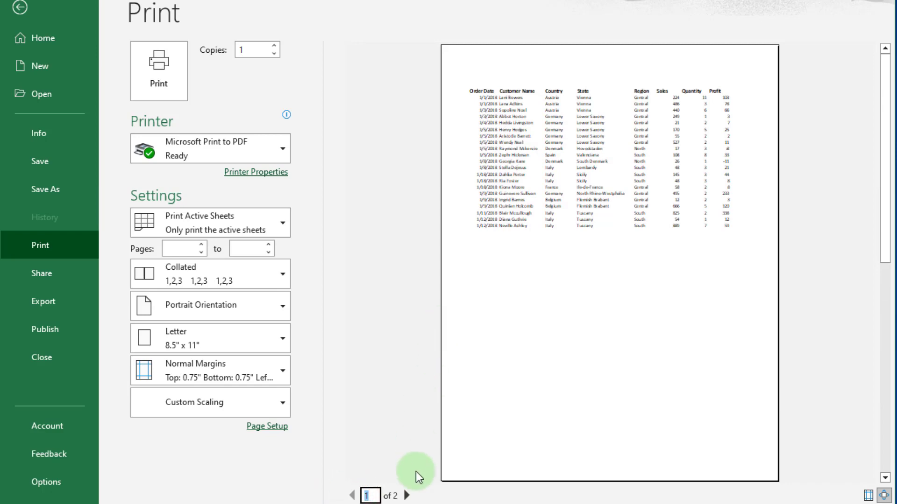
pyautogui.click(407, 495)
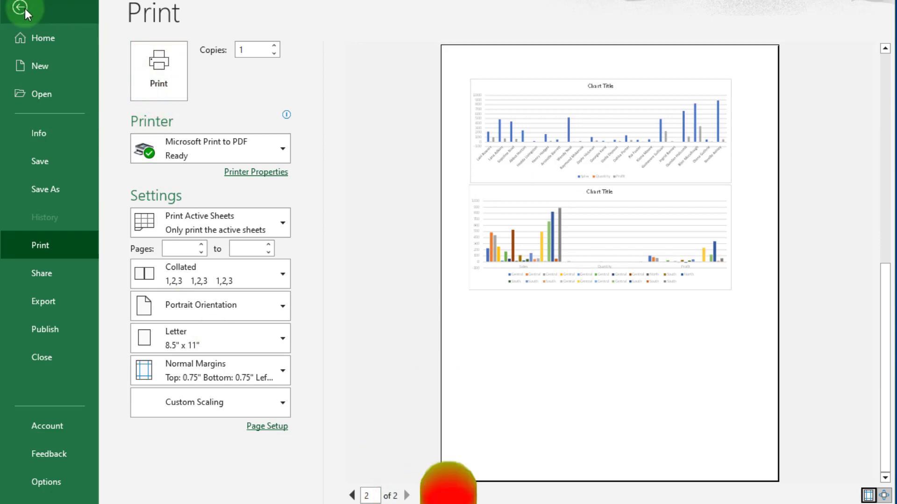
pyautogui.click(22, 12)
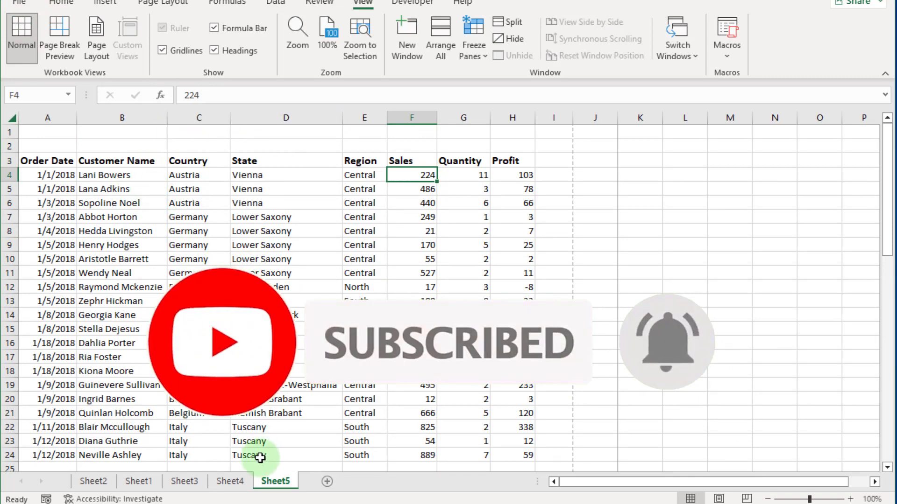
# Step: Switch to the Sheet4 worksheet tab
pyautogui.click(229, 481)
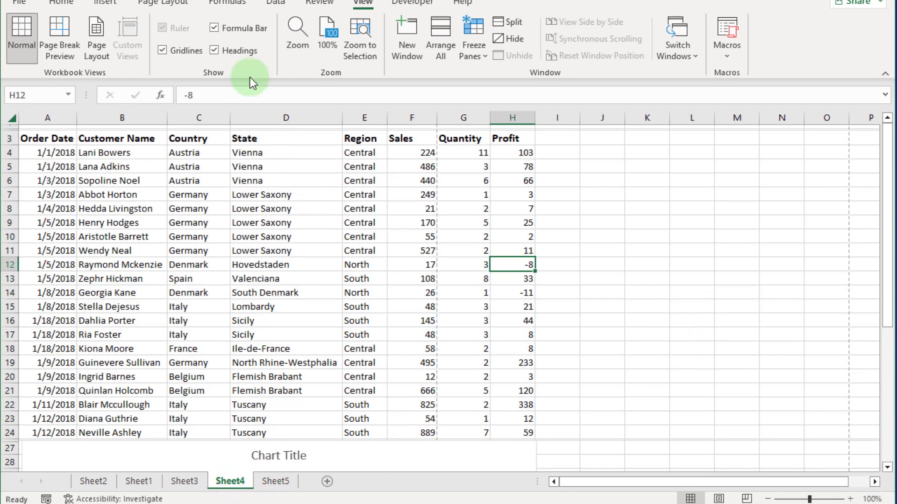